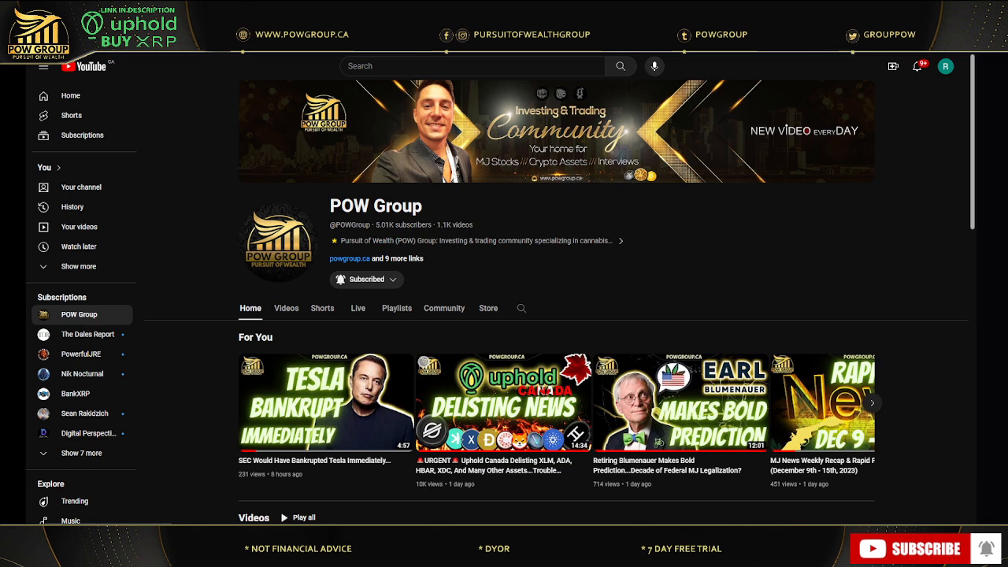
mouse_move(686, 246)
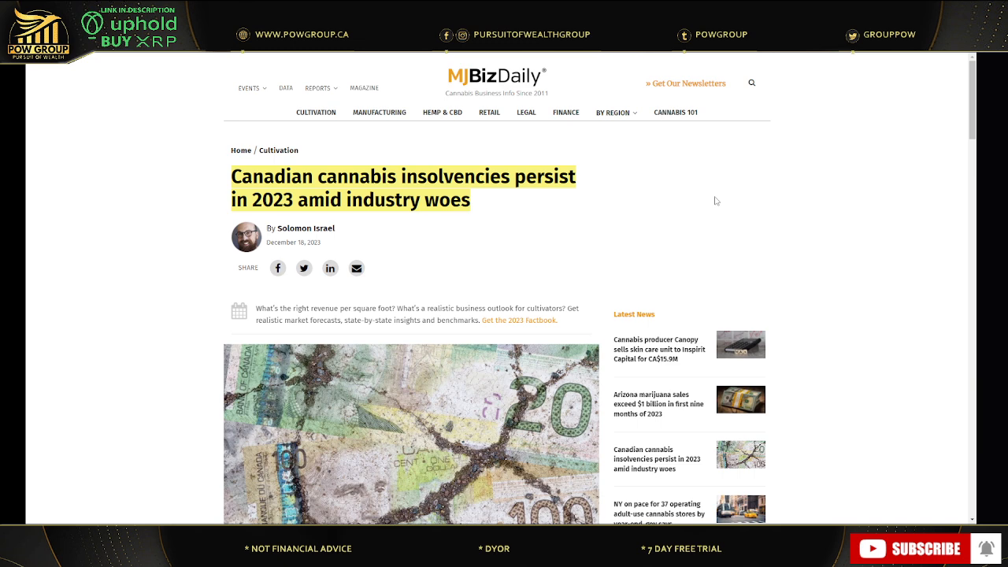
mouse_move(627, 208)
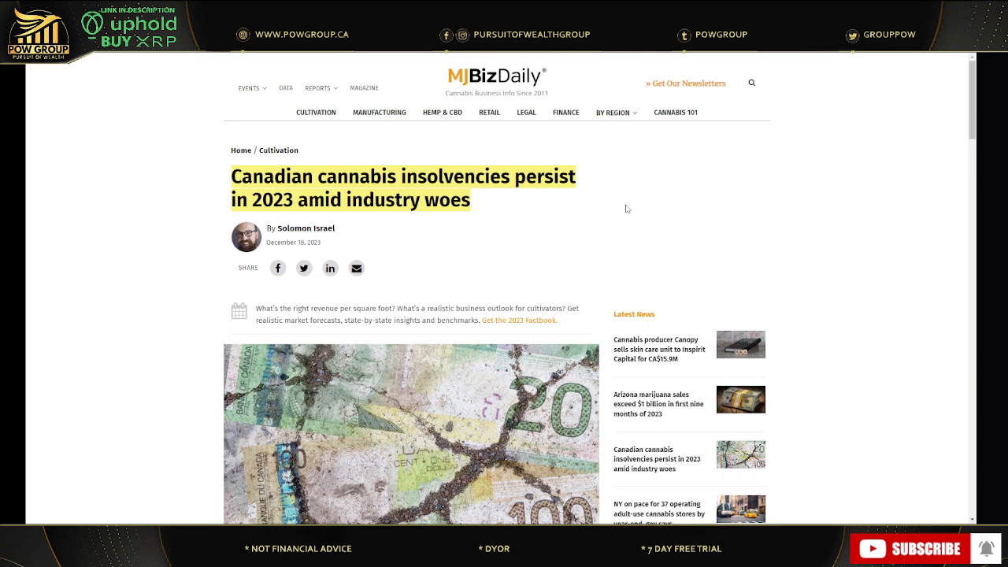
Step: Open the MJBizDaily article on Canopy selling its skin care unit to Inspirit Capital for CA$15.9M
left_click(658, 350)
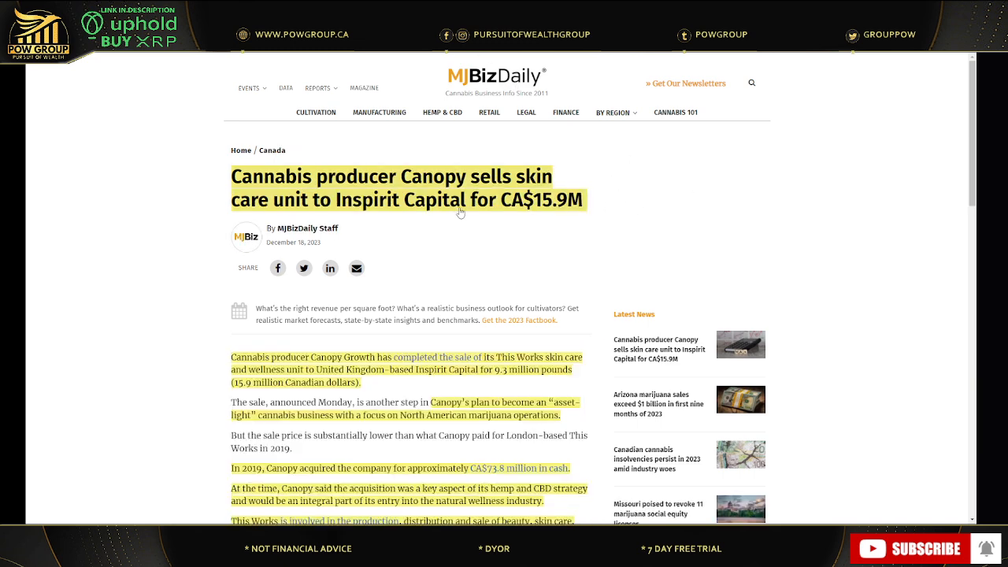
mouse_move(701, 179)
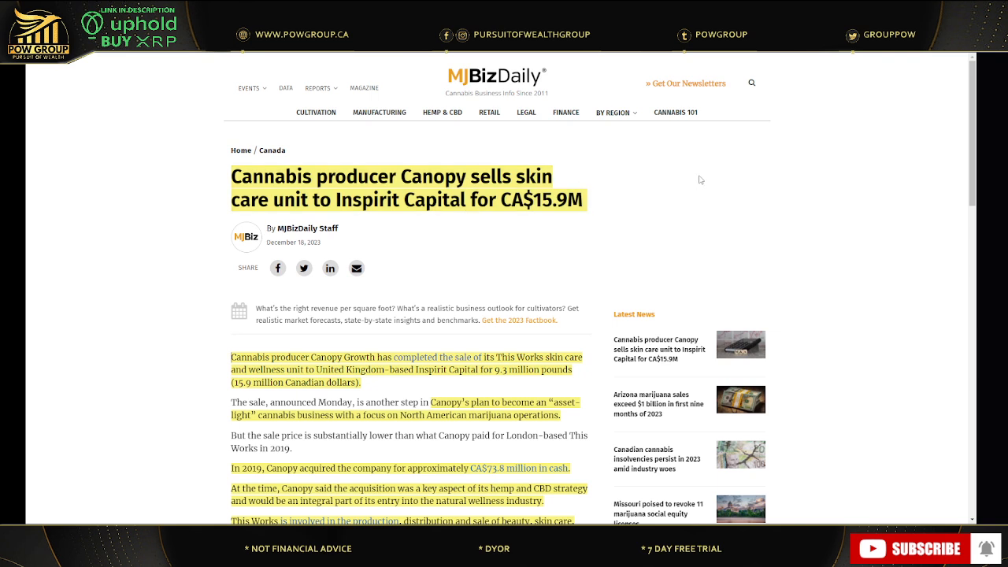
mouse_move(513, 159)
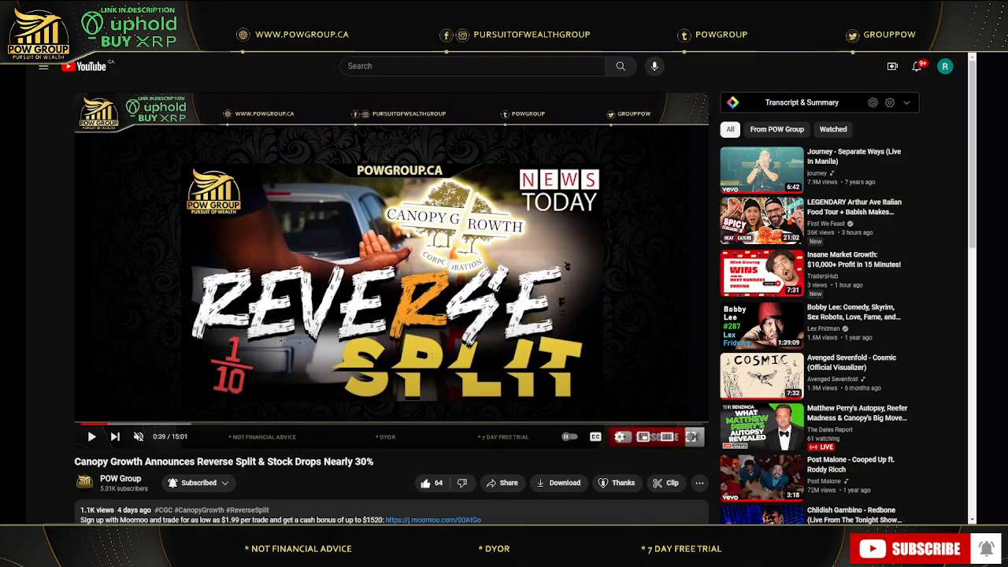
mouse_move(138, 436)
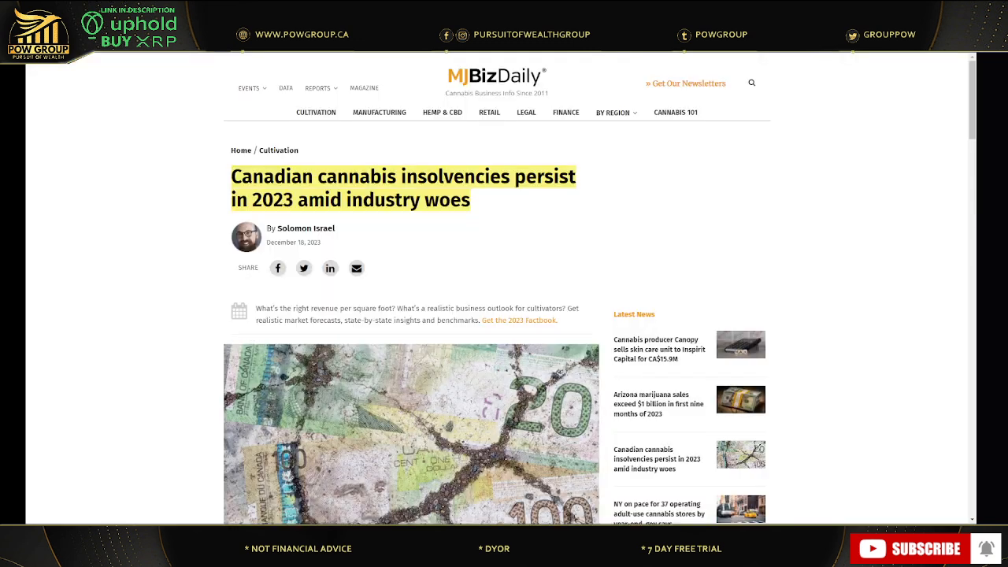
mouse_move(510, 189)
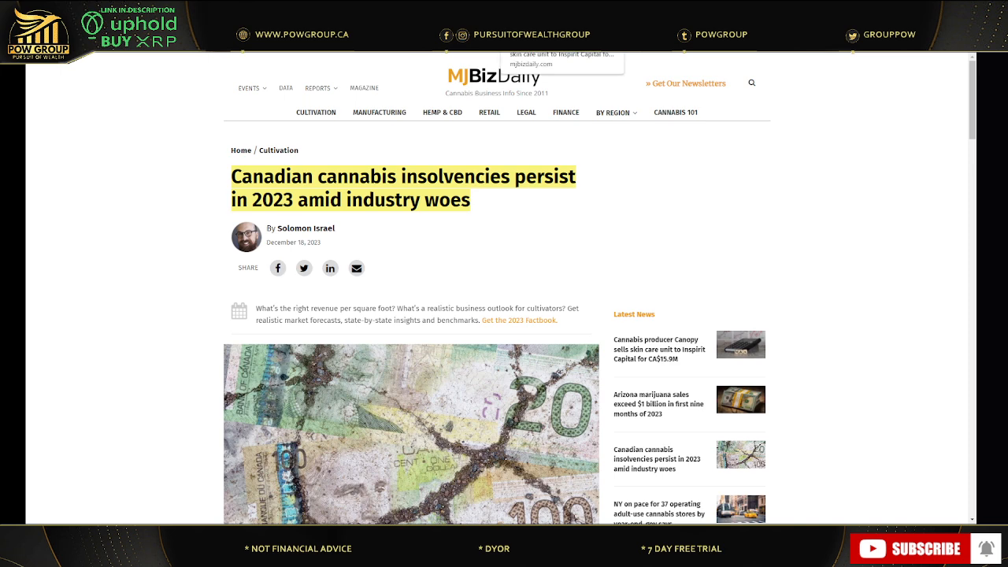
left_click(660, 350)
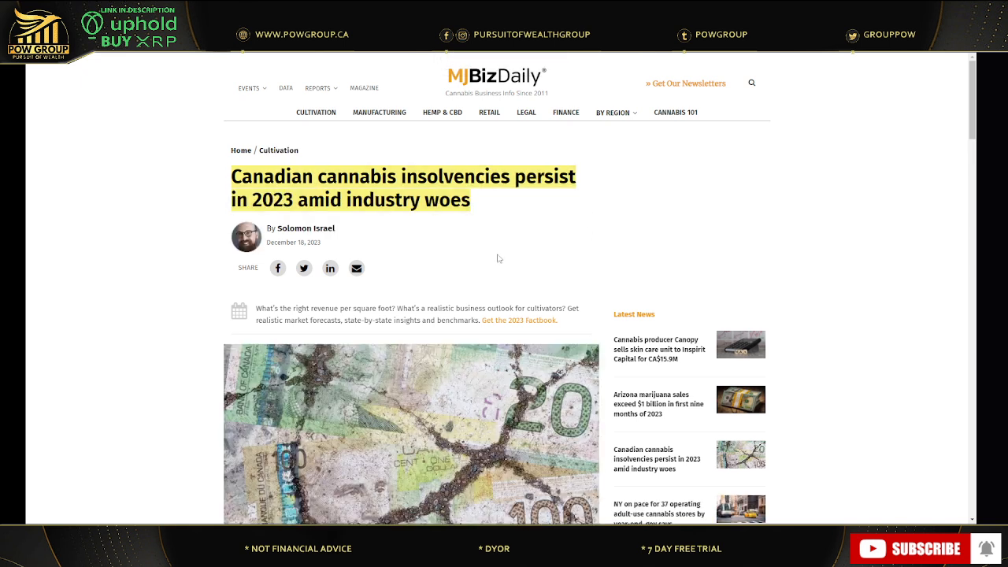
mouse_move(531, 196)
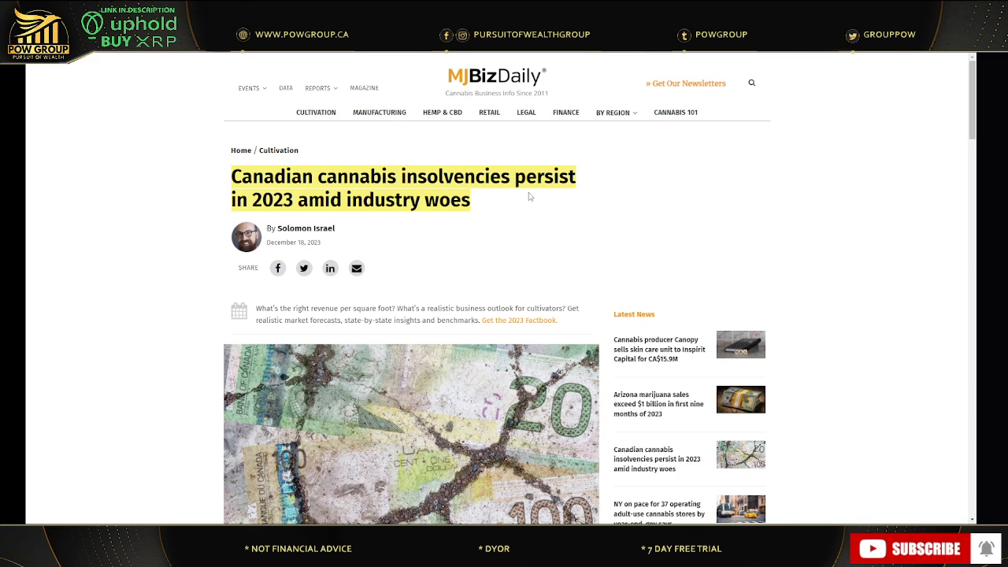
mouse_move(535, 203)
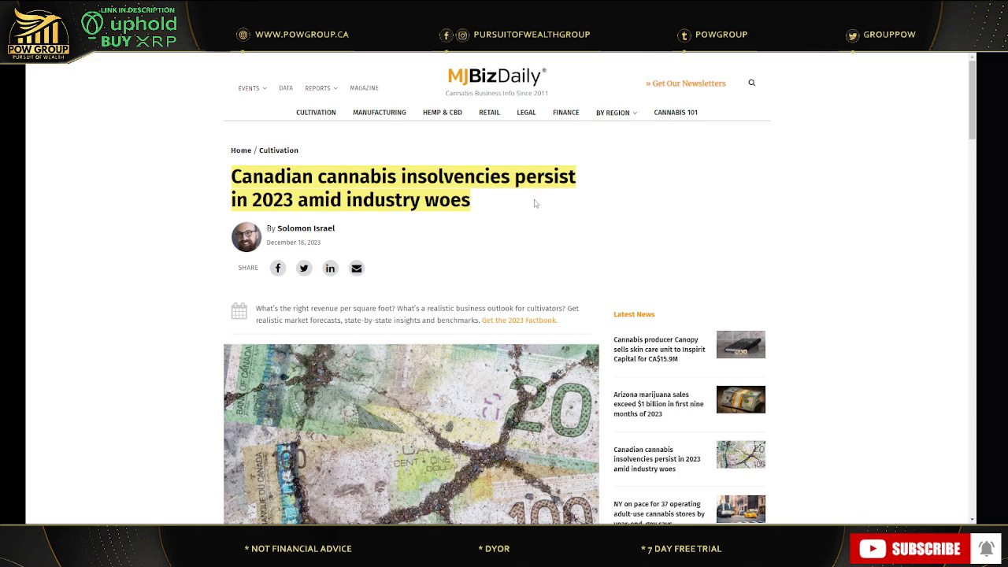
mouse_move(592, 69)
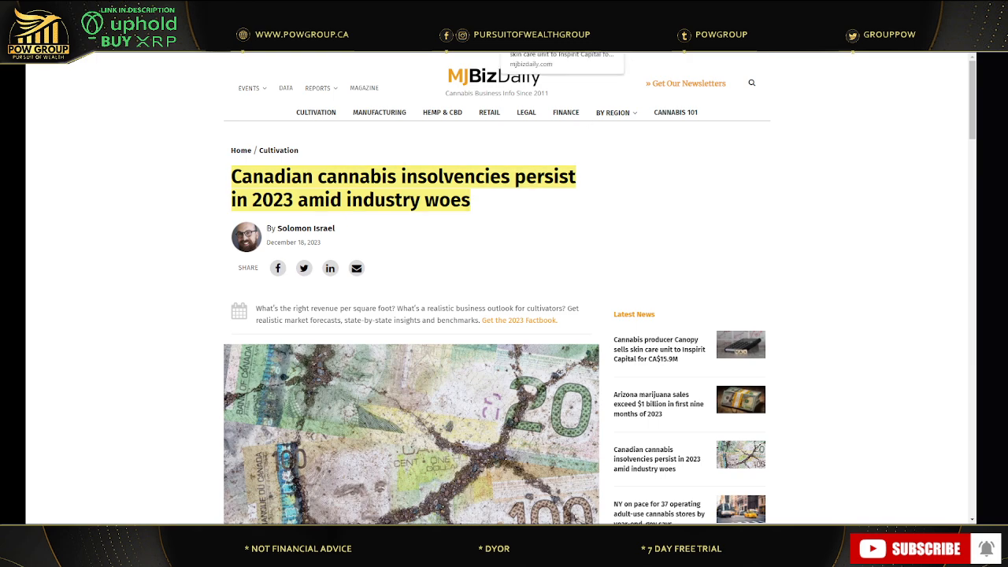
Step: Scroll past the header image to the opening paragraphs about 2023 insolvency filings
scroll("down", 3)
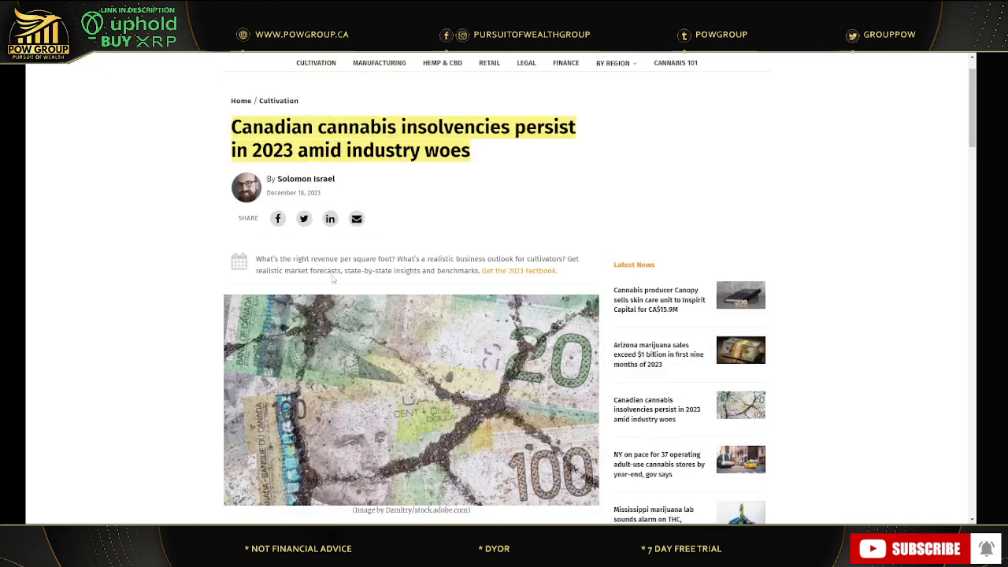
scroll("up", 3)
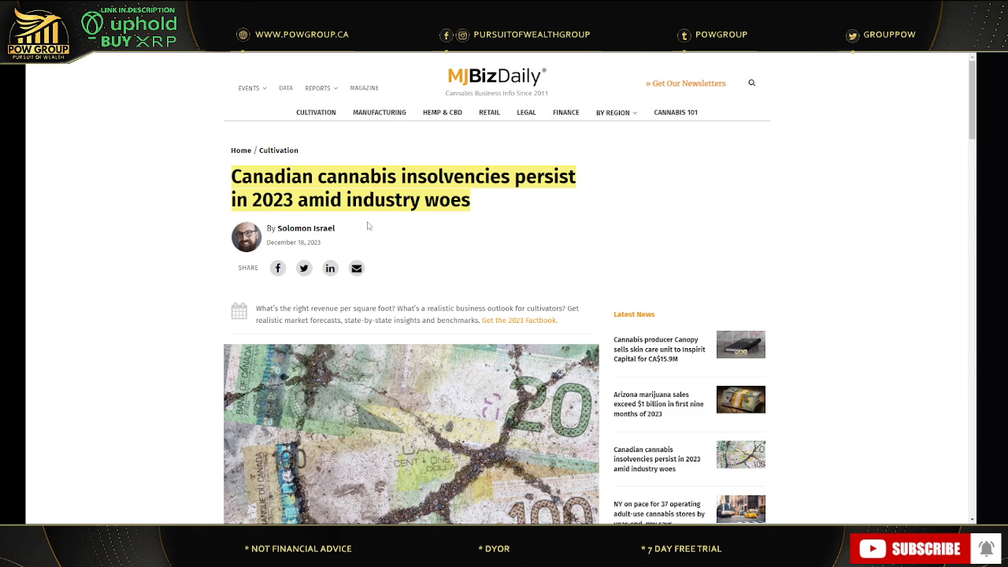
mouse_move(495, 207)
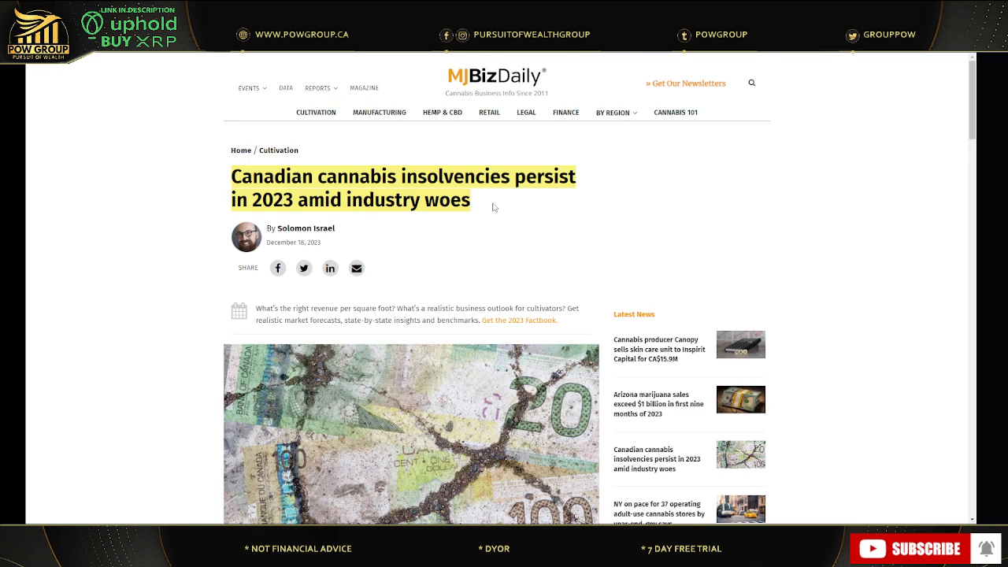
scroll("down", 3)
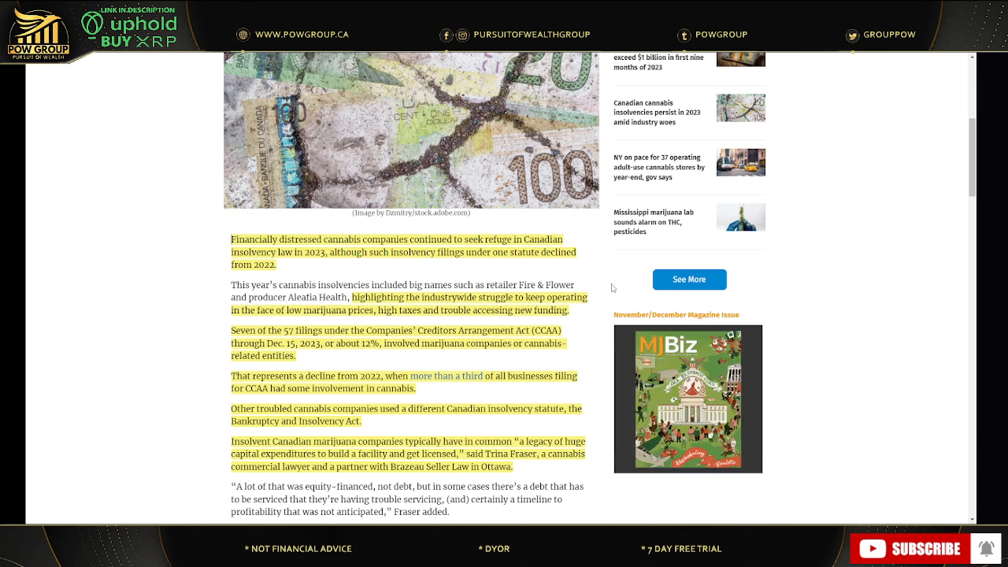
Step: Scroll down to the 'We couldn't make a go of it' section and the notable 2023 CCAA filings list
scroll("down", 3)
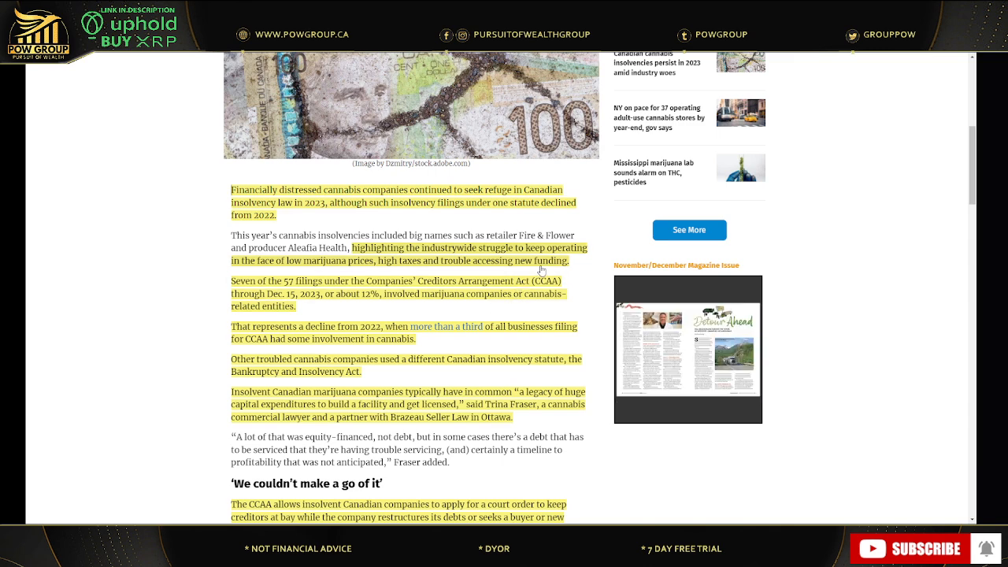
scroll("down", 3)
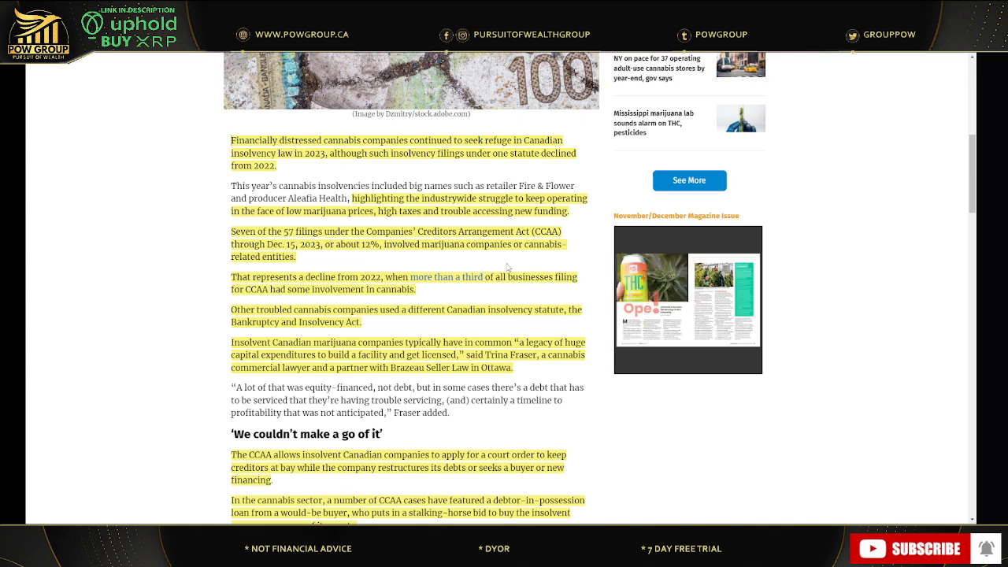
scroll("down", 3)
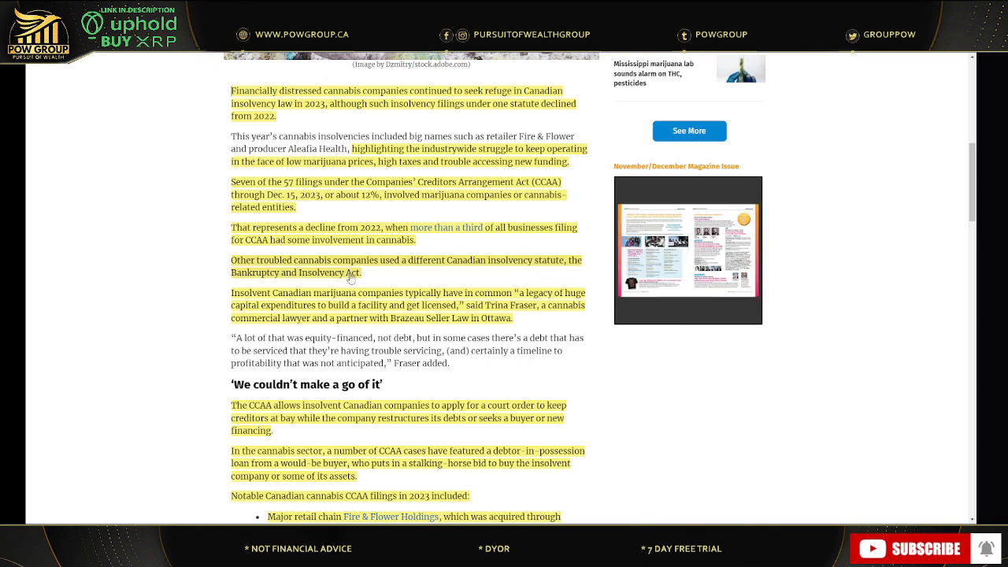
scroll("down", 3)
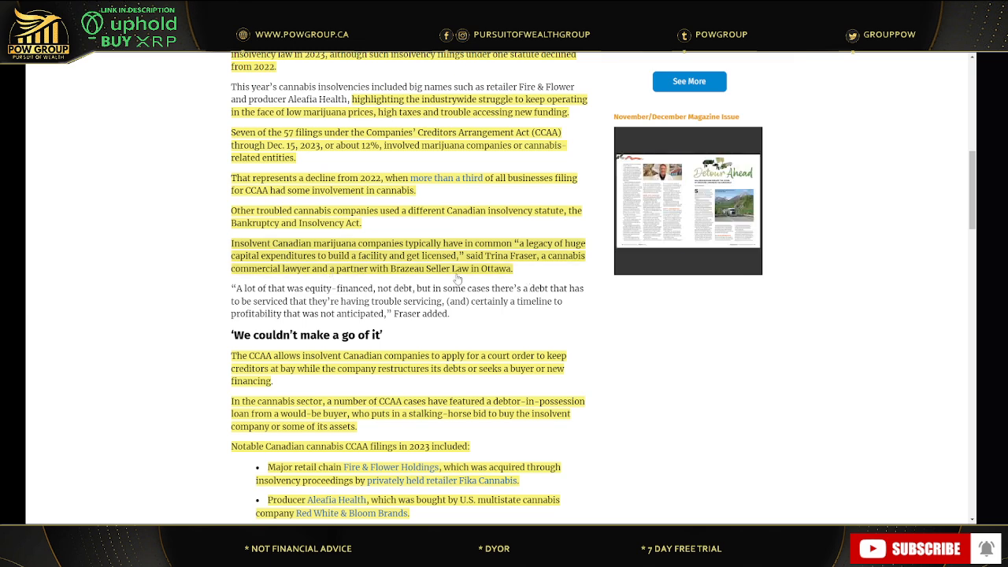
scroll("down", 3)
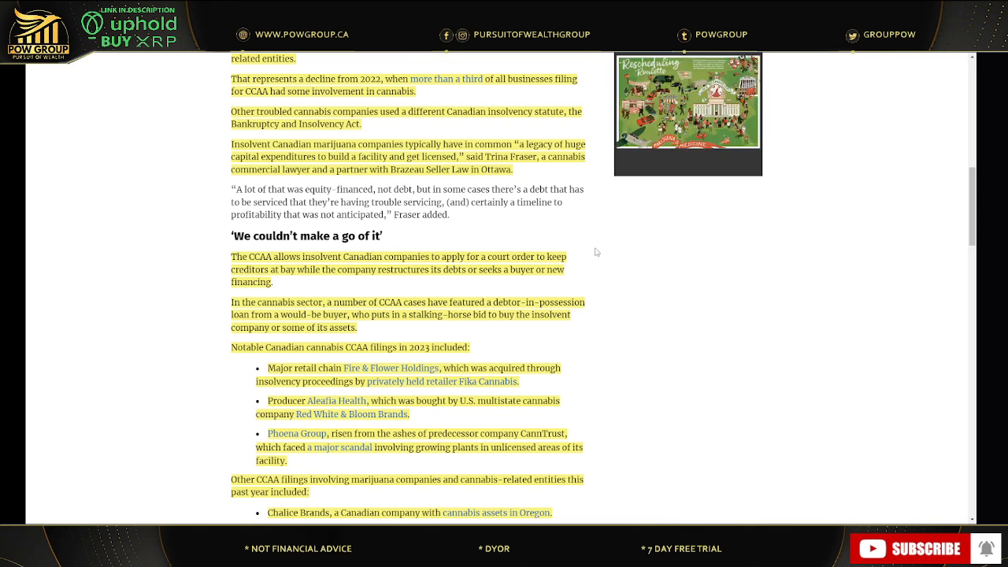
Step: Scroll through the Ogen and other insolvency example paragraphs
scroll("down", 3)
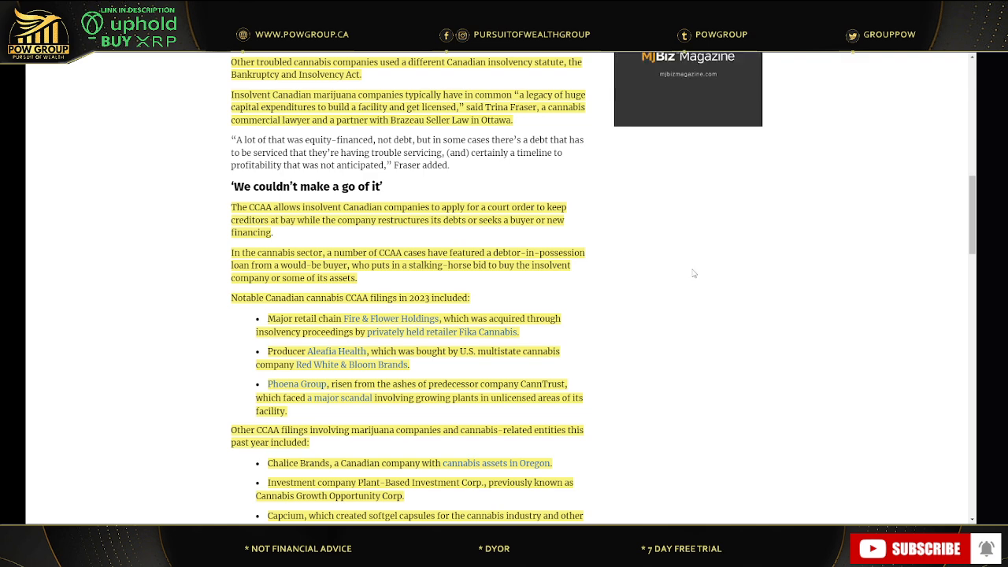
scroll("down", 3)
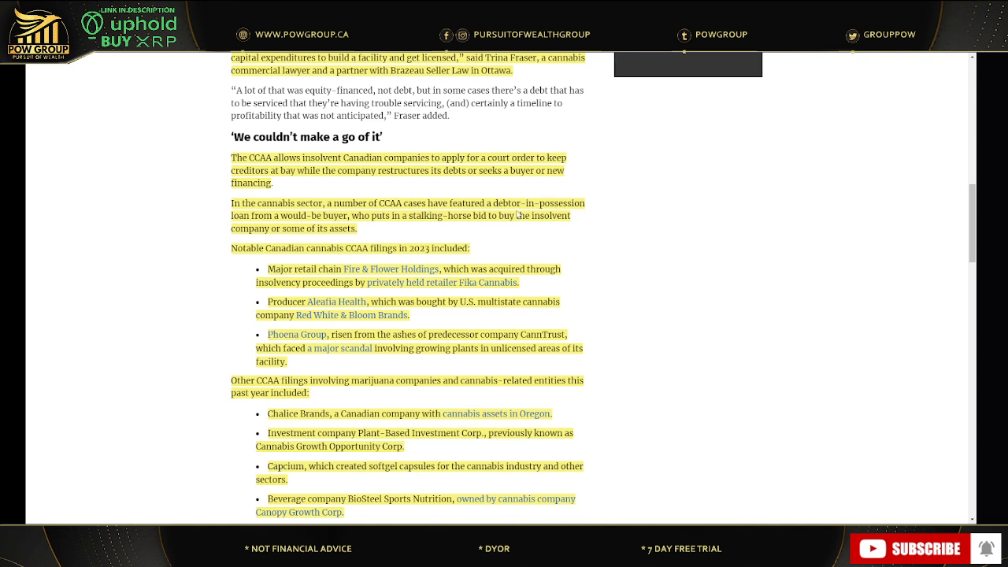
mouse_move(591, 230)
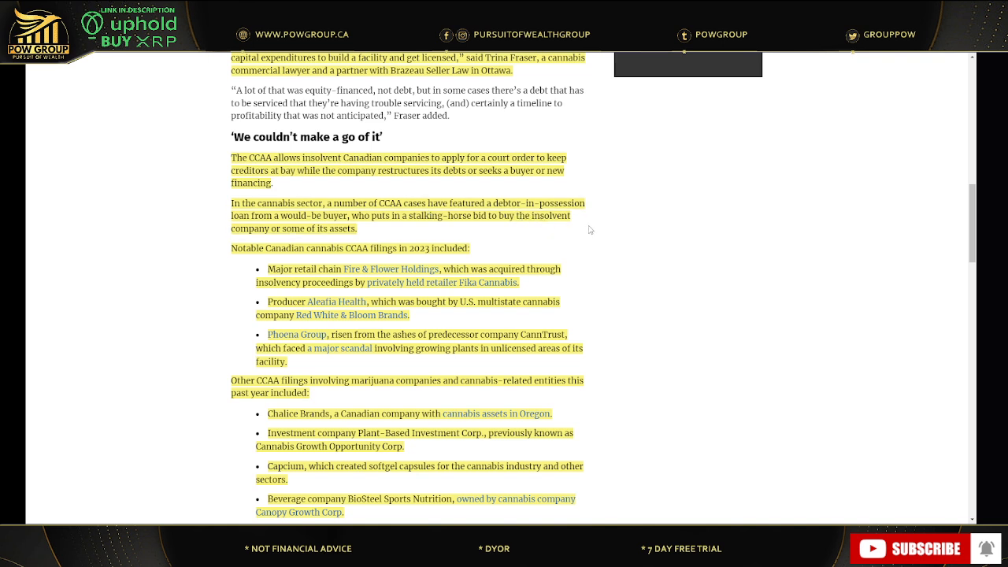
mouse_move(469, 230)
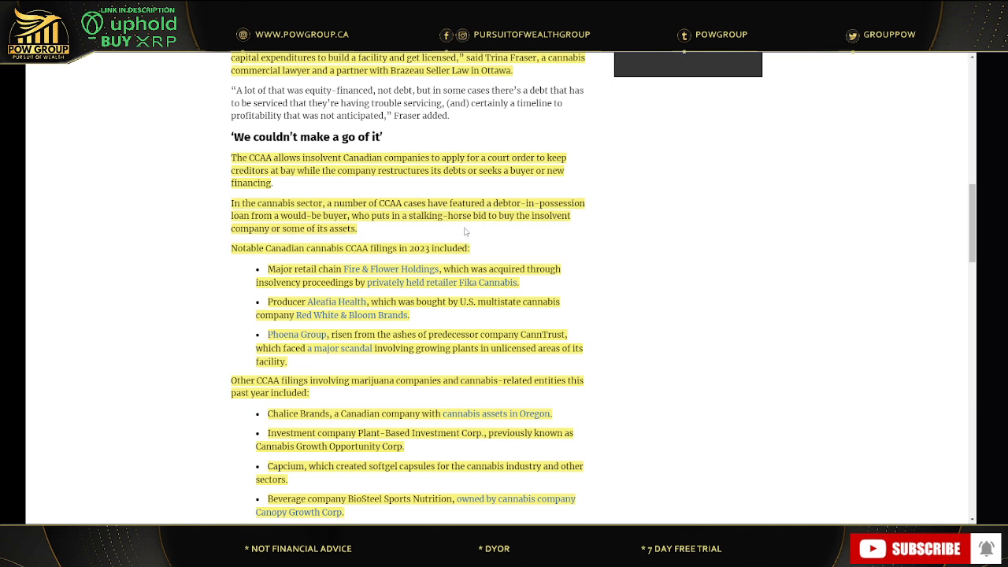
mouse_move(504, 308)
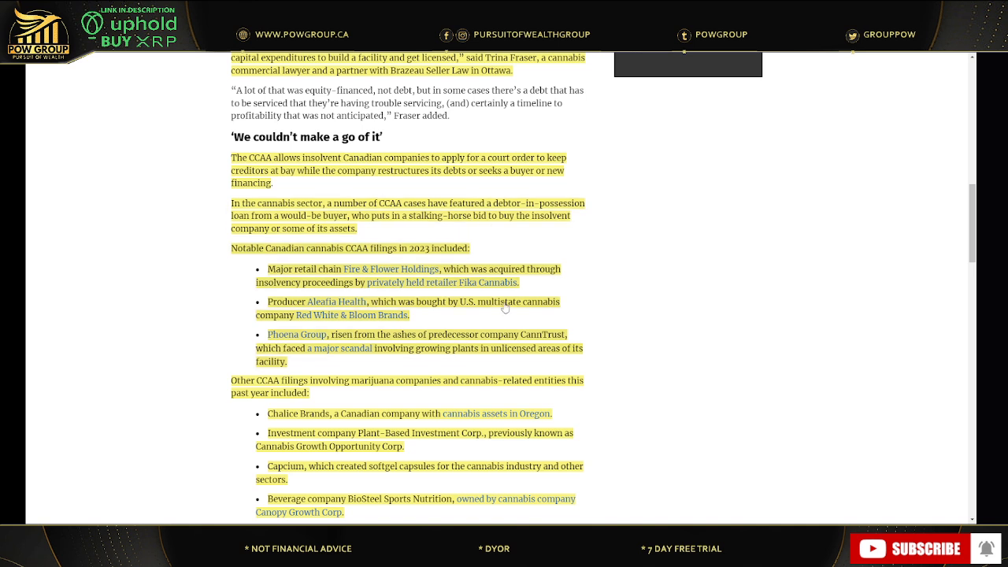
mouse_move(511, 226)
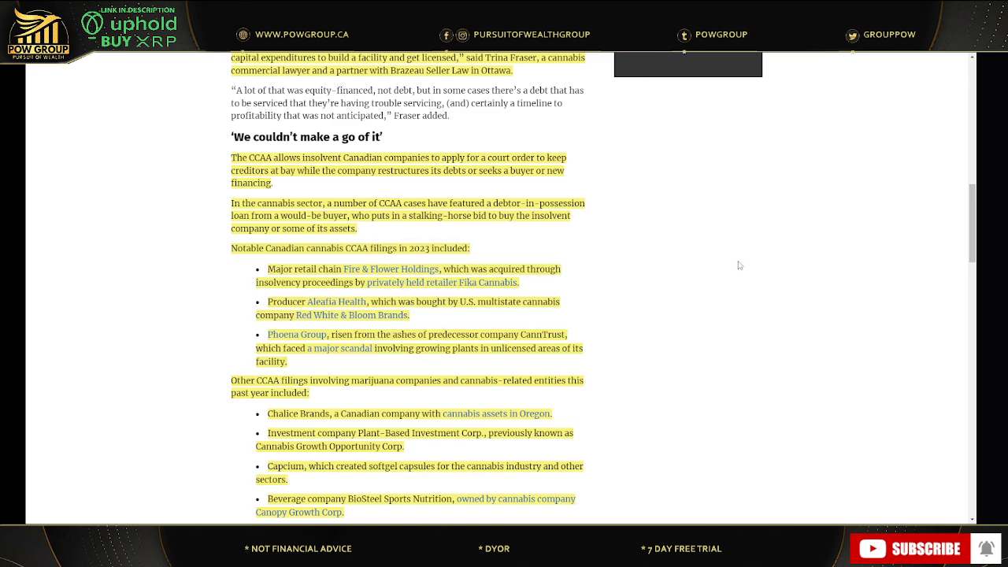
scroll("down", 3)
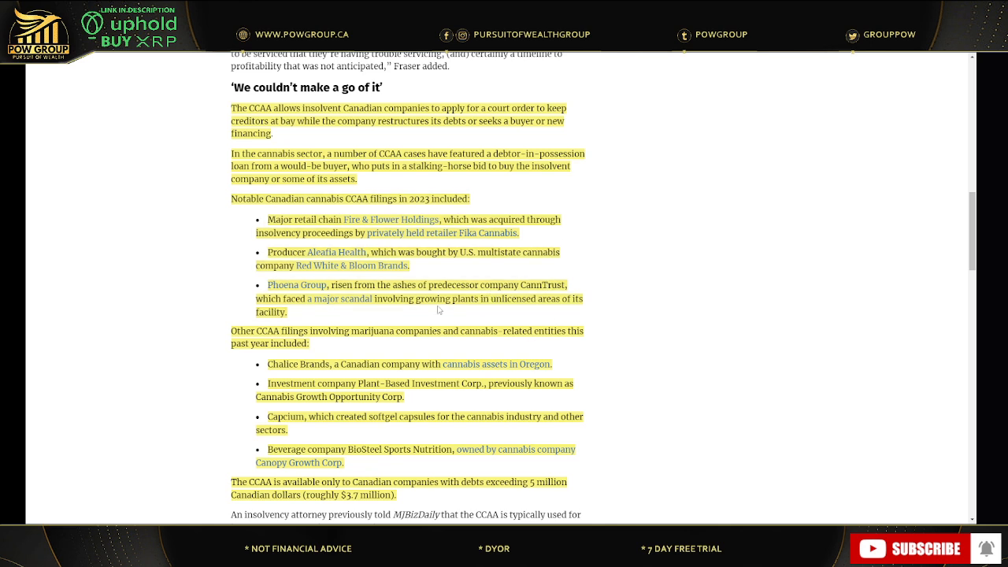
mouse_move(654, 257)
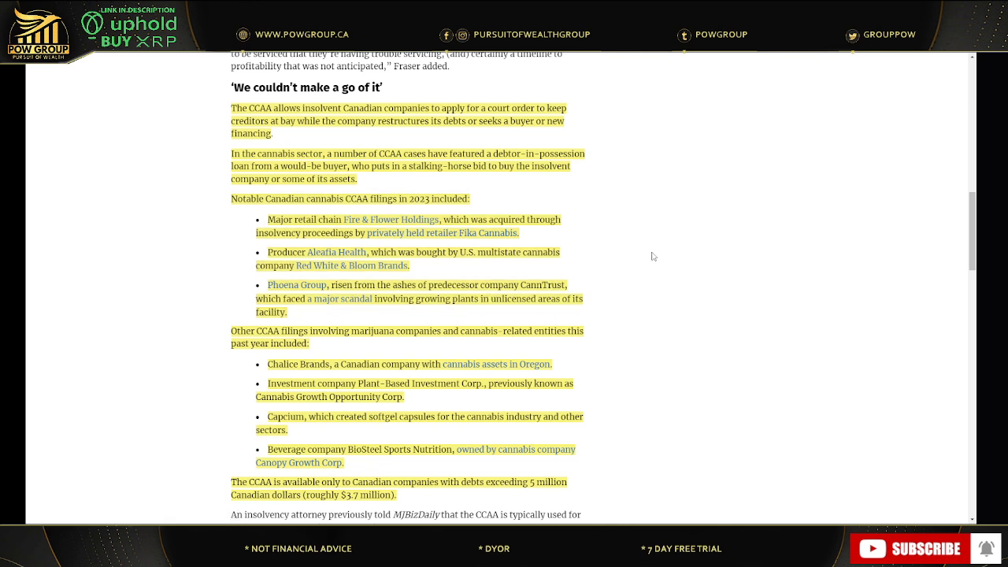
scroll("down", 3)
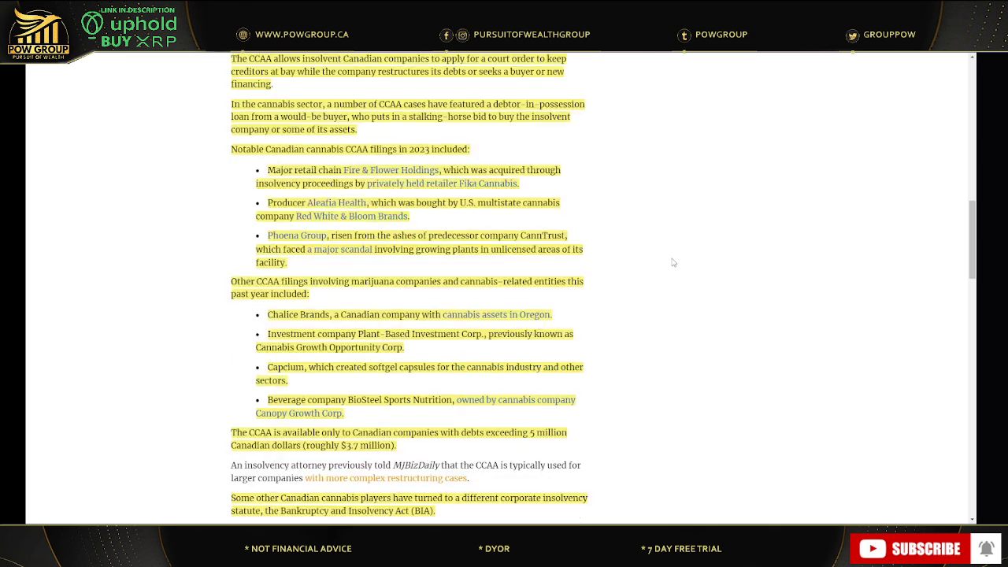
scroll("down", 3)
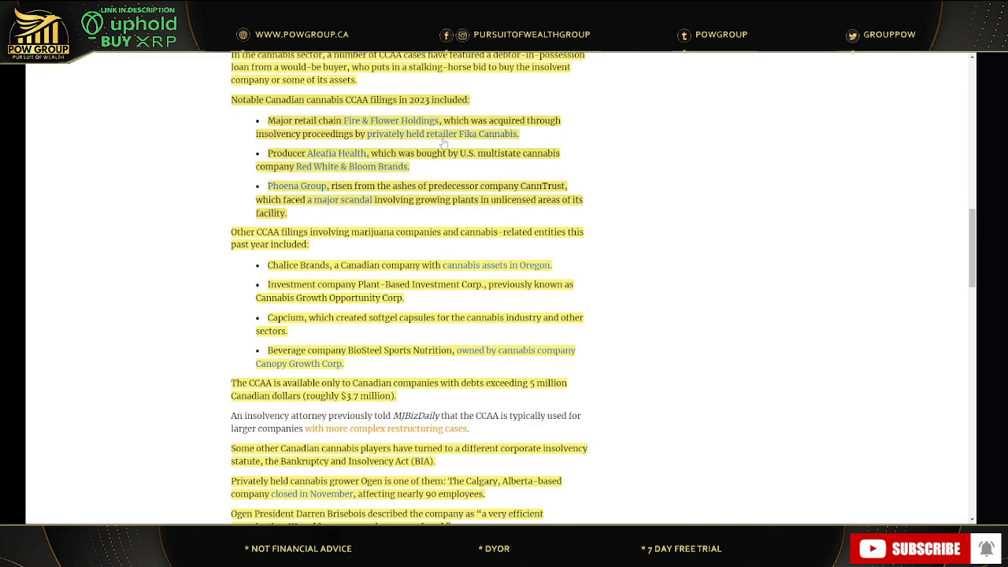
mouse_move(674, 196)
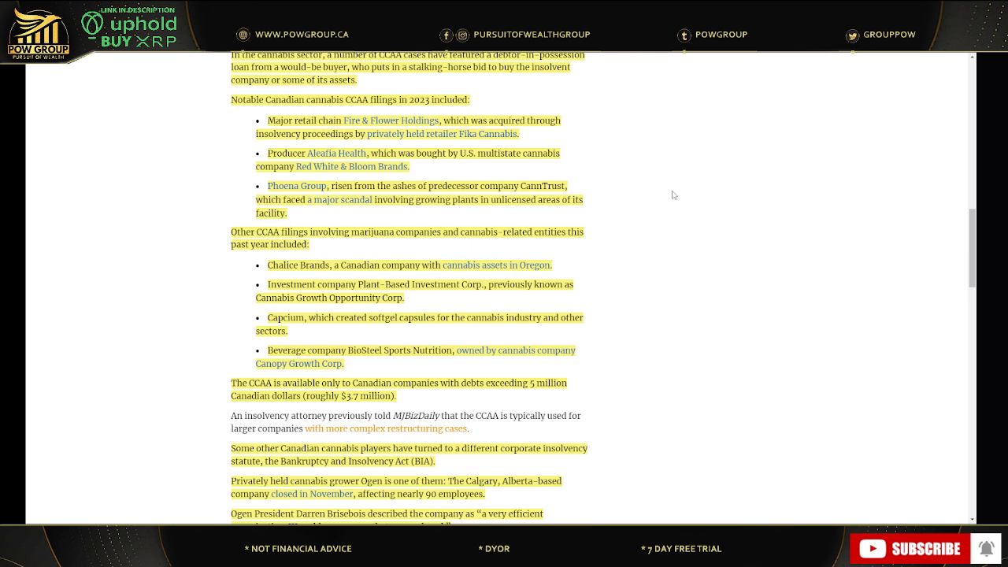
mouse_move(622, 203)
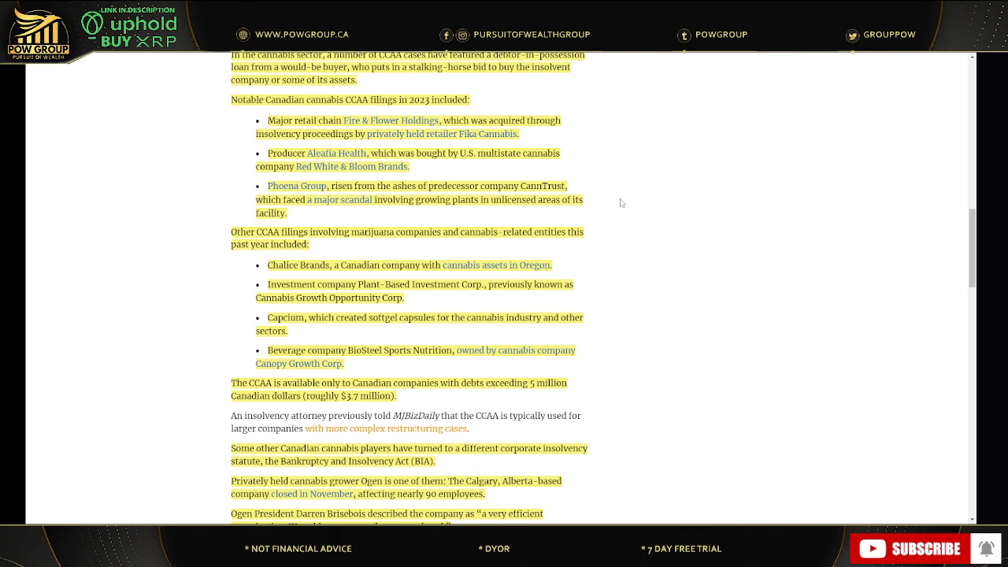
mouse_move(627, 203)
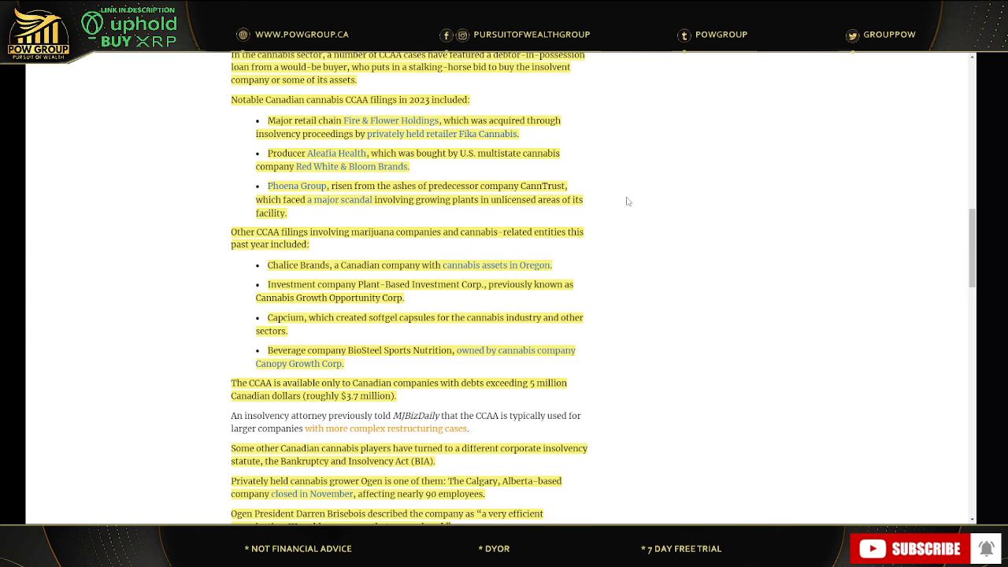
mouse_move(671, 219)
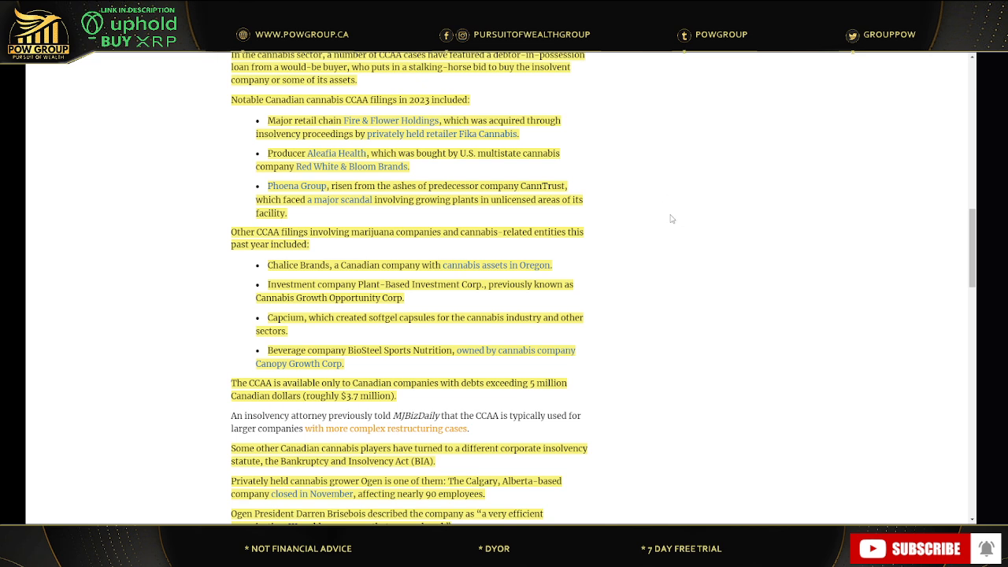
mouse_move(596, 260)
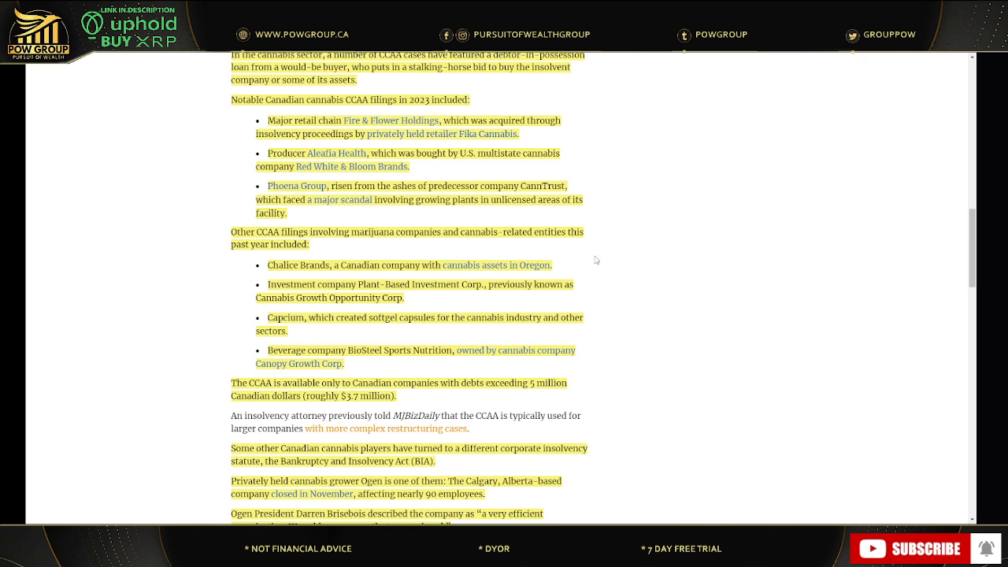
mouse_move(451, 399)
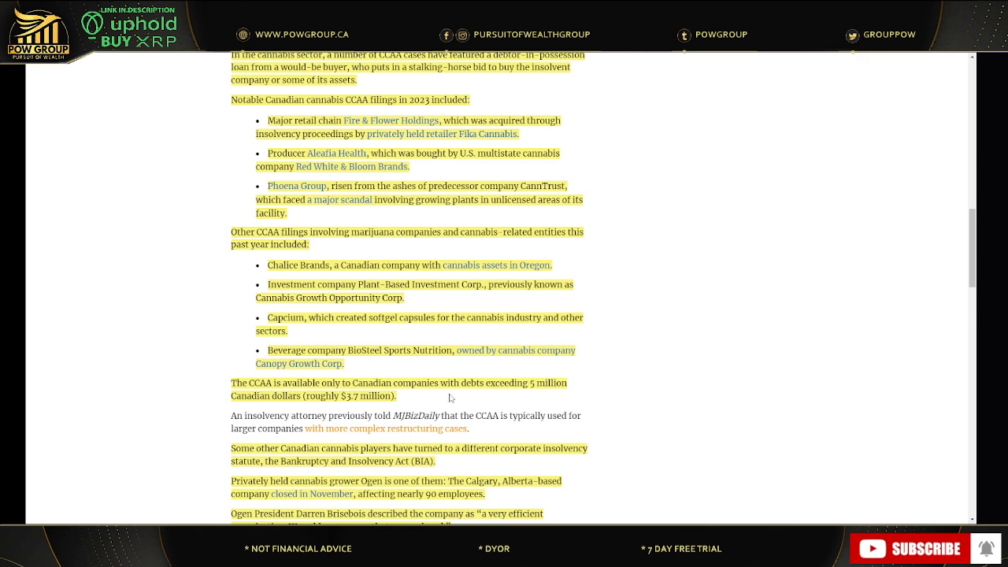
scroll("down", 3)
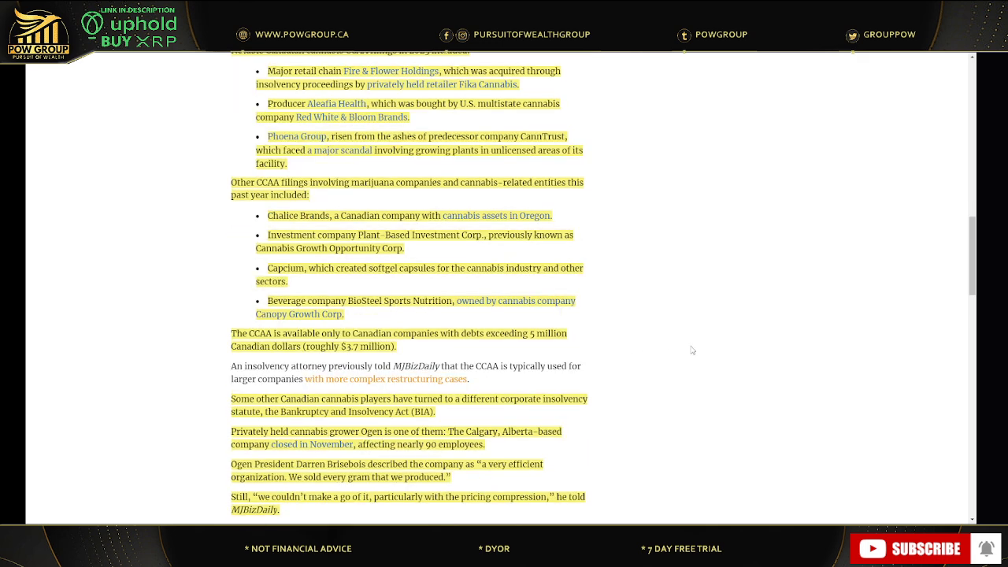
Step: Continue down past the Tantalus Labs quotes to the 'Debts to government' heading
scroll("down", 3)
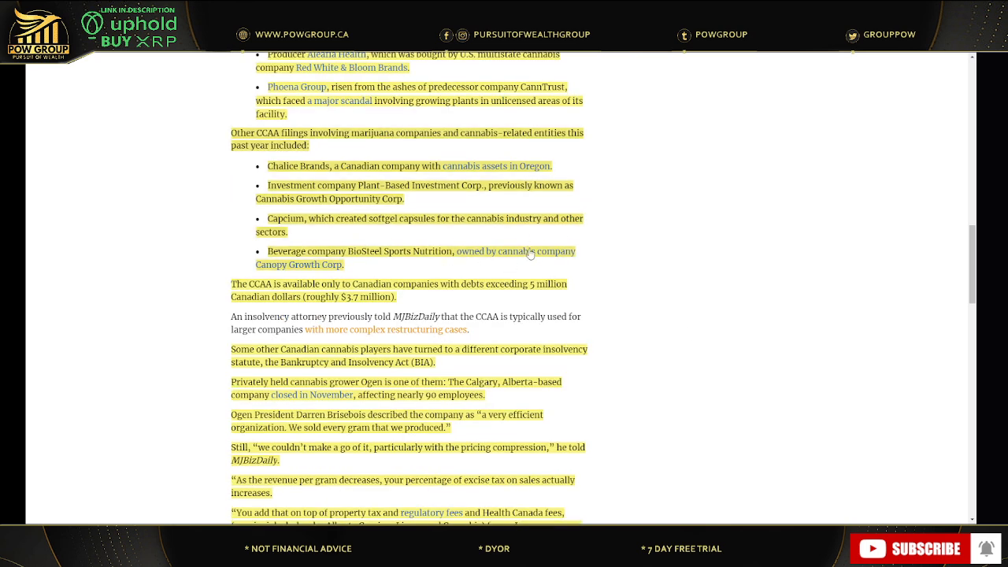
mouse_move(517, 252)
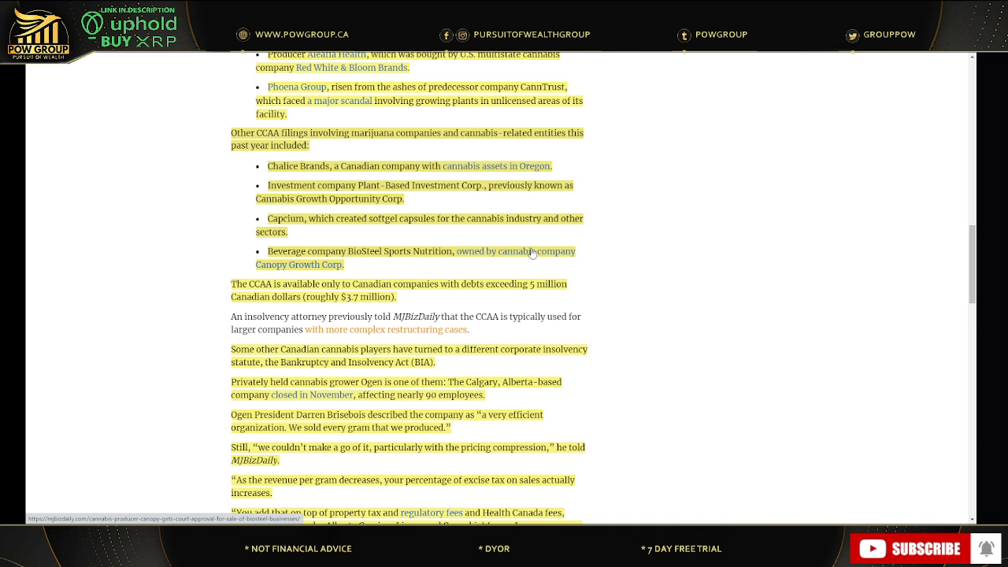
mouse_move(640, 353)
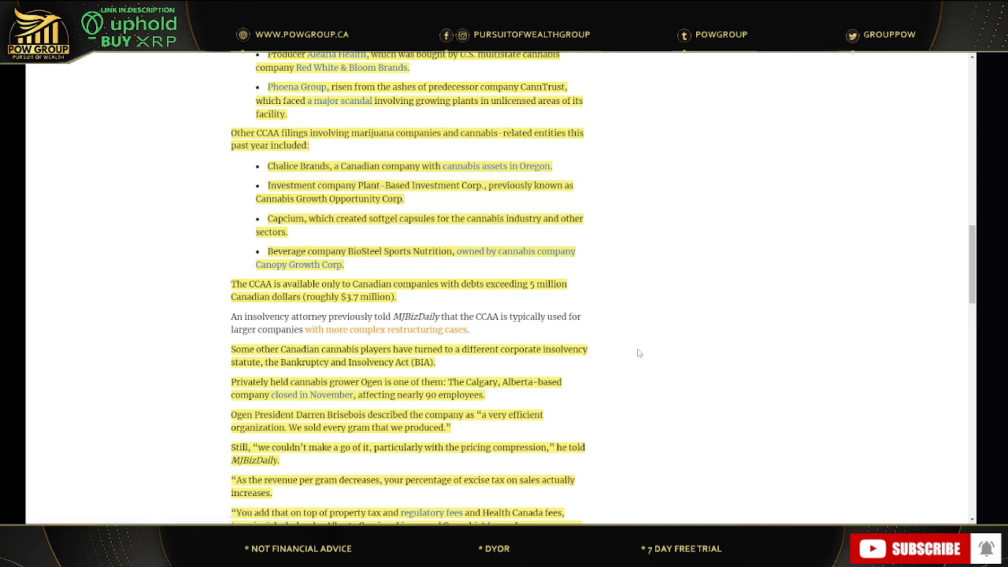
mouse_move(648, 291)
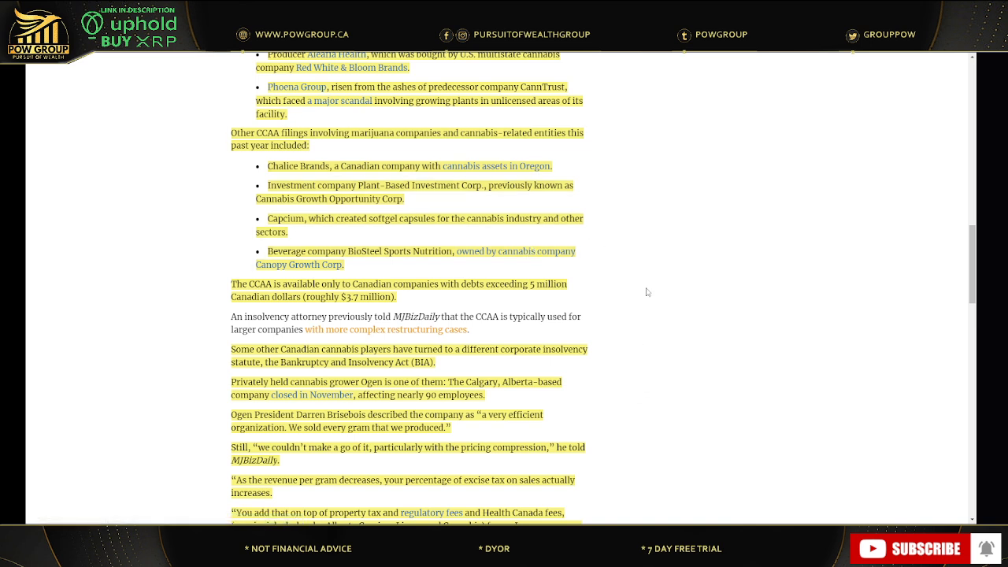
scroll("down", 3)
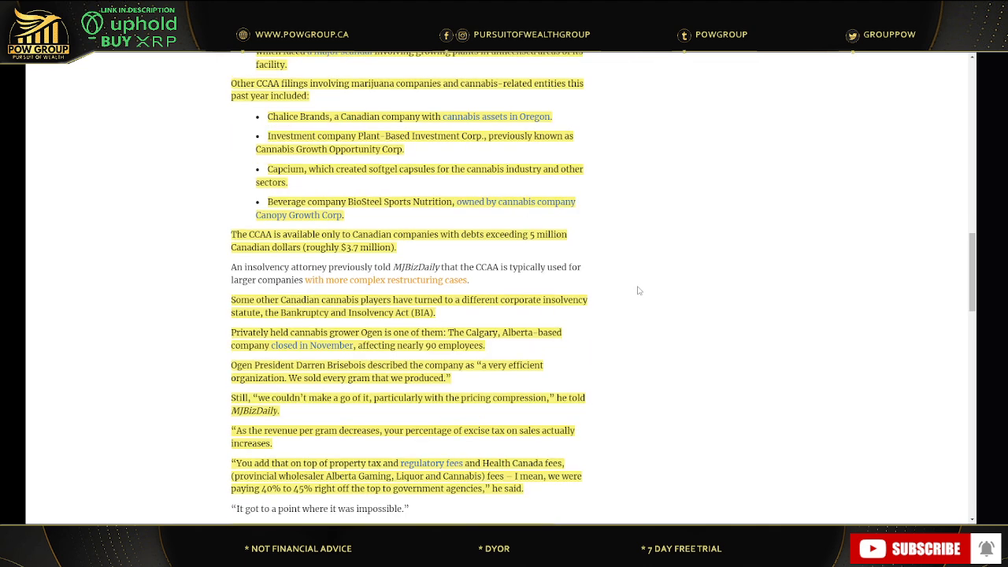
mouse_move(454, 222)
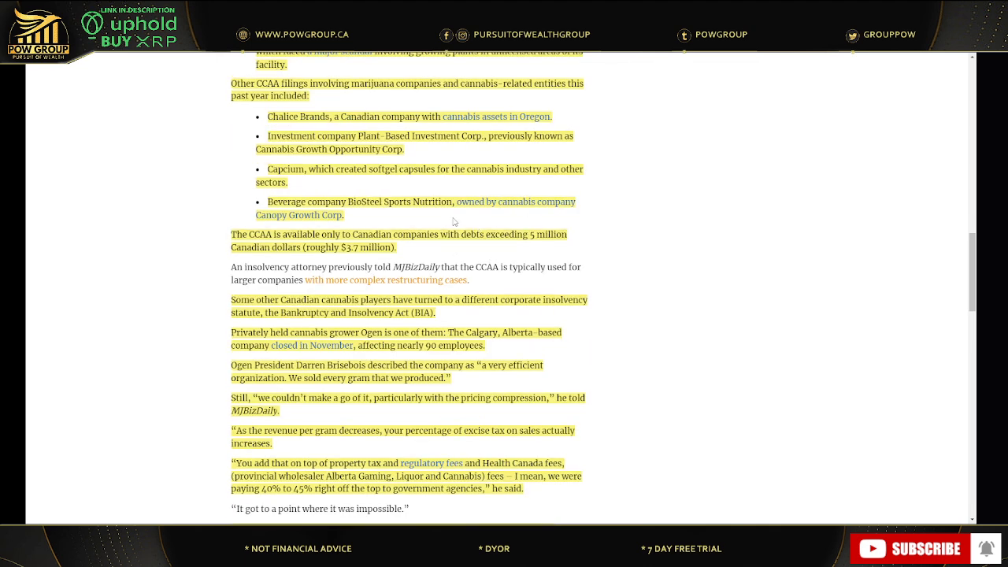
mouse_move(762, 183)
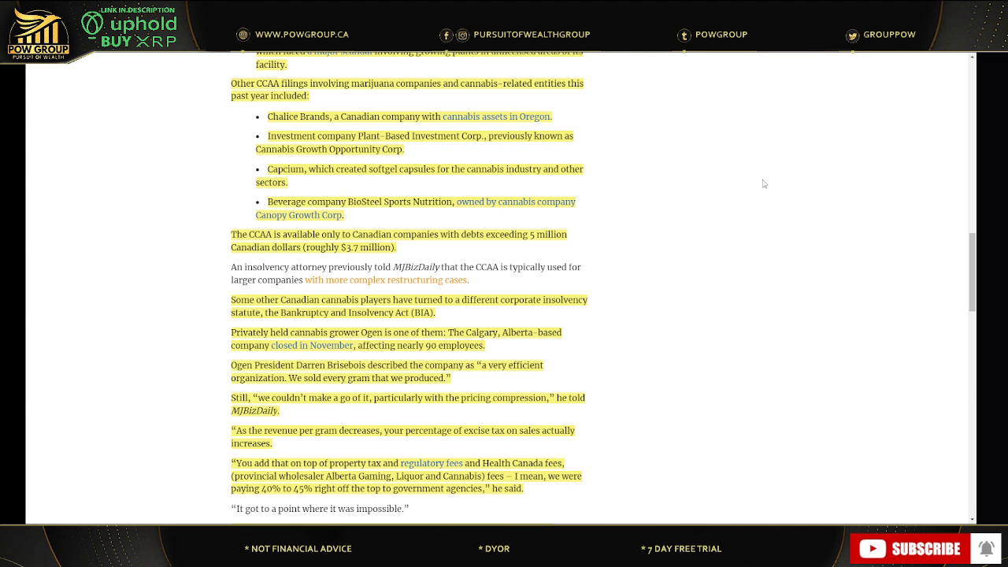
mouse_move(589, 249)
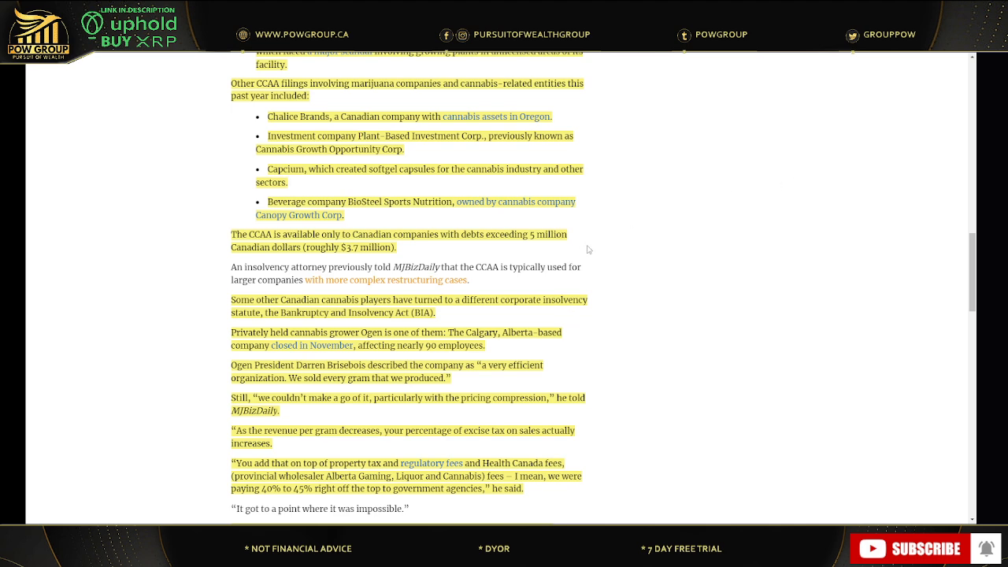
scroll("down", 3)
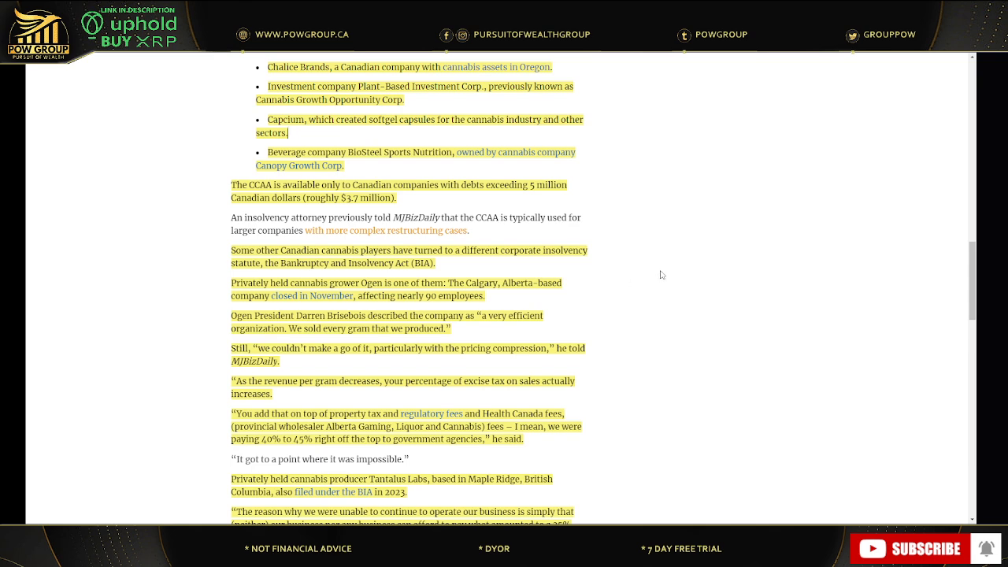
mouse_move(627, 239)
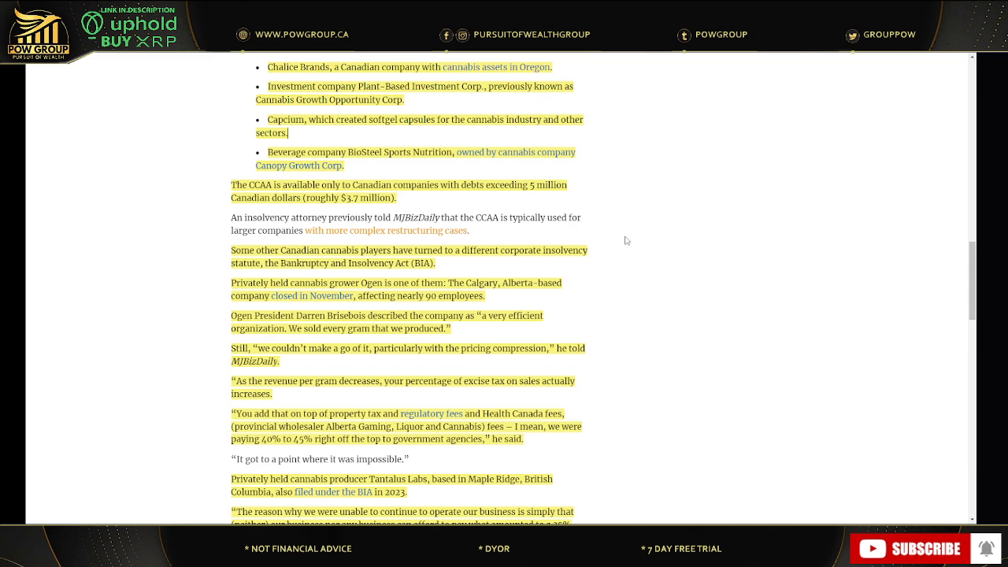
scroll("down", 3)
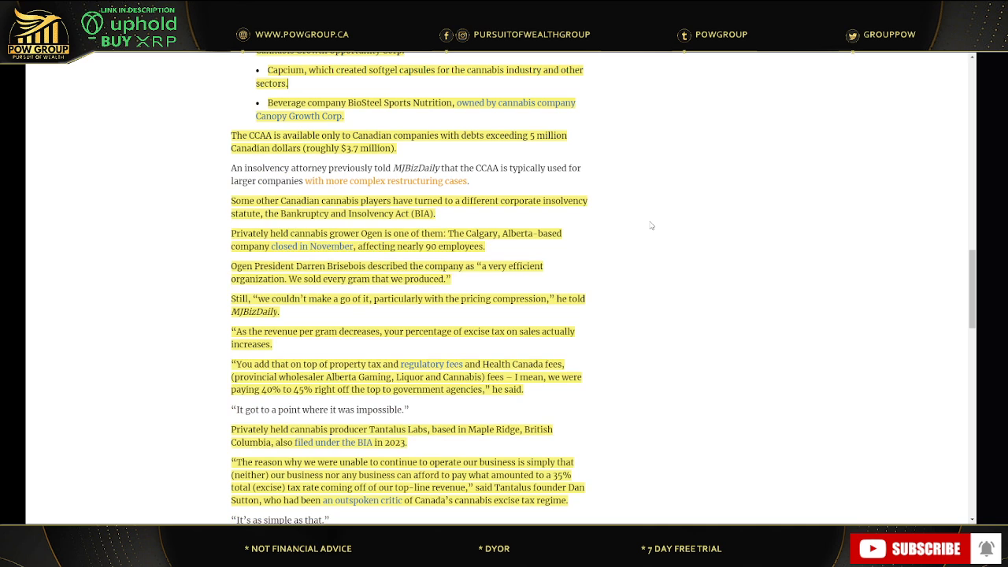
mouse_move(577, 218)
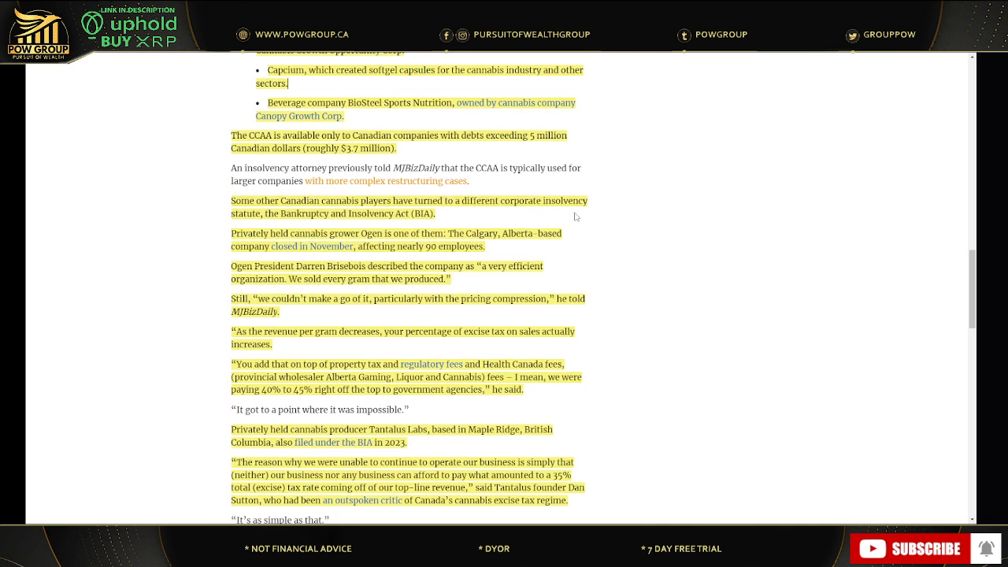
mouse_move(646, 214)
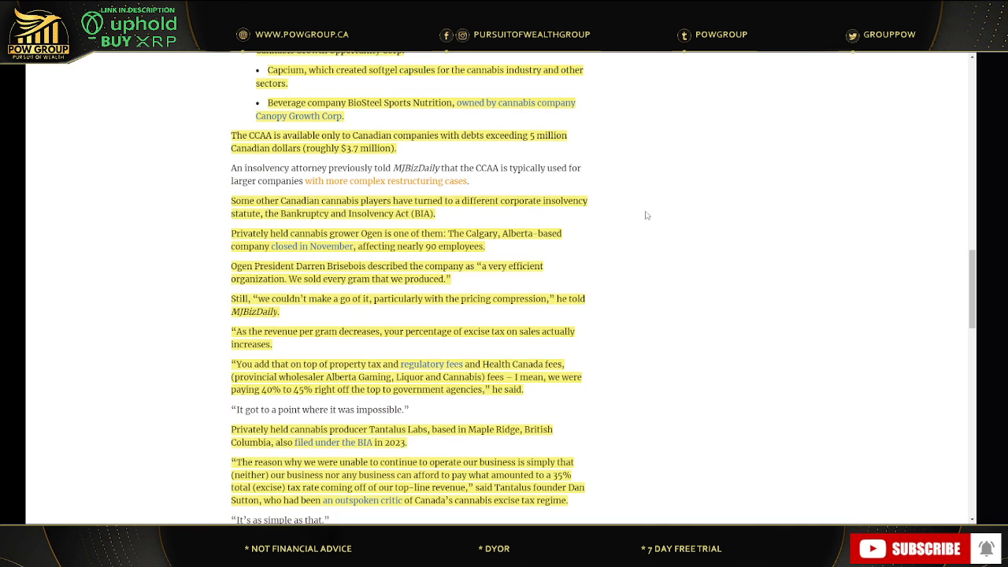
mouse_move(602, 230)
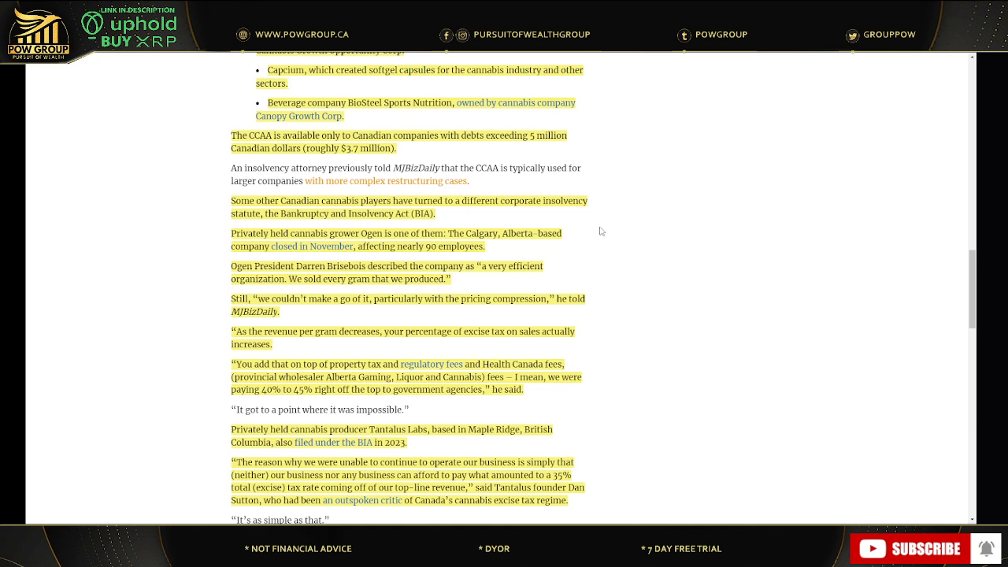
mouse_move(514, 249)
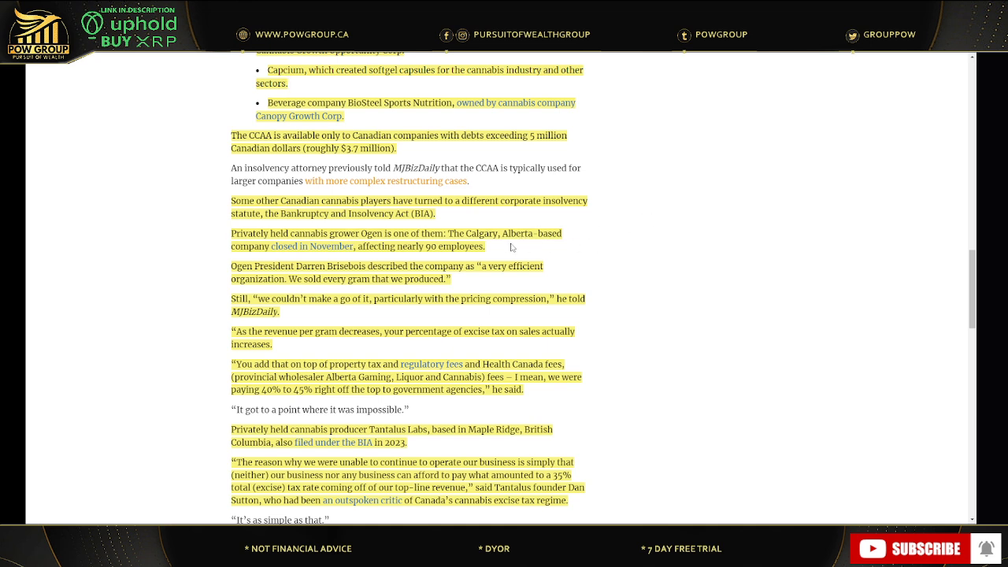
mouse_move(548, 264)
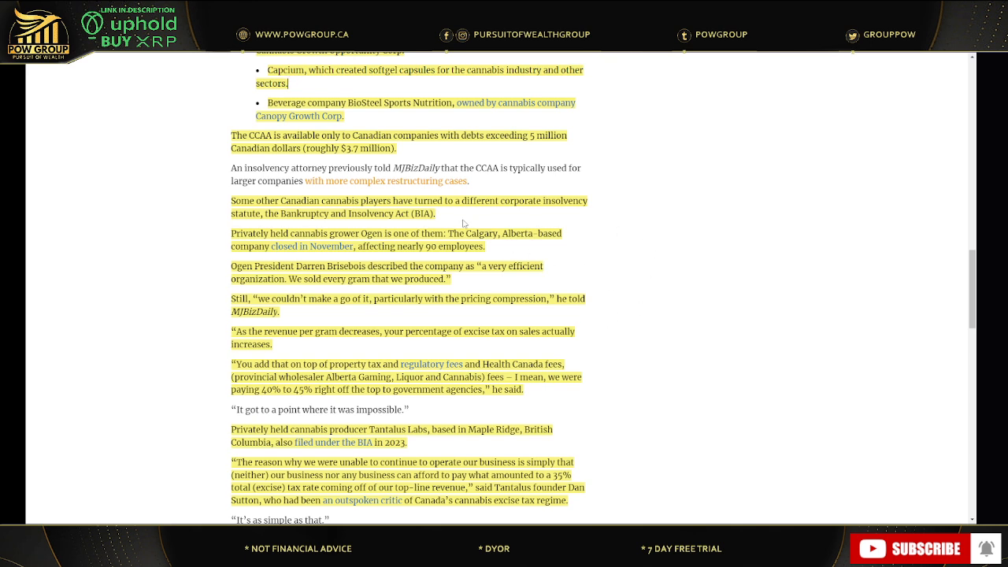
mouse_move(293, 302)
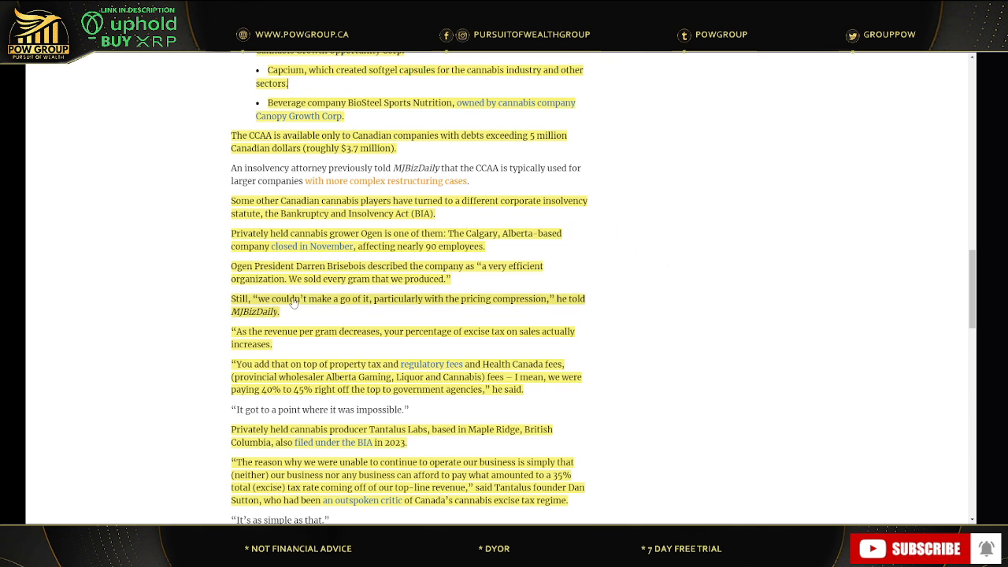
mouse_move(498, 279)
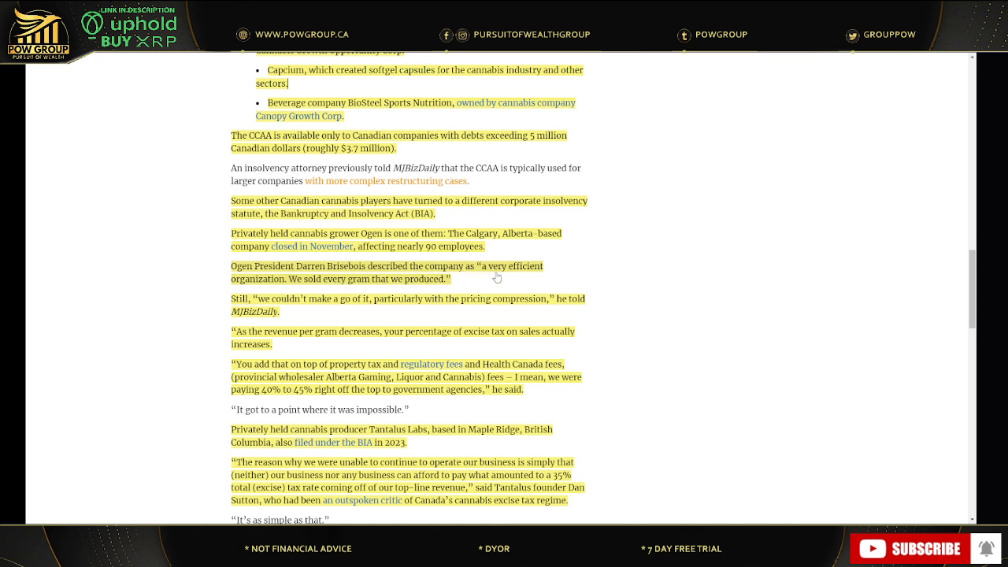
mouse_move(474, 291)
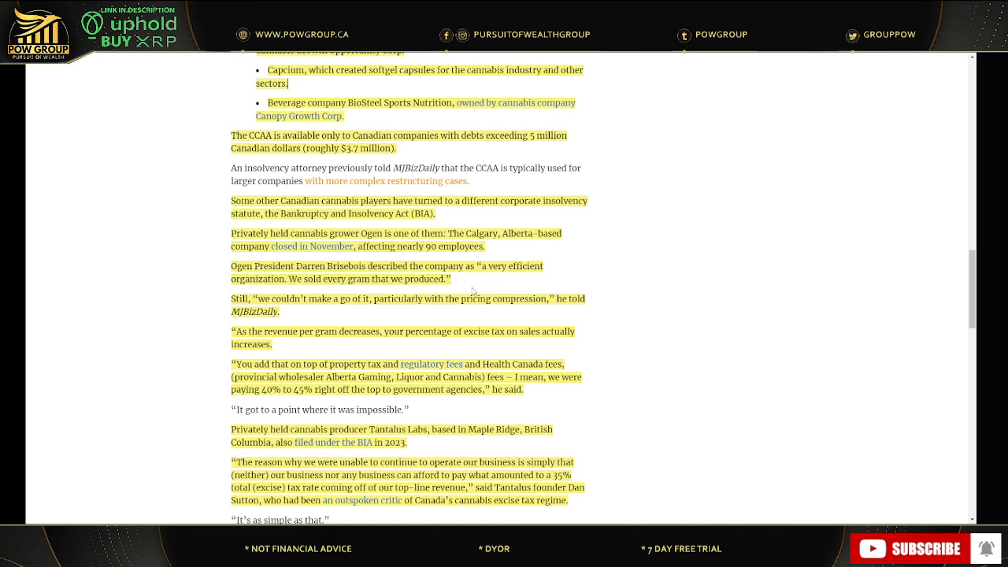
mouse_move(559, 312)
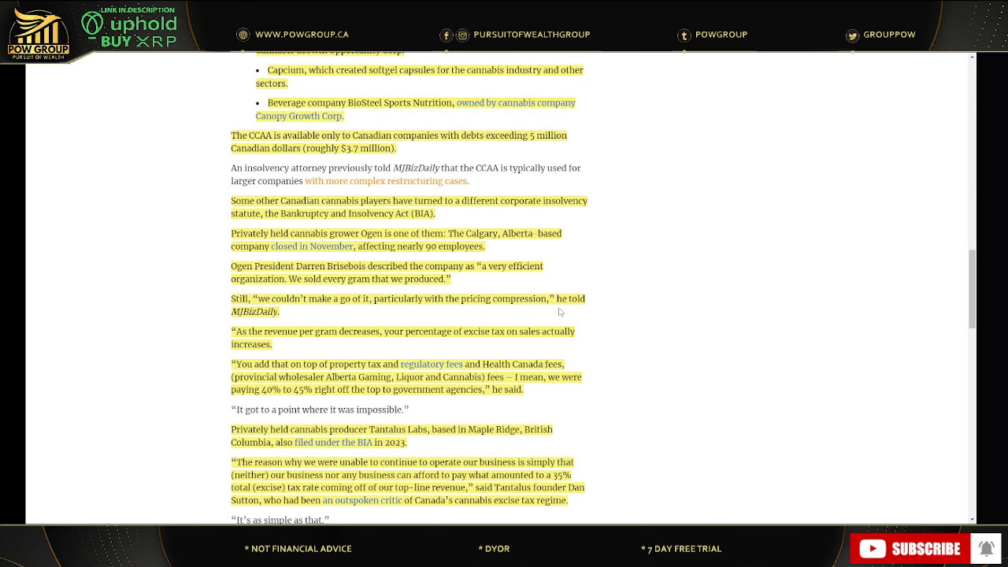
mouse_move(289, 399)
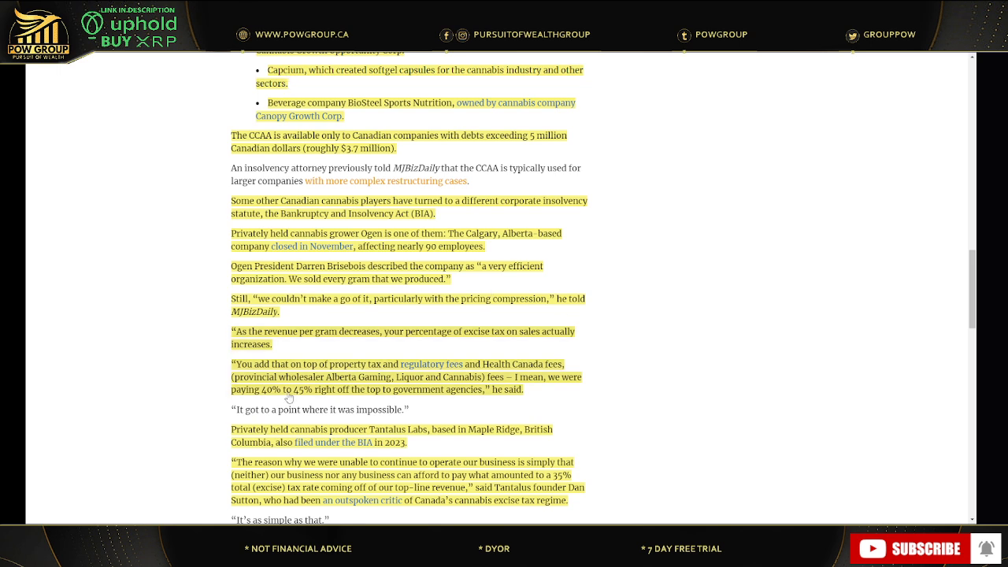
mouse_move(381, 343)
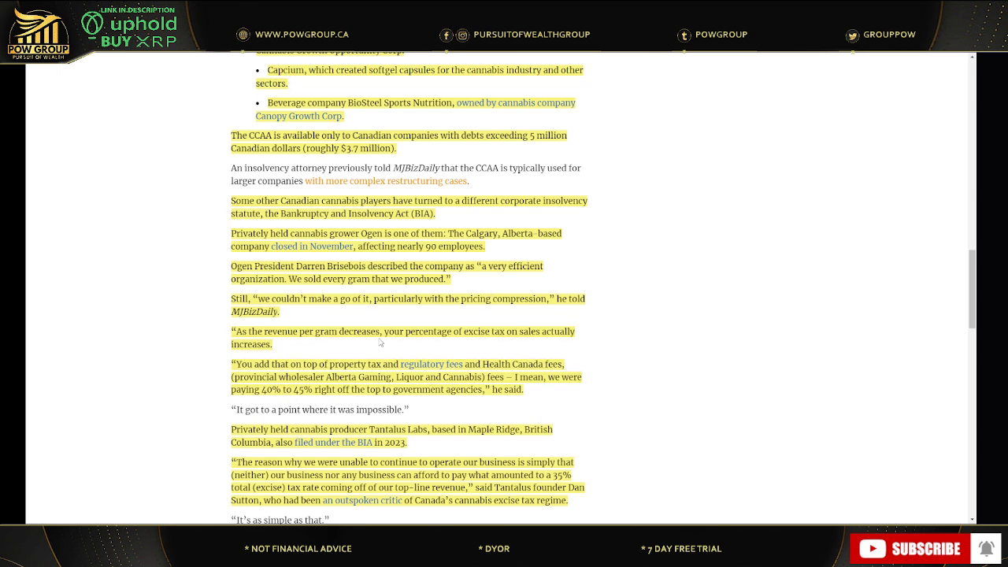
mouse_move(476, 343)
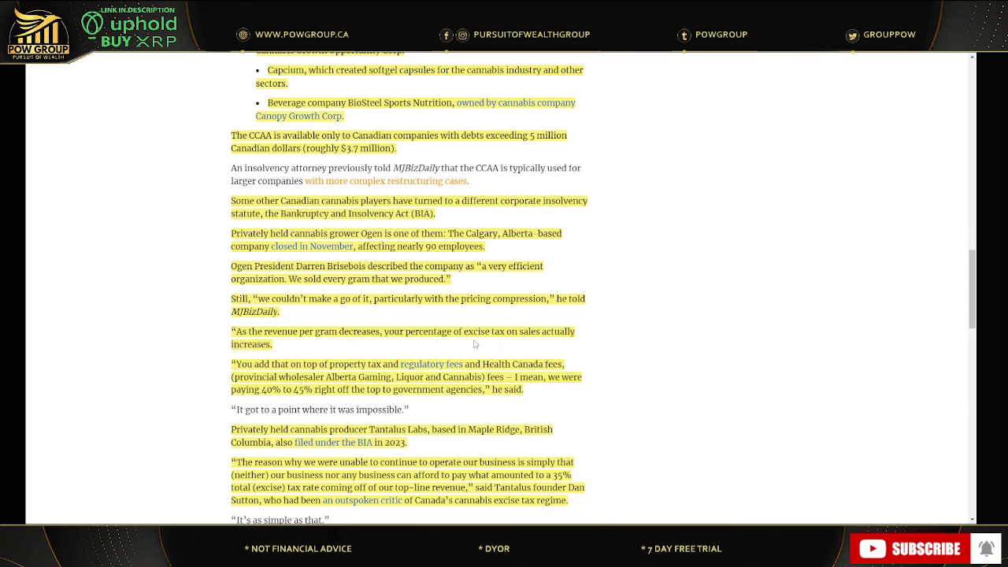
scroll("down", 3)
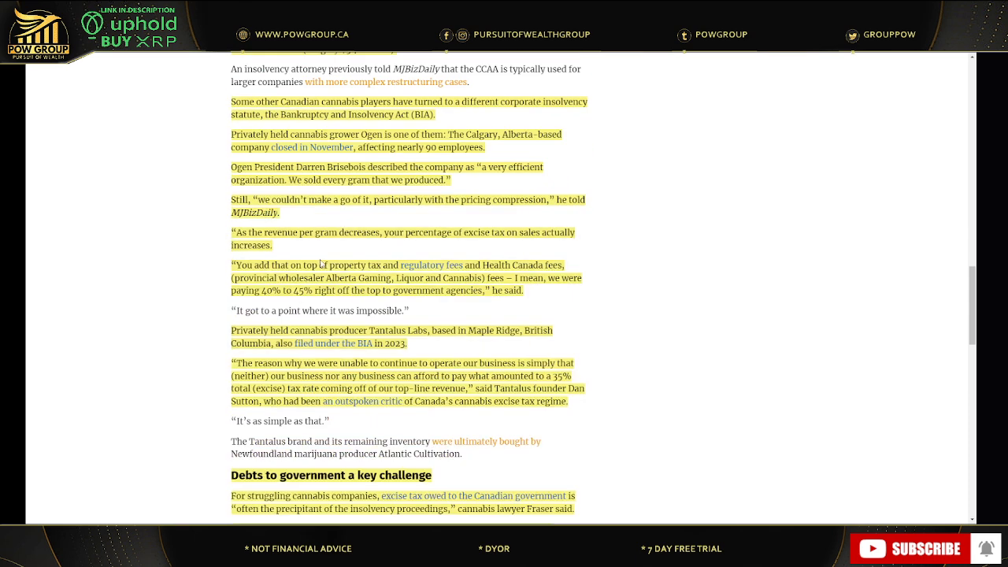
mouse_move(432, 258)
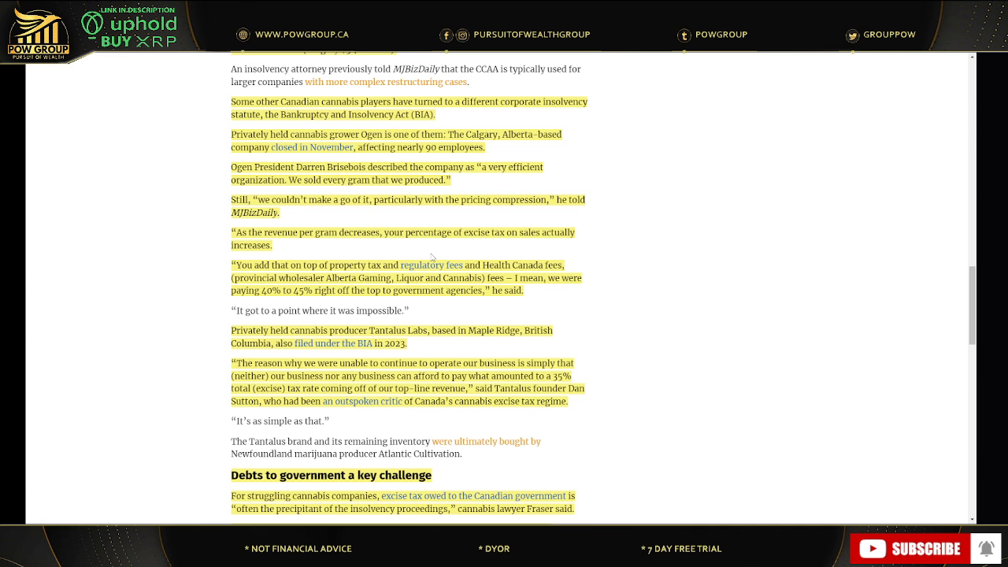
mouse_move(479, 306)
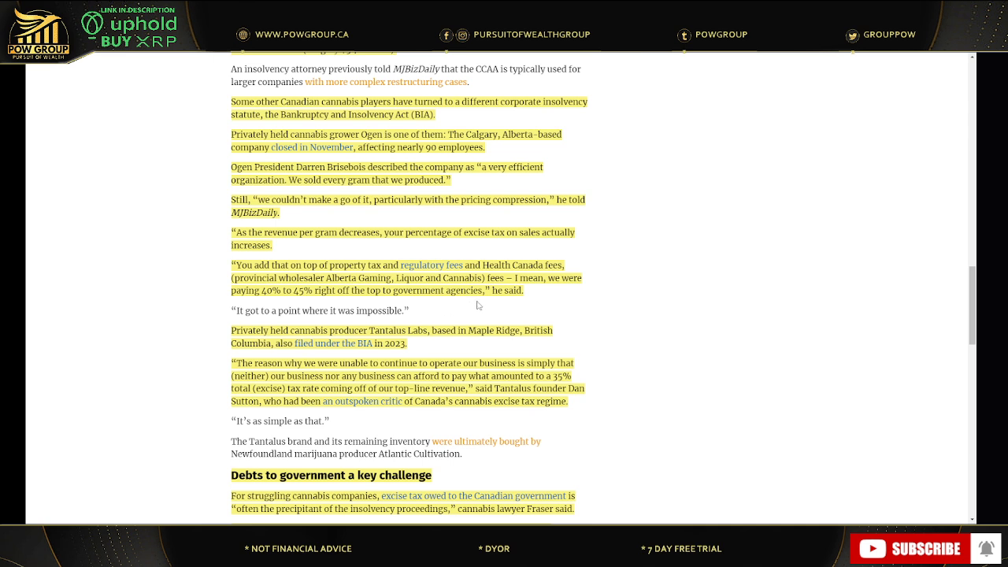
mouse_move(472, 302)
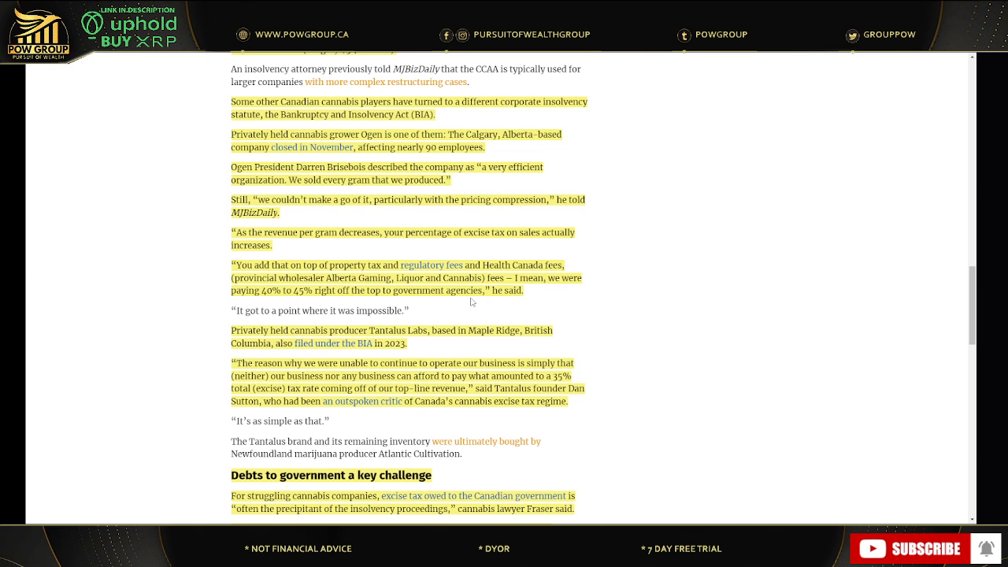
mouse_move(444, 315)
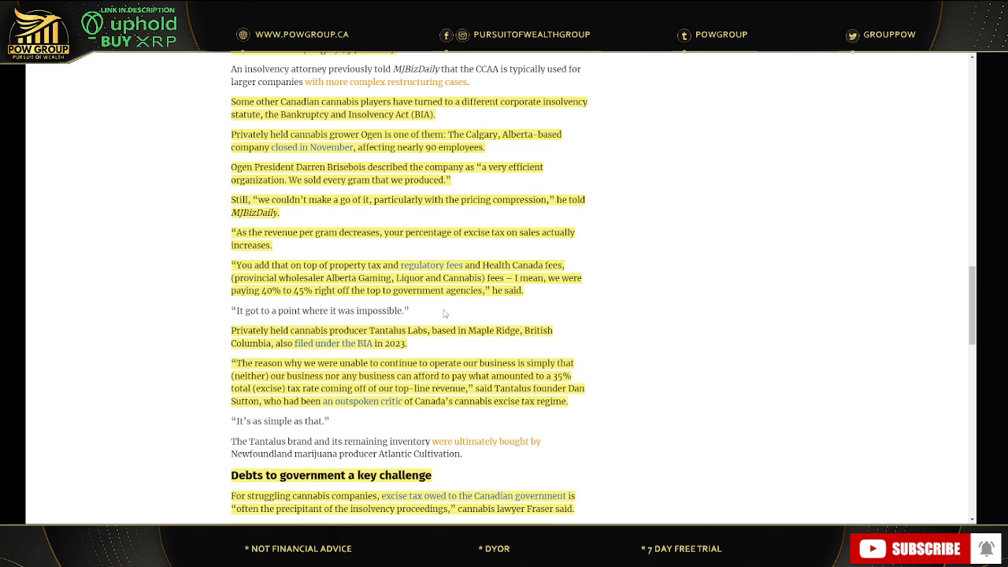
mouse_move(287, 307)
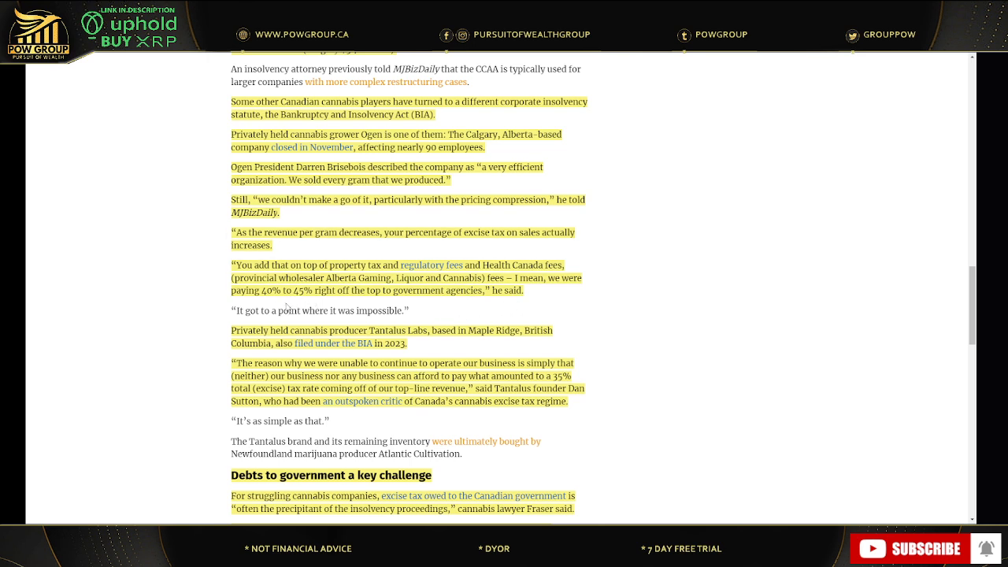
Step: Centre the 'Debts to government a key challenge' section with Fraser's 2024 insolvency expectation
scroll("down", 3)
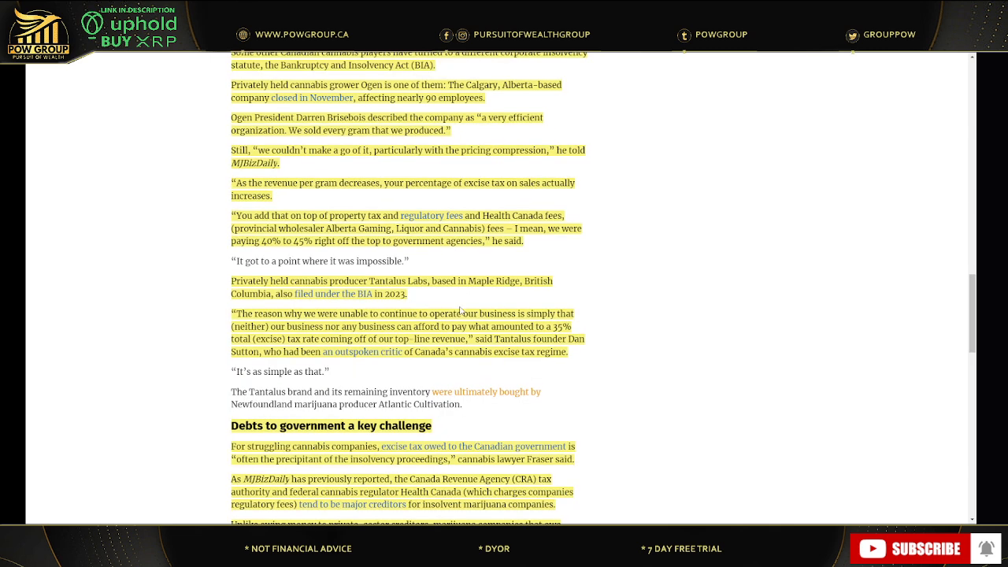
mouse_move(430, 296)
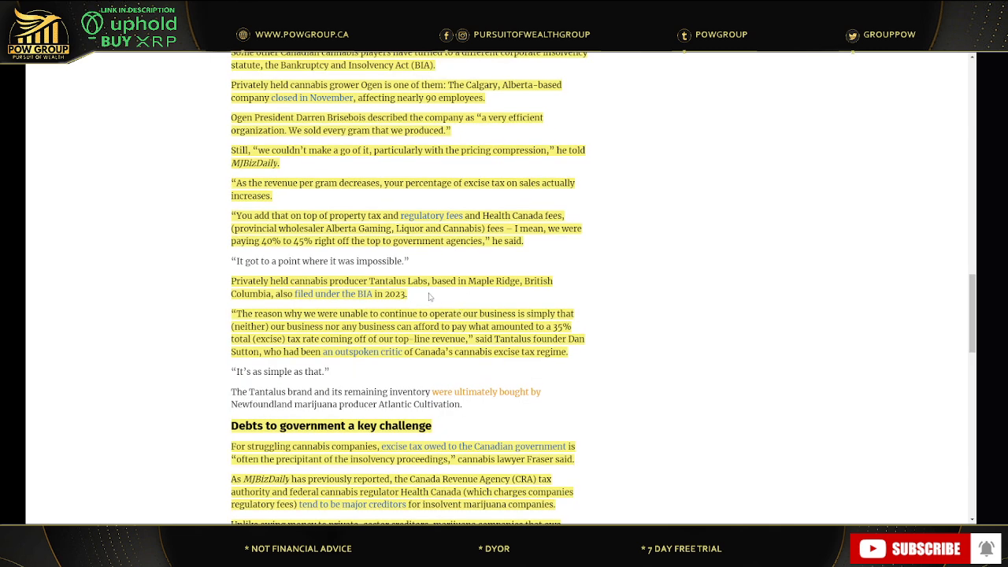
scroll("down", 3)
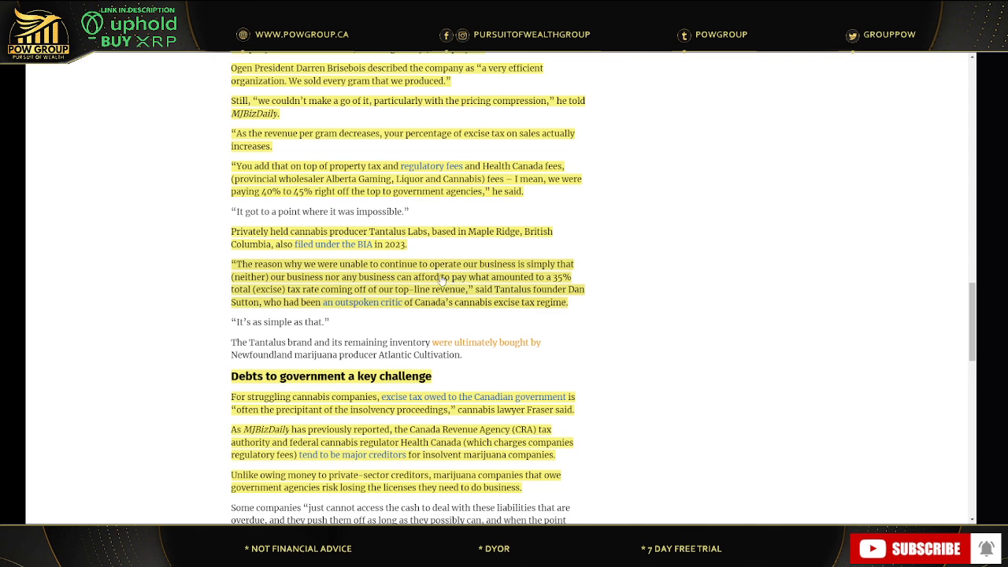
scroll("down", 3)
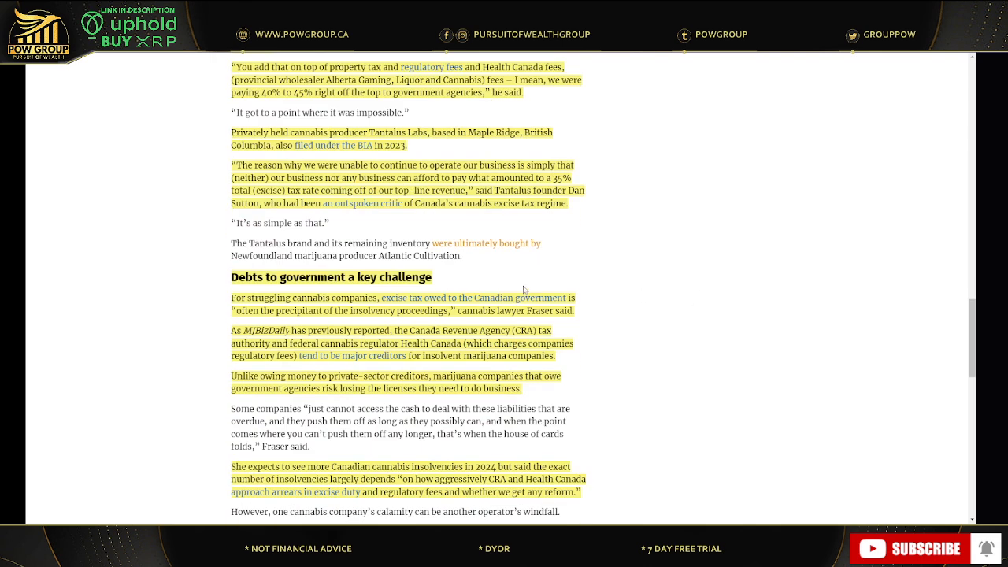
Step: Read the debts-to-government section down to the author's contact line and related stories
scroll("down", 3)
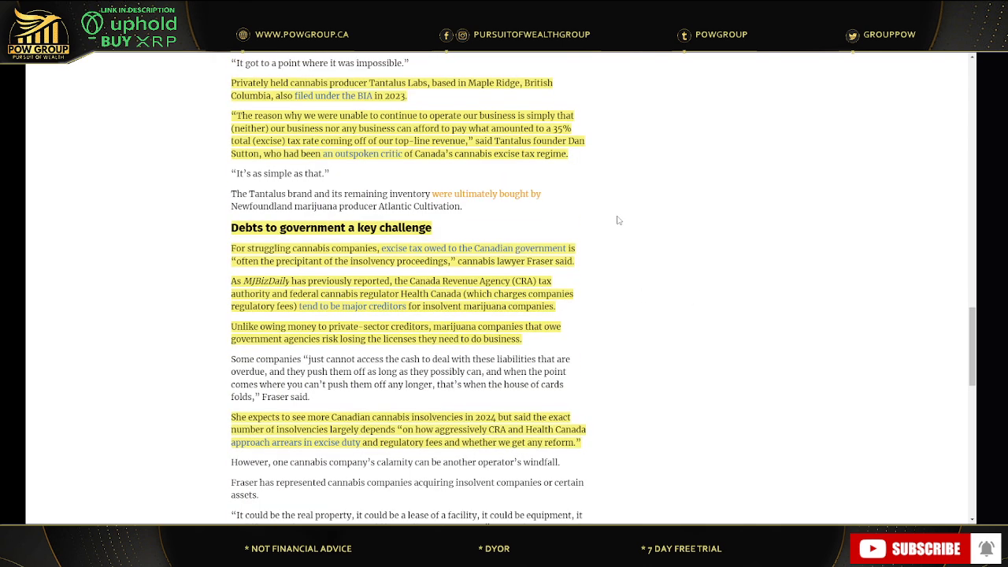
scroll("down", 3)
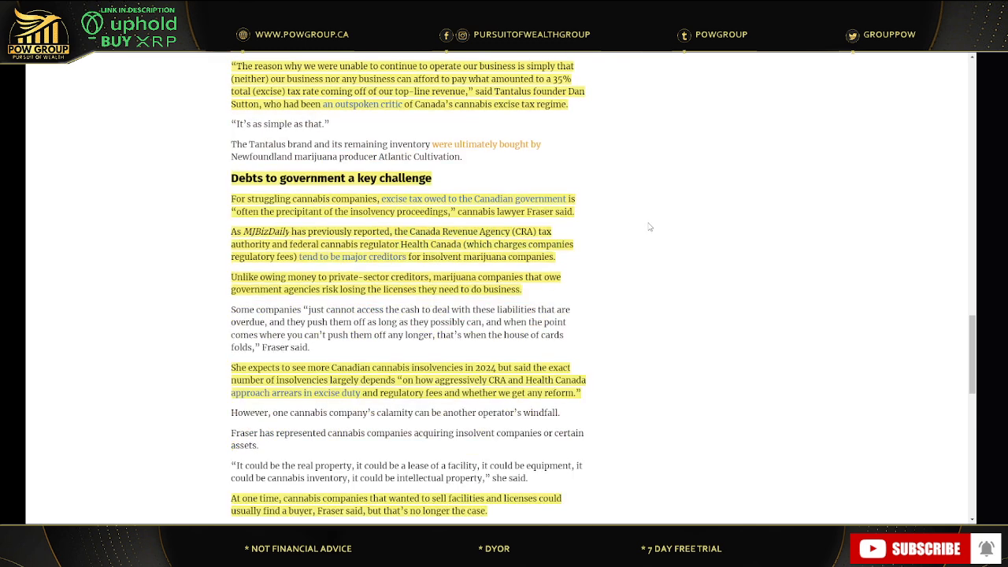
mouse_move(636, 230)
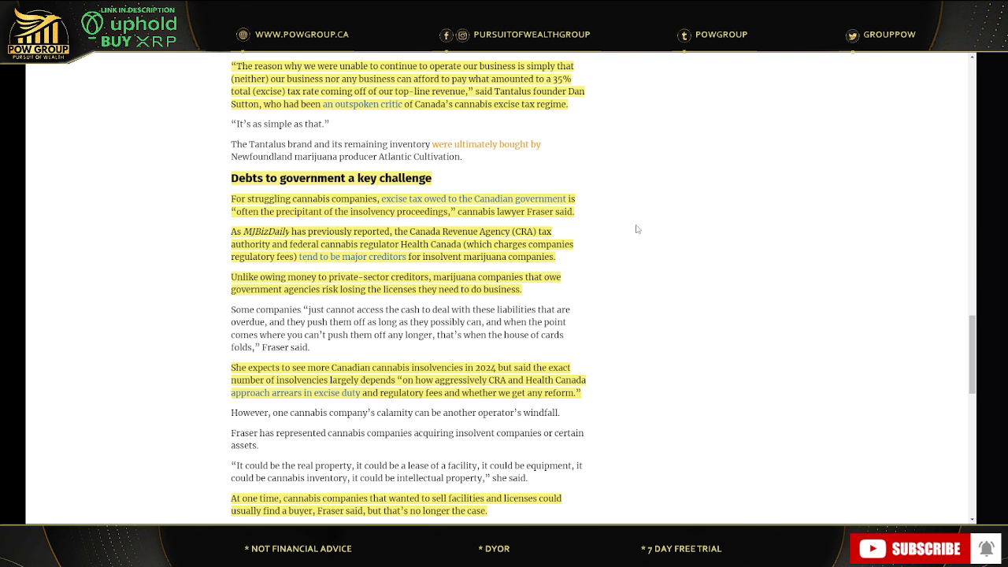
mouse_move(620, 230)
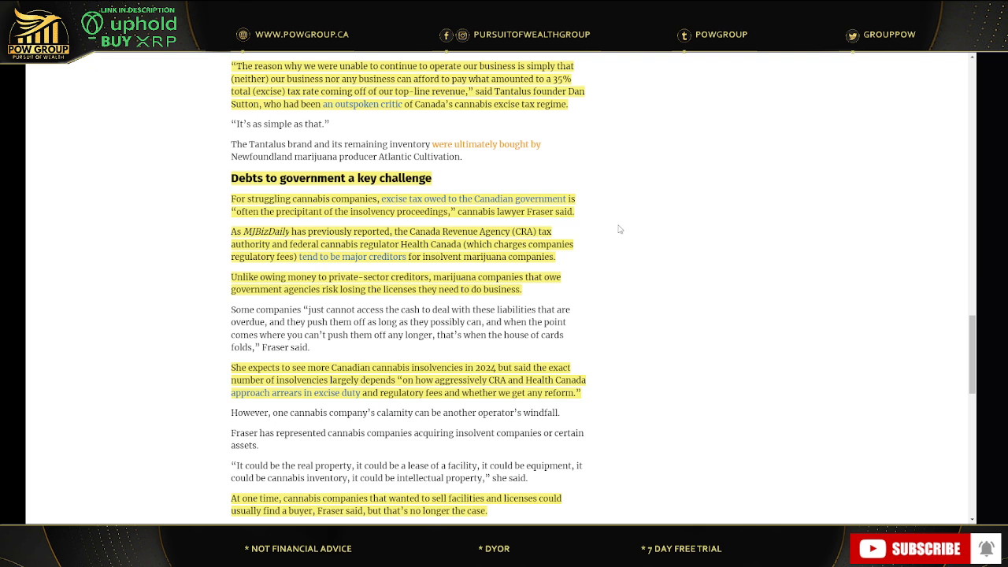
mouse_move(627, 230)
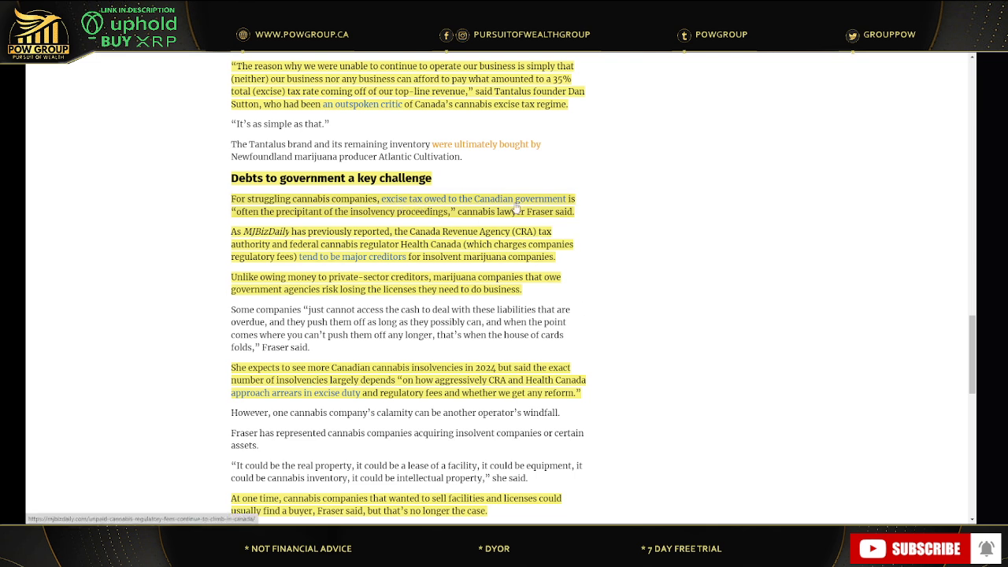
mouse_move(600, 312)
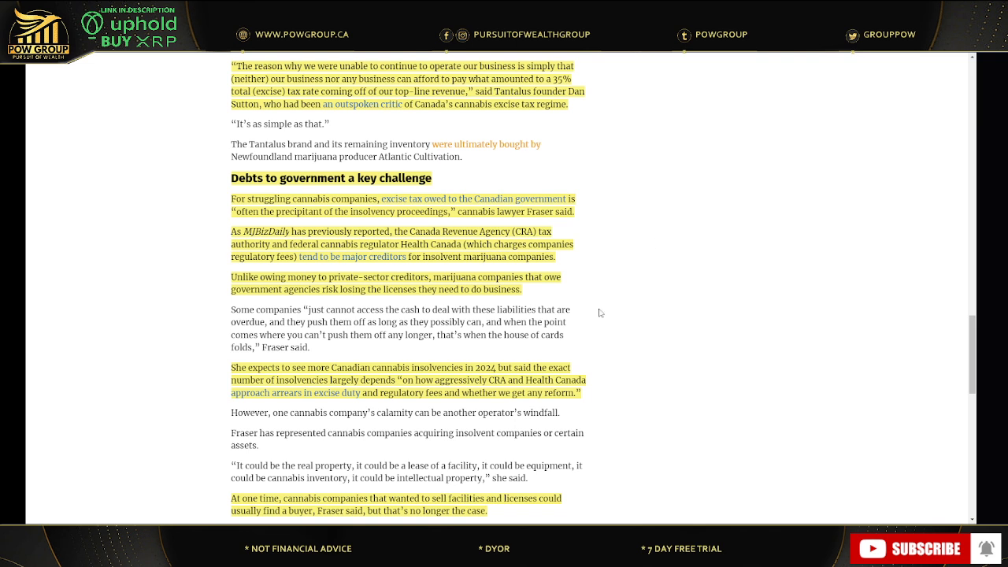
mouse_move(552, 263)
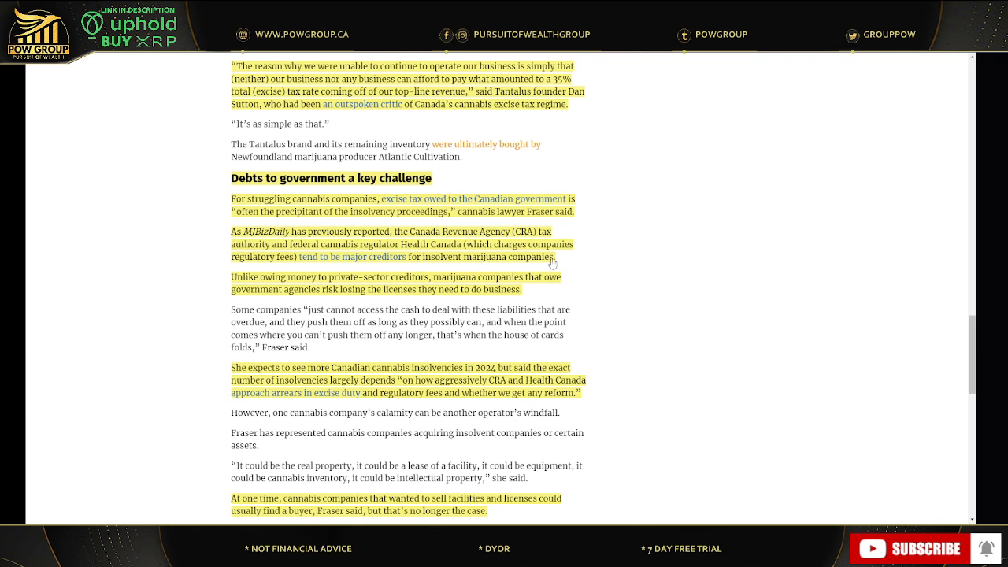
mouse_move(517, 268)
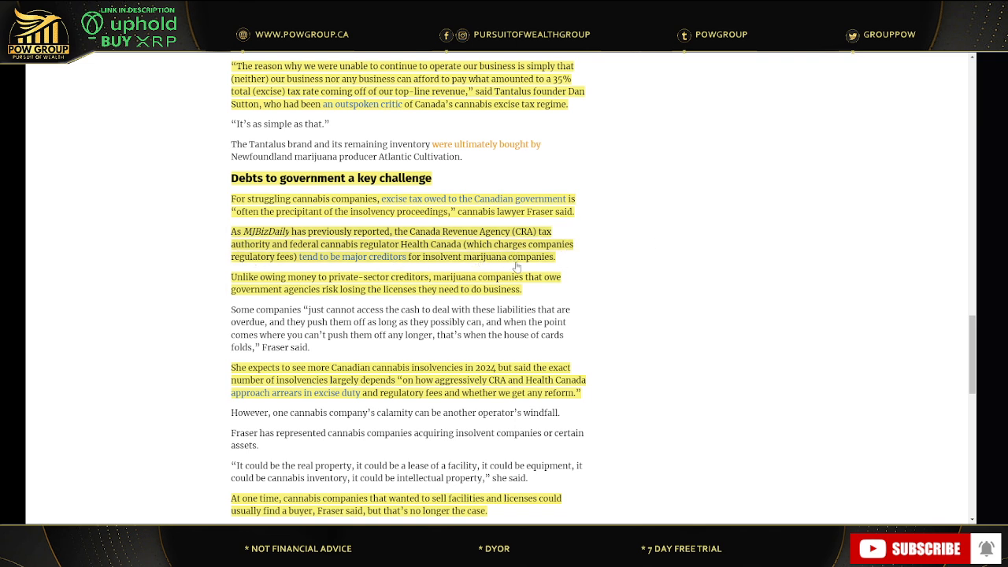
mouse_move(435, 258)
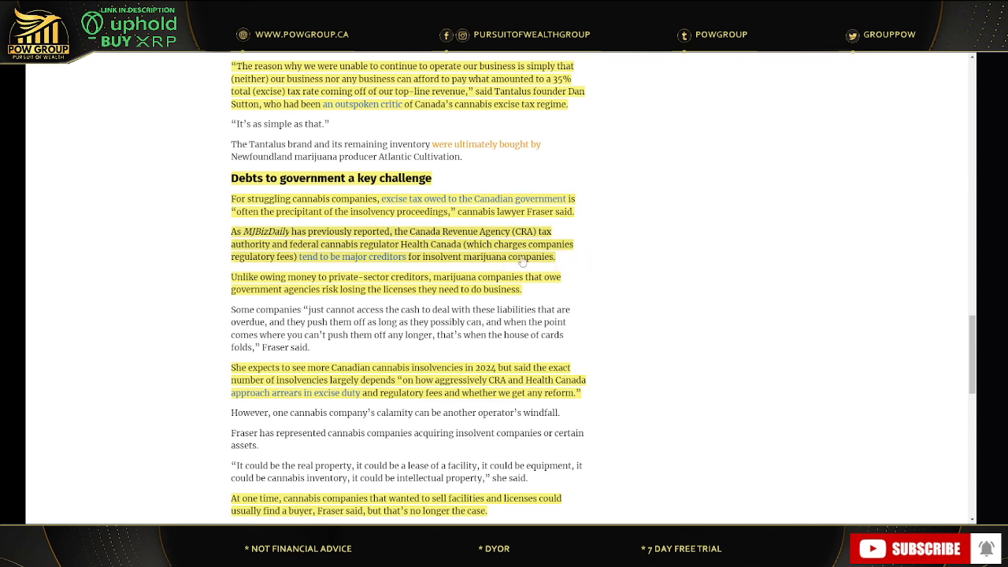
scroll("down", 3)
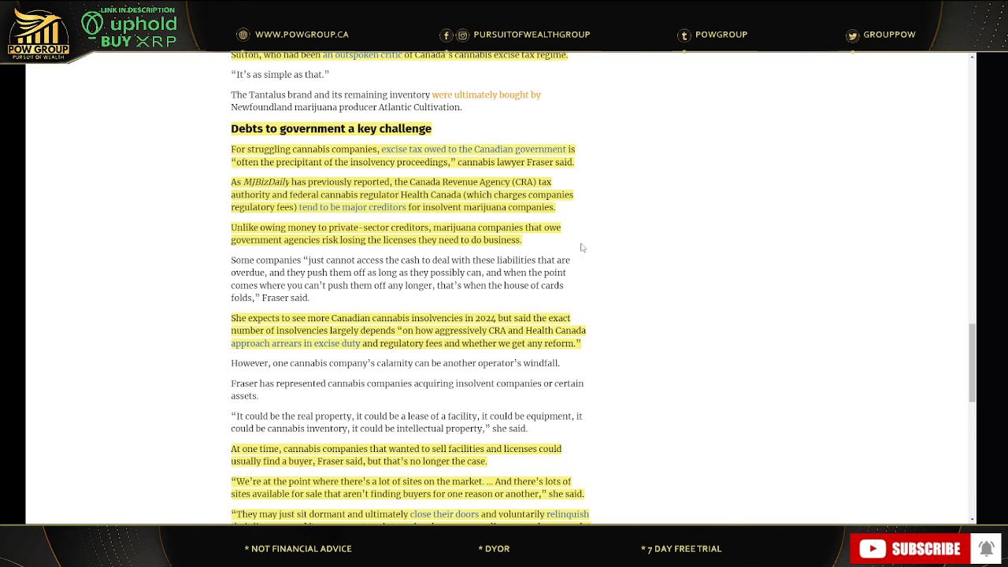
mouse_move(589, 208)
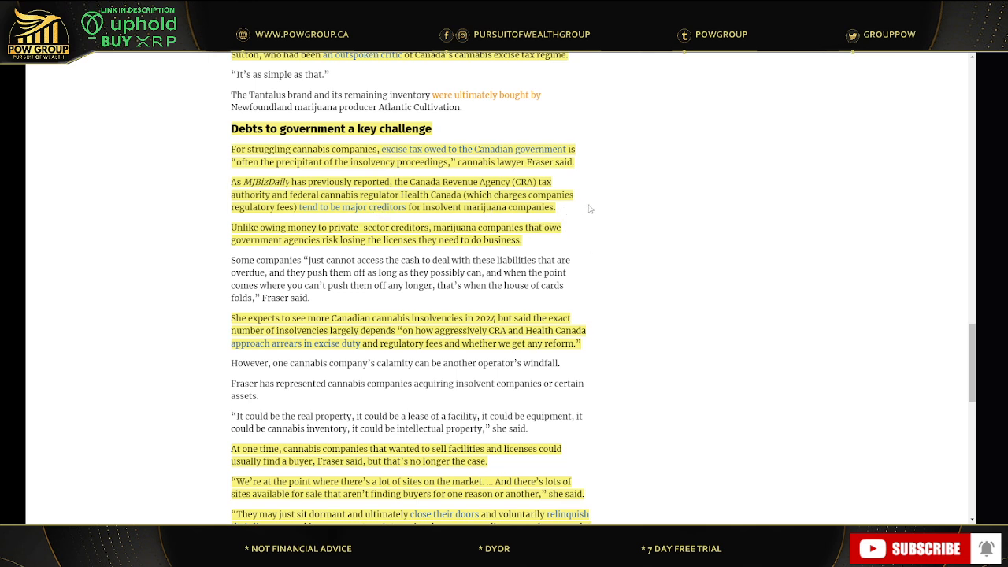
mouse_move(585, 211)
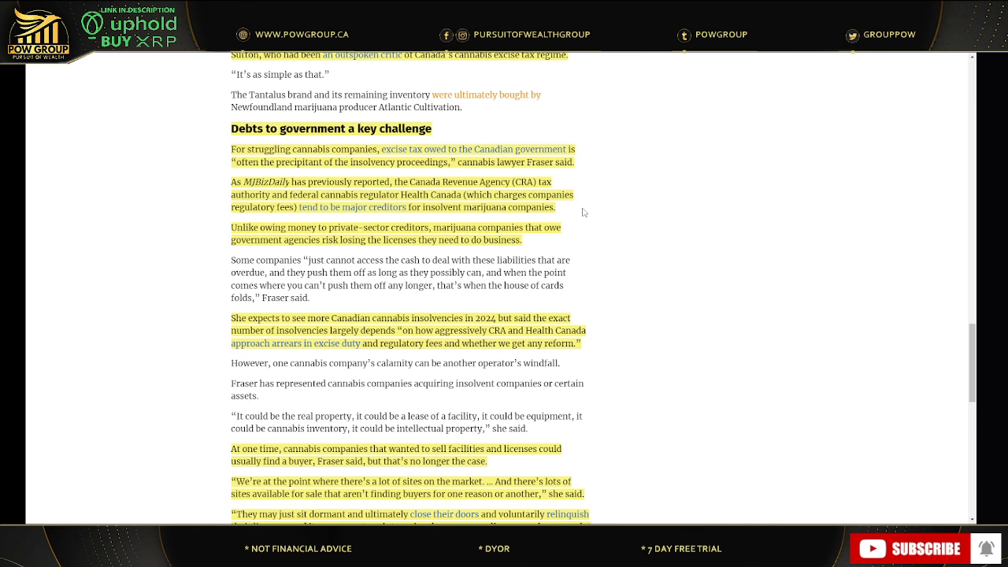
mouse_move(602, 230)
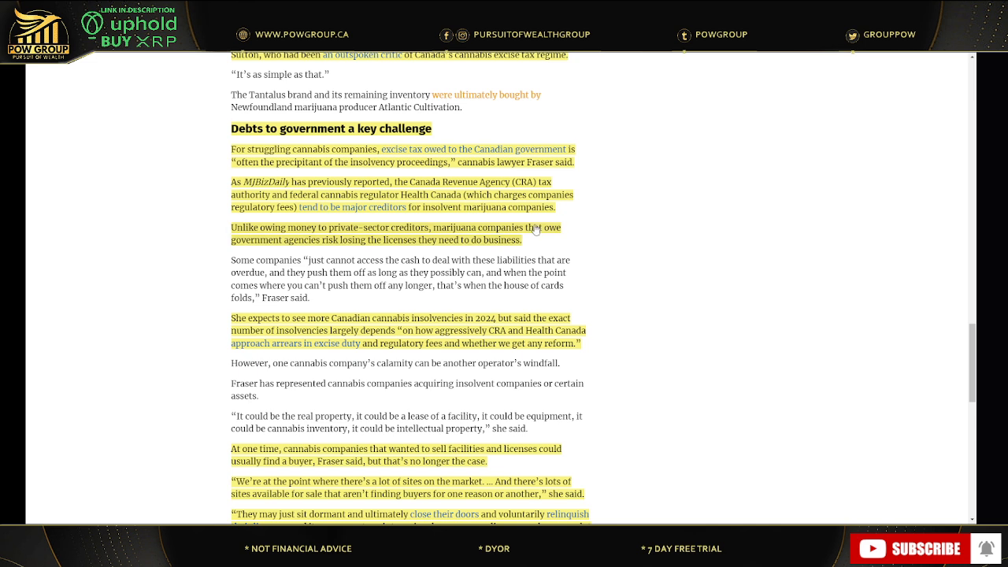
scroll("down", 3)
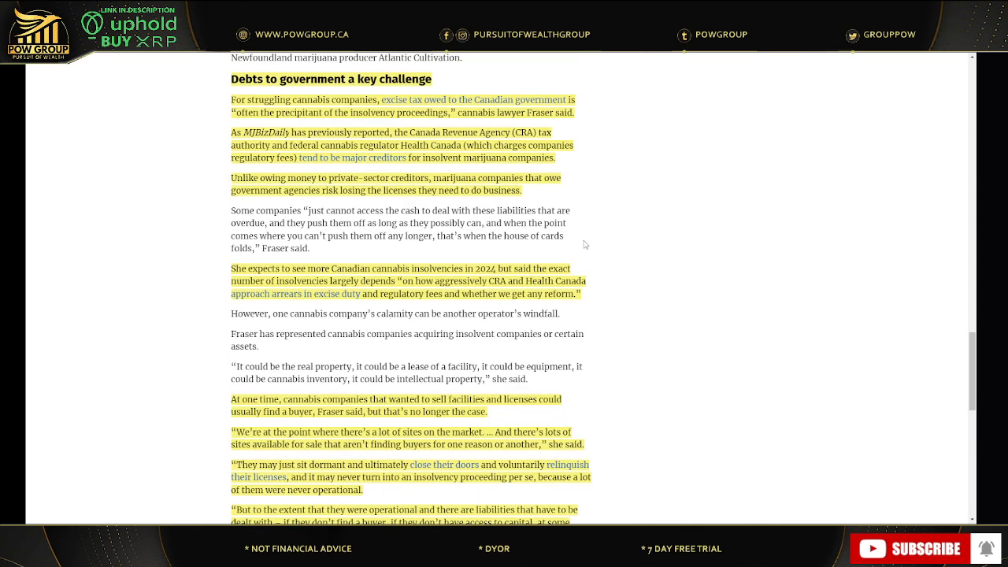
mouse_move(617, 249)
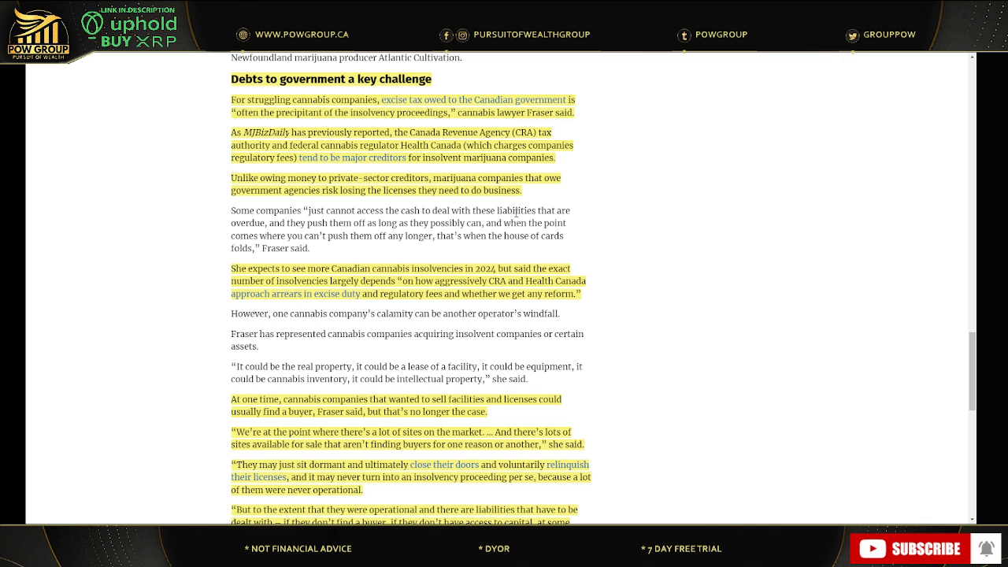
mouse_move(531, 197)
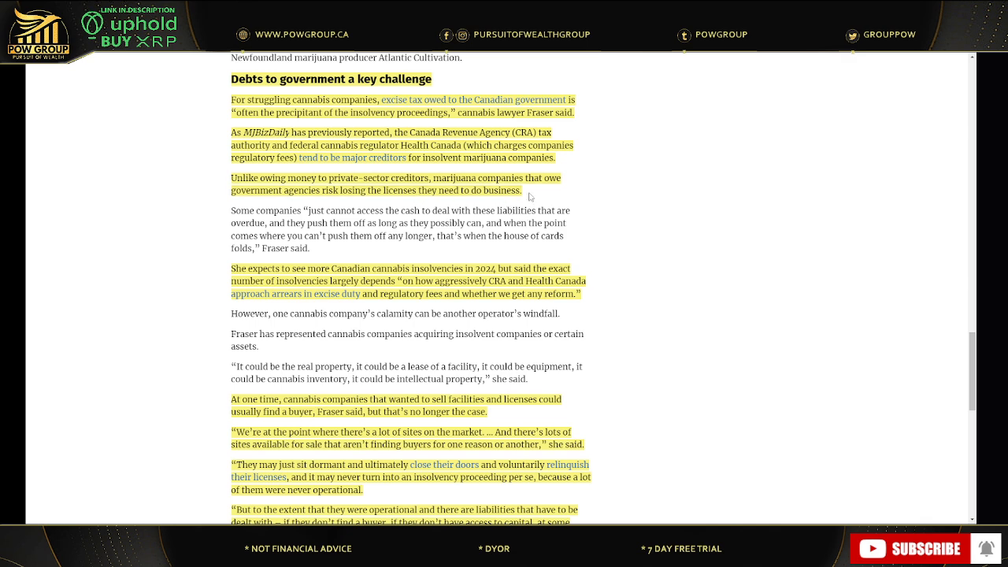
scroll("down", 3)
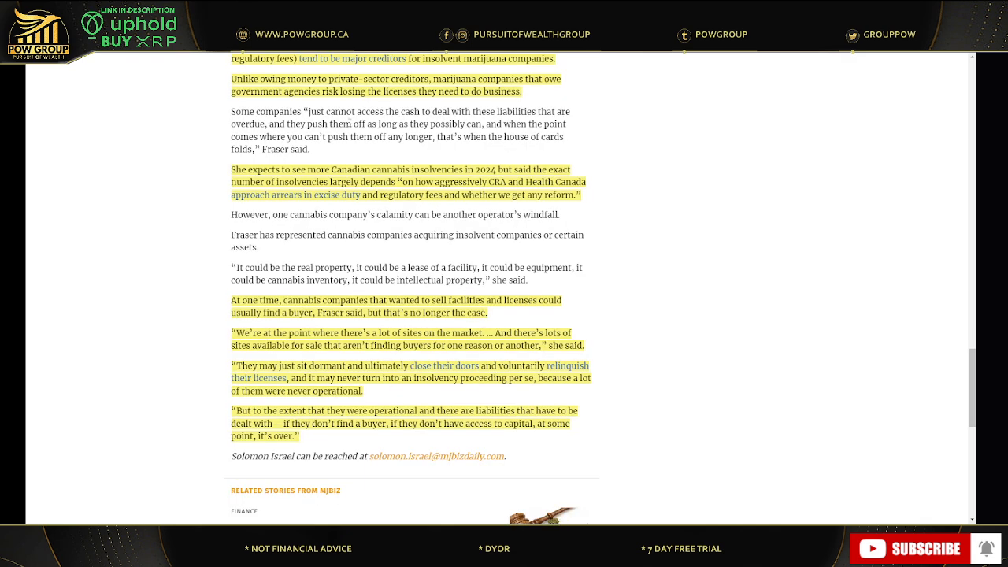
scroll("down", 3)
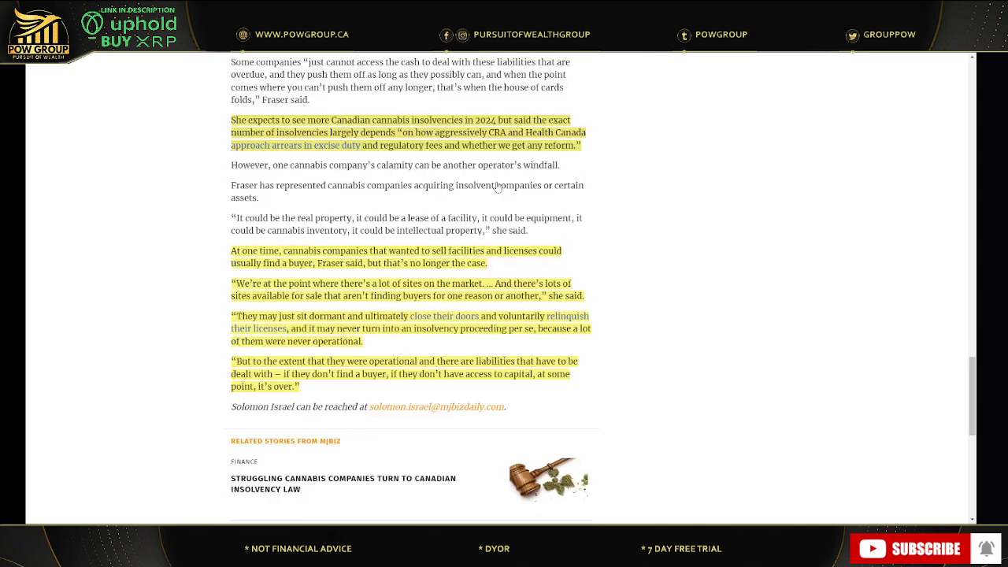
mouse_move(388, 268)
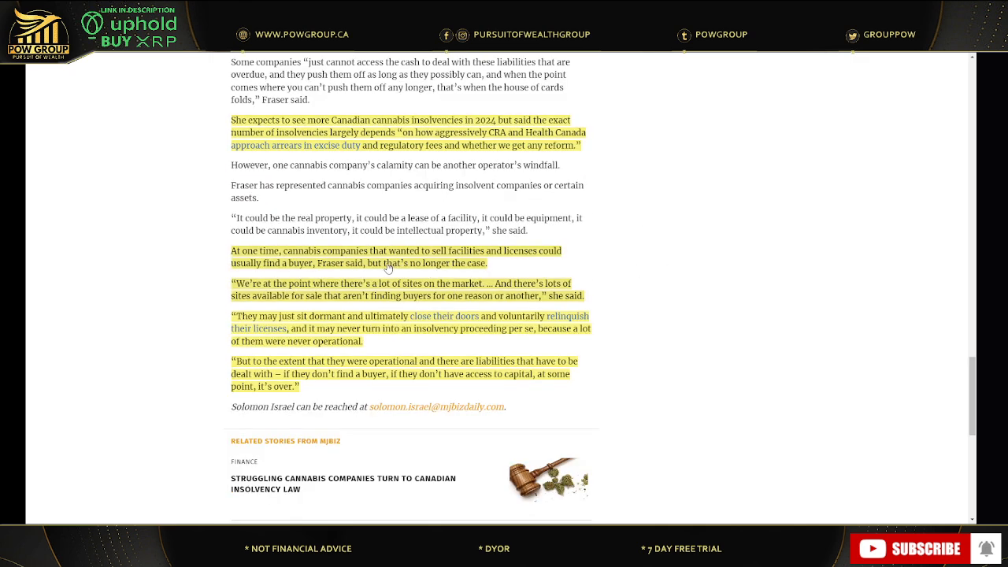
mouse_move(252, 265)
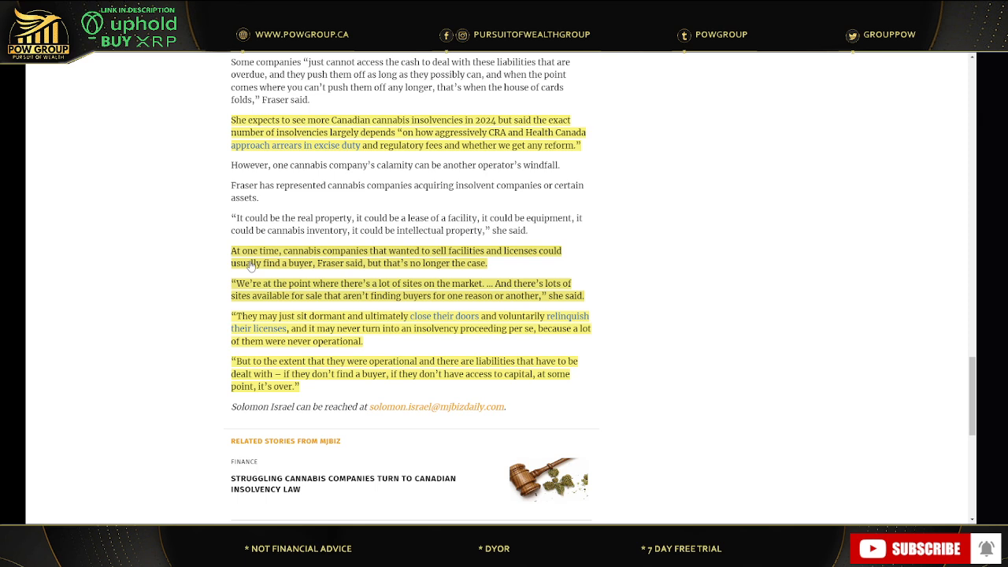
mouse_move(480, 262)
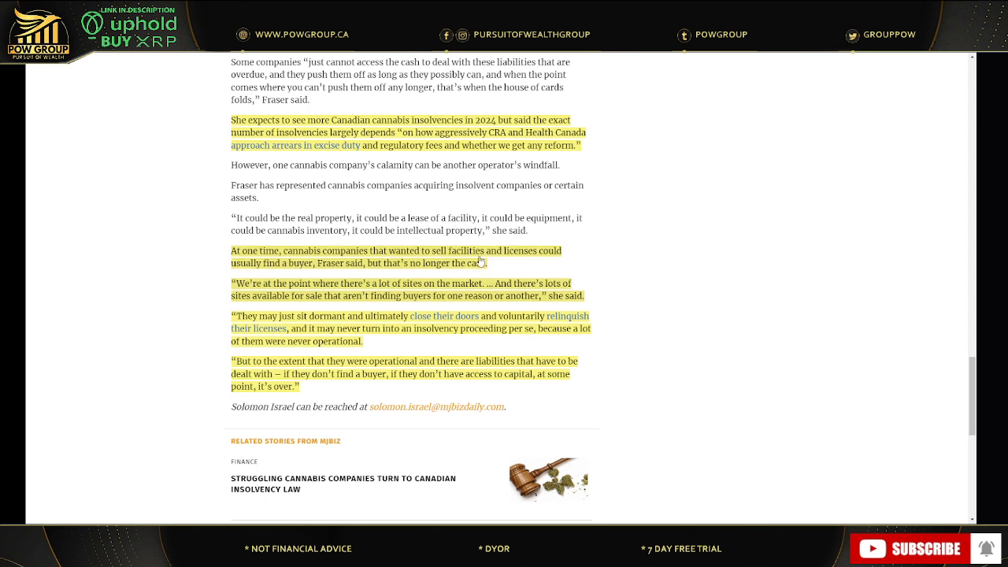
mouse_move(347, 284)
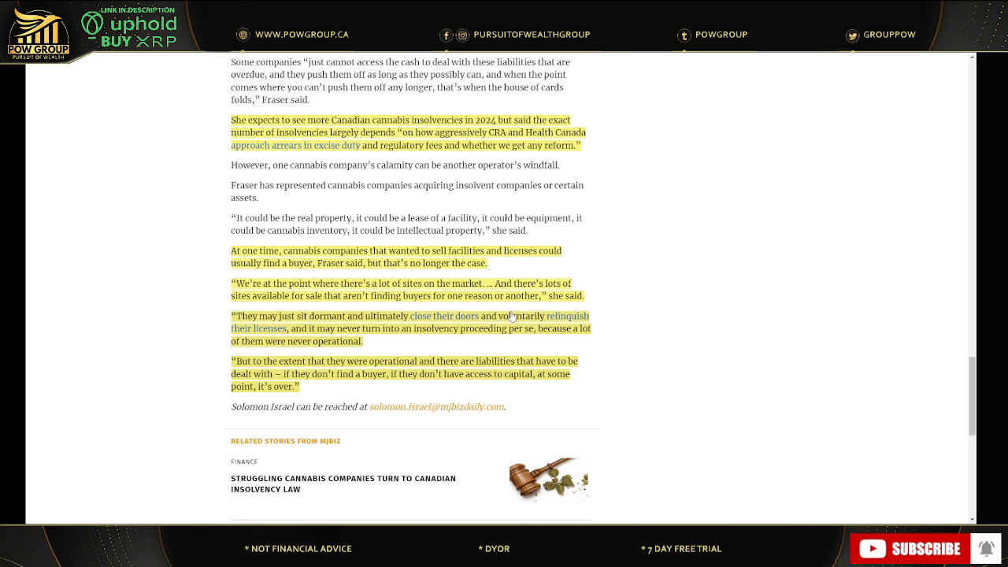
mouse_move(495, 309)
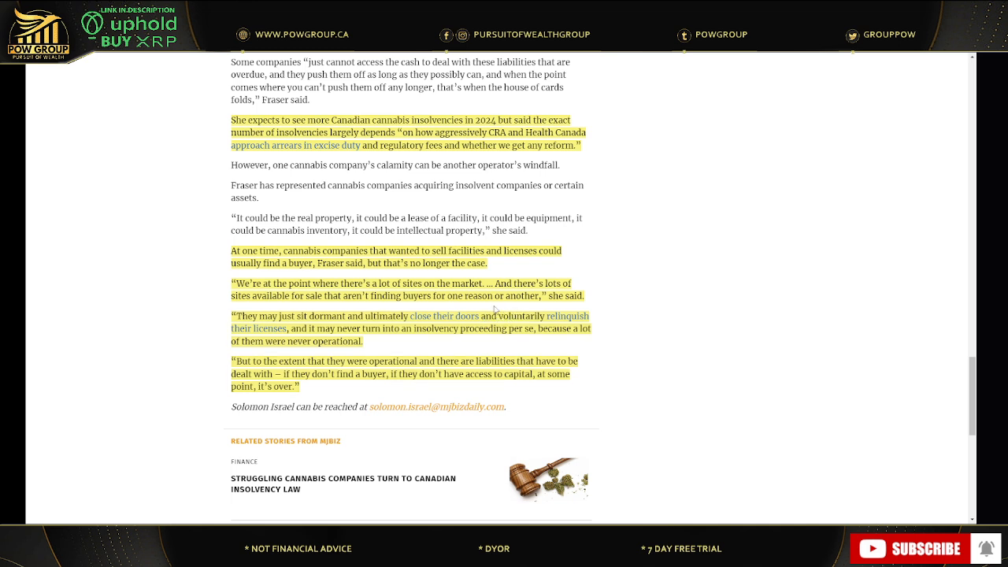
mouse_move(361, 312)
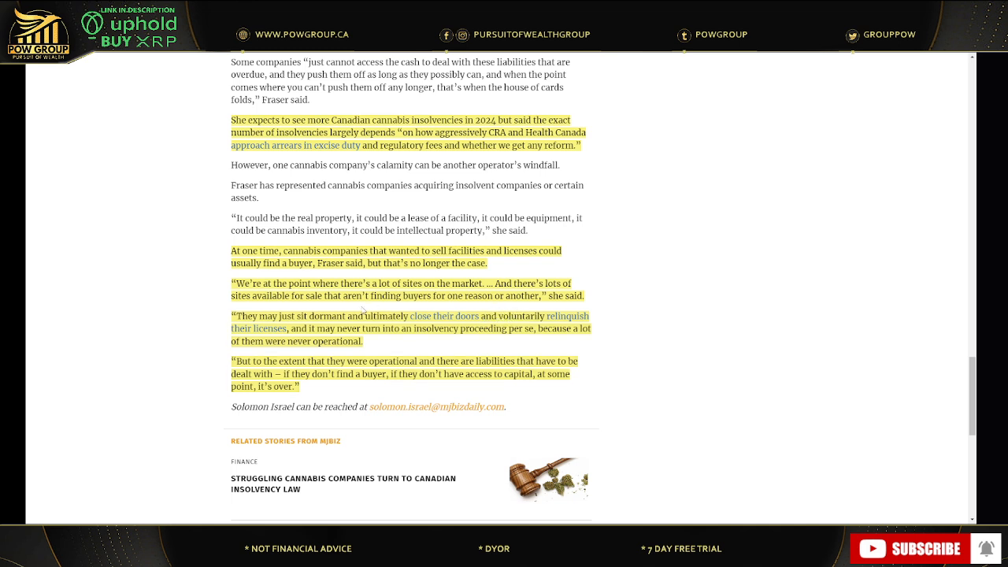
mouse_move(595, 306)
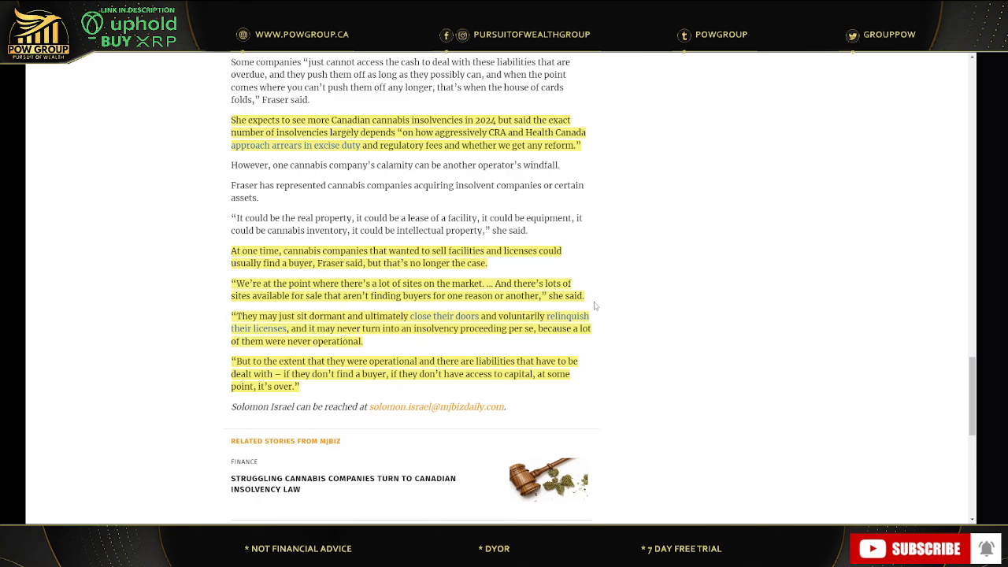
scroll("up", 3)
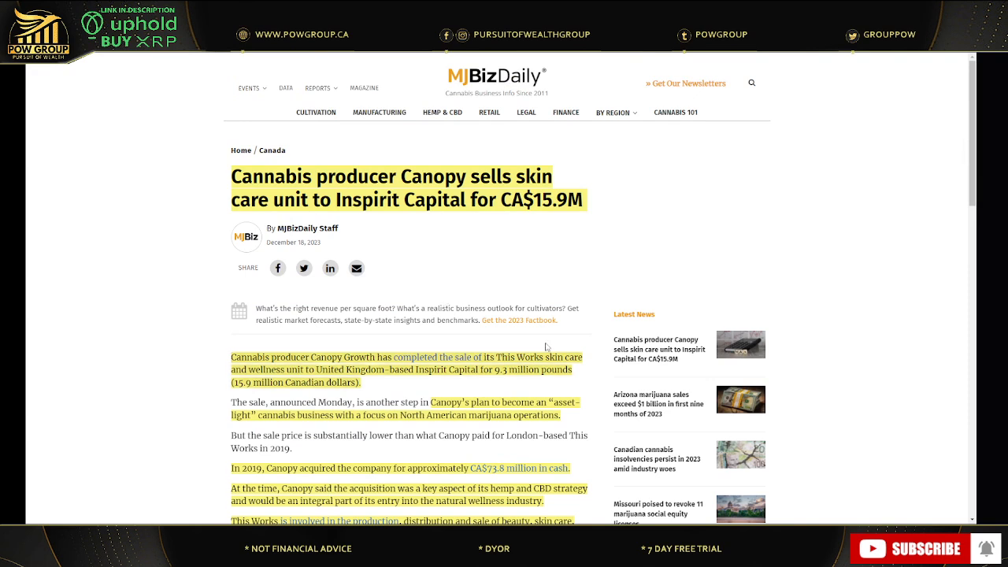
mouse_move(621, 356)
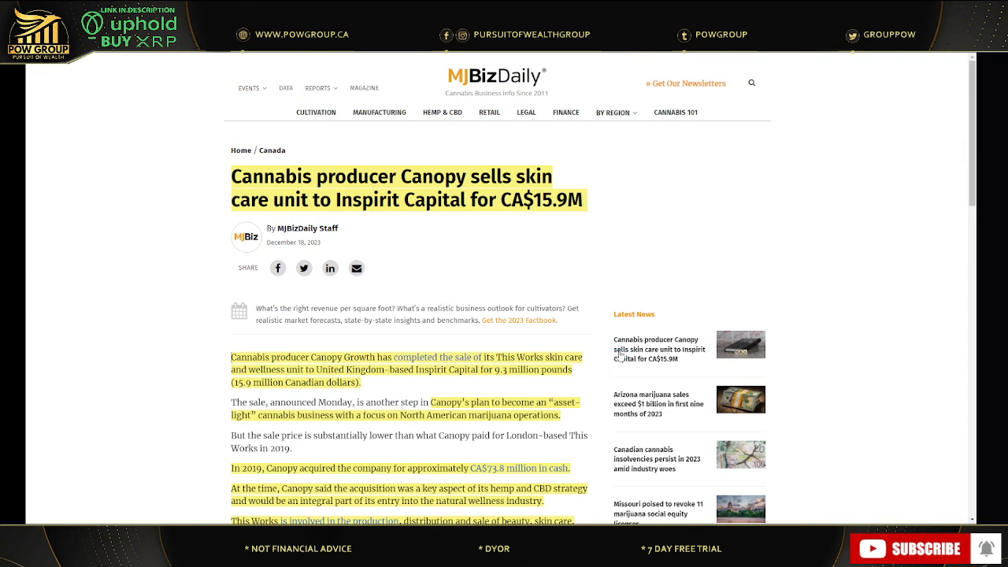
mouse_move(498, 246)
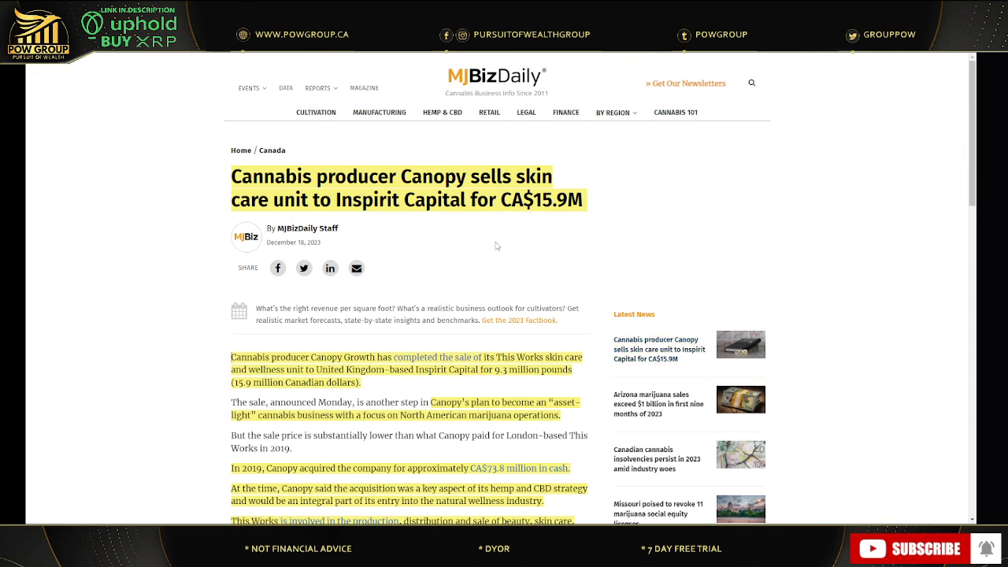
Step: Scroll through the Canopy skin care sale article's details down to the related stories heading
scroll("down", 3)
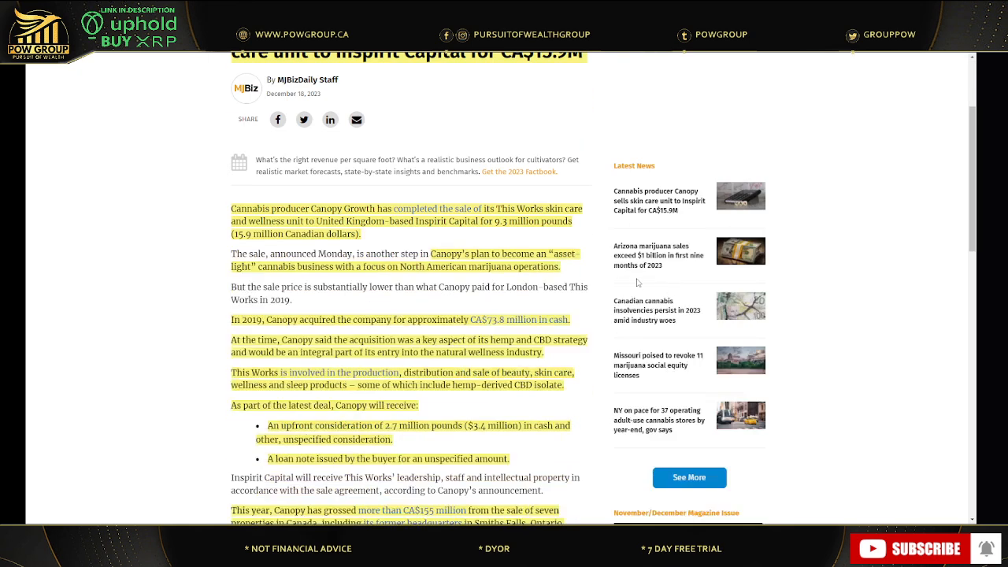
scroll("down", 3)
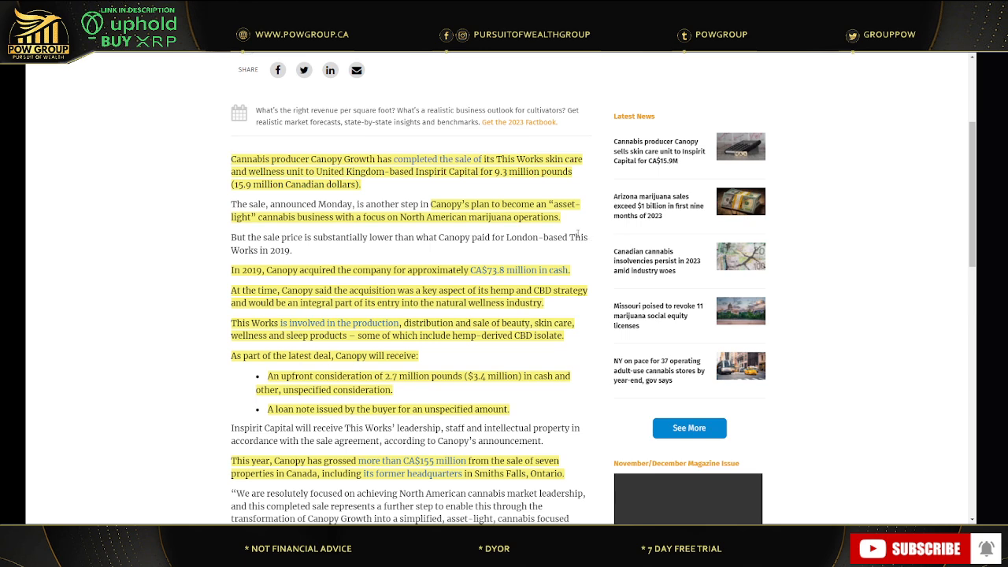
scroll("down", 3)
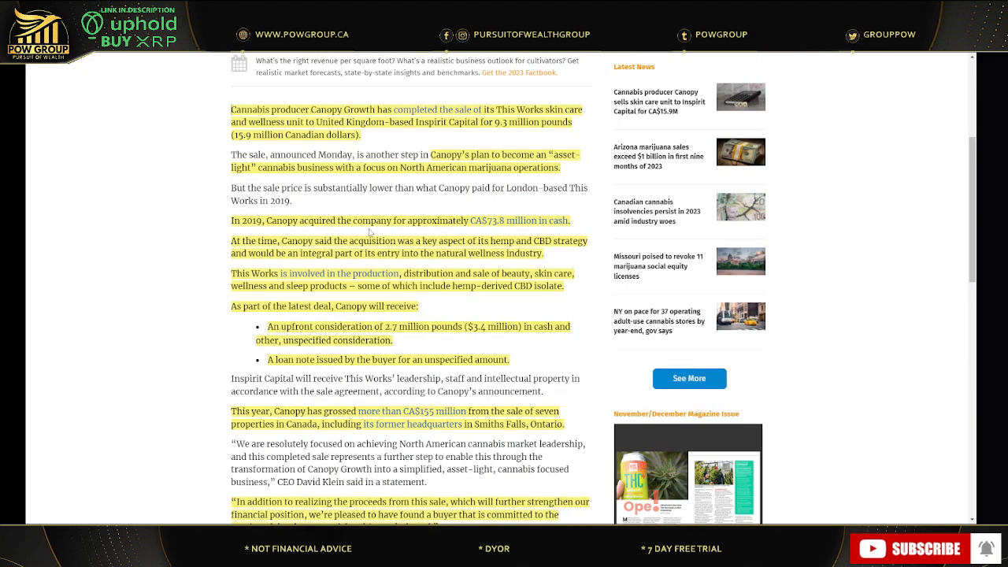
scroll("up", 3)
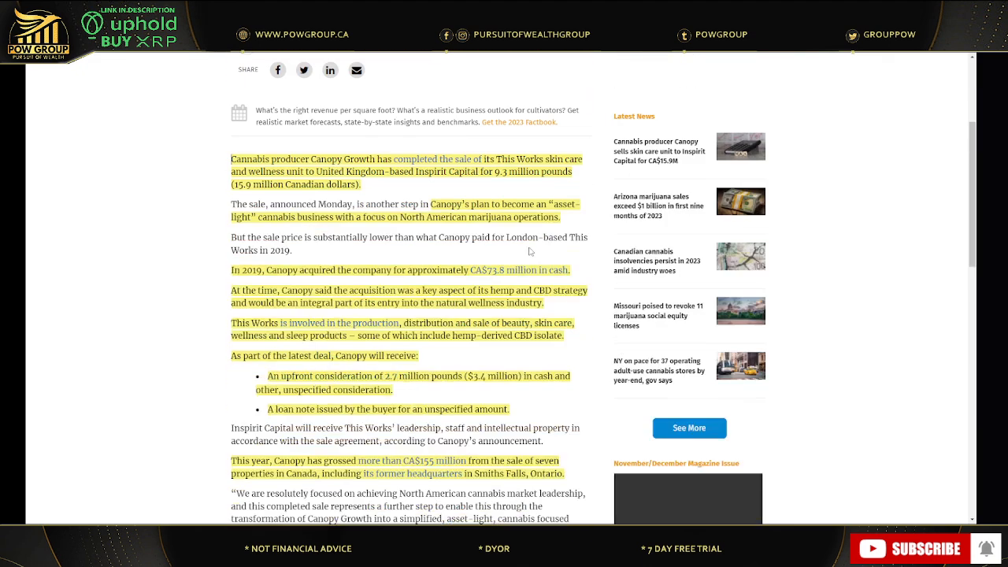
scroll("down", 3)
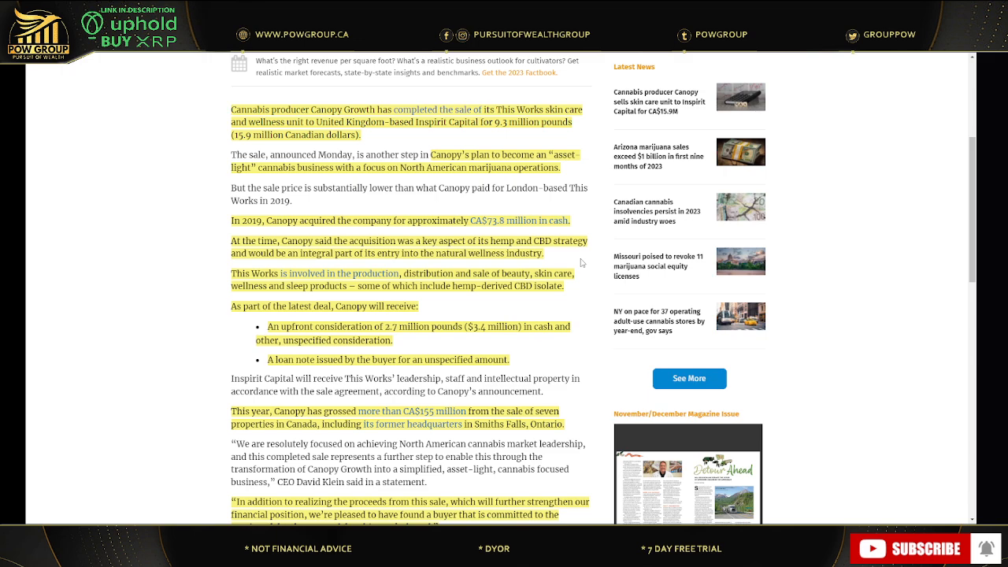
scroll("down", 3)
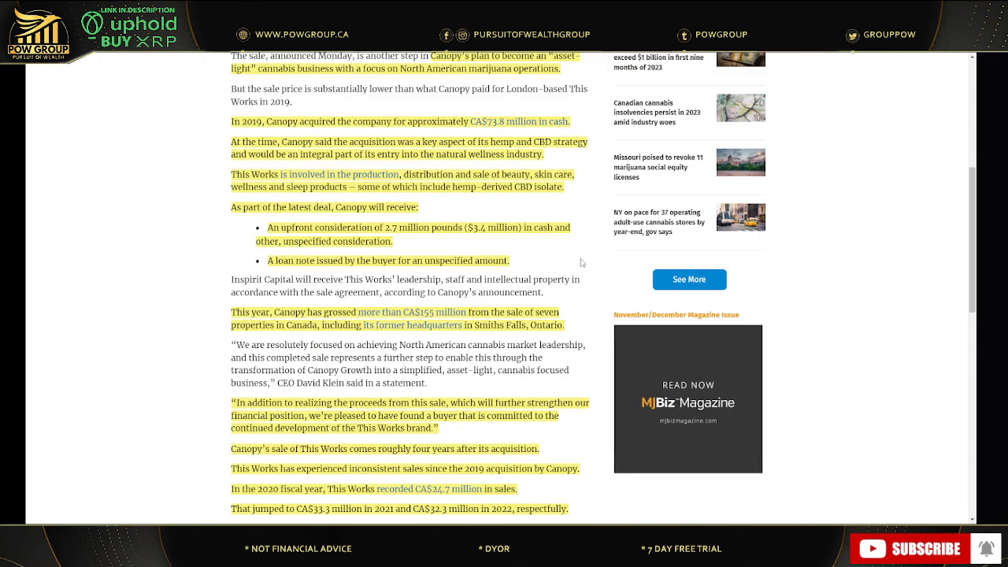
scroll("down", 3)
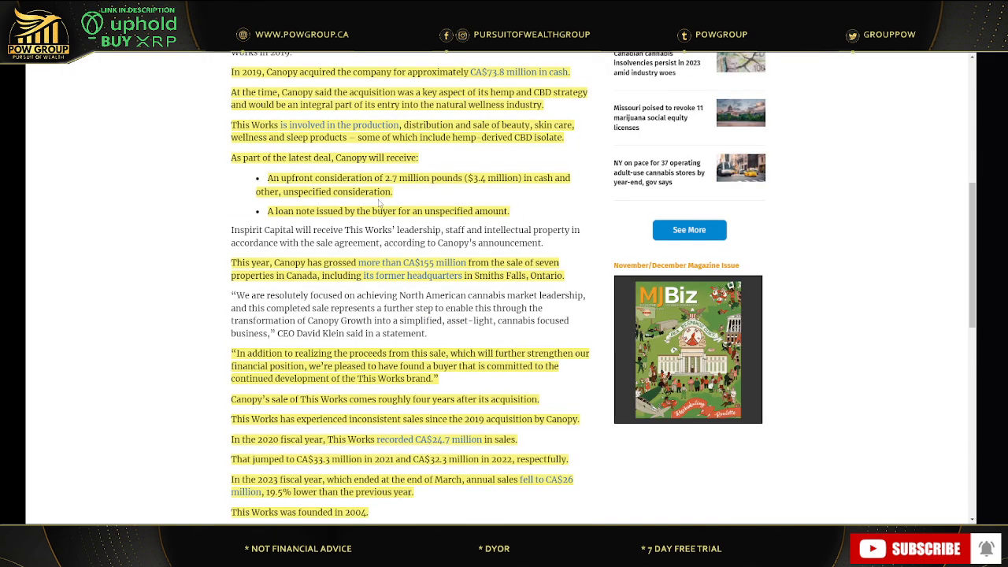
scroll("down", 3)
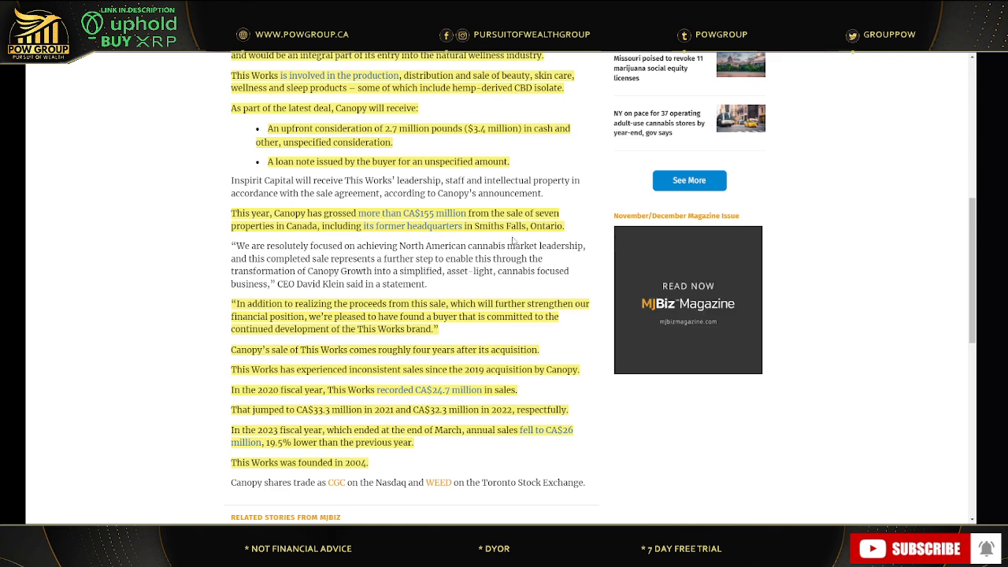
Step: Reach the article's Nasdaq and Toronto Stock Exchange ticker line at the bottom
scroll("down", 3)
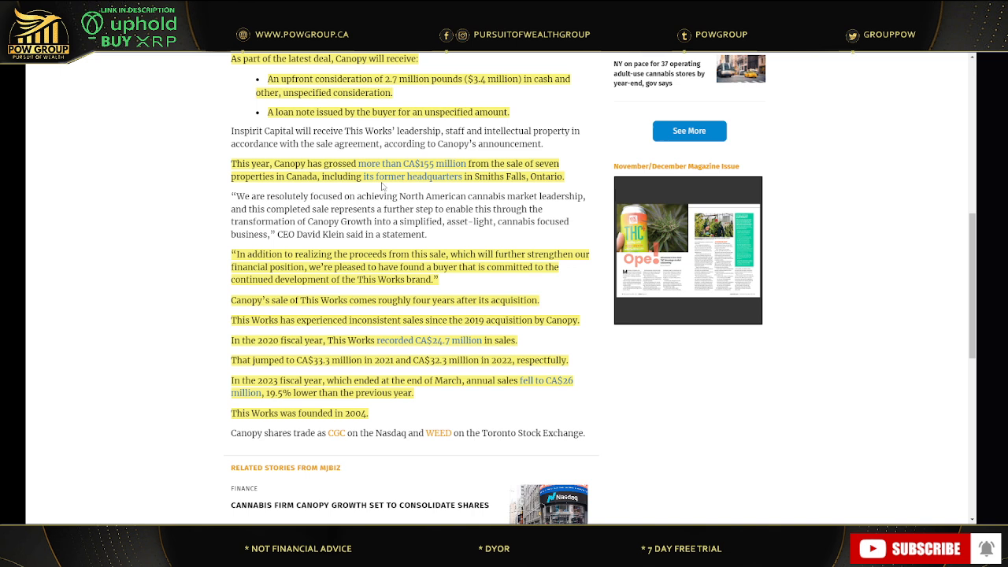
mouse_move(472, 170)
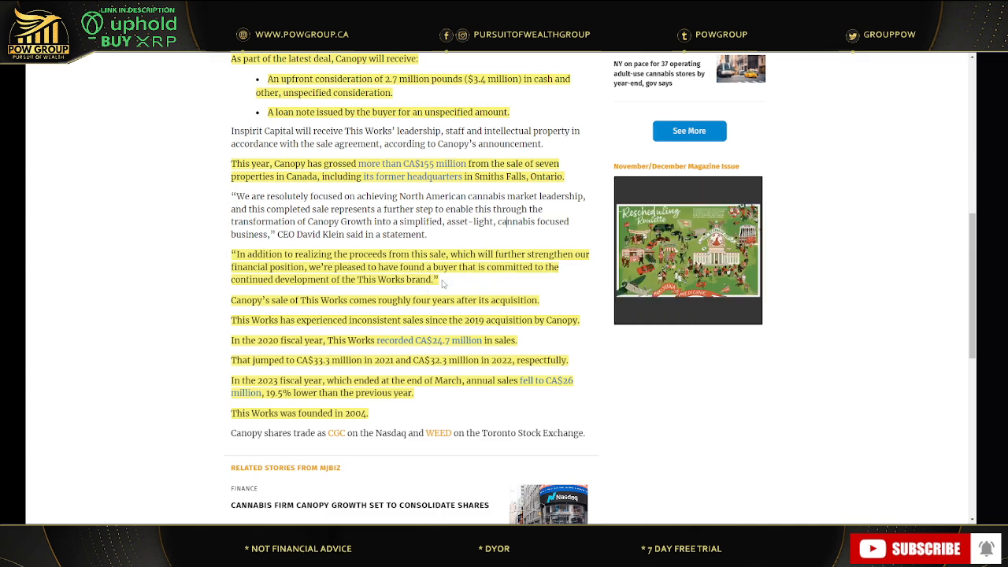
scroll("down", 3)
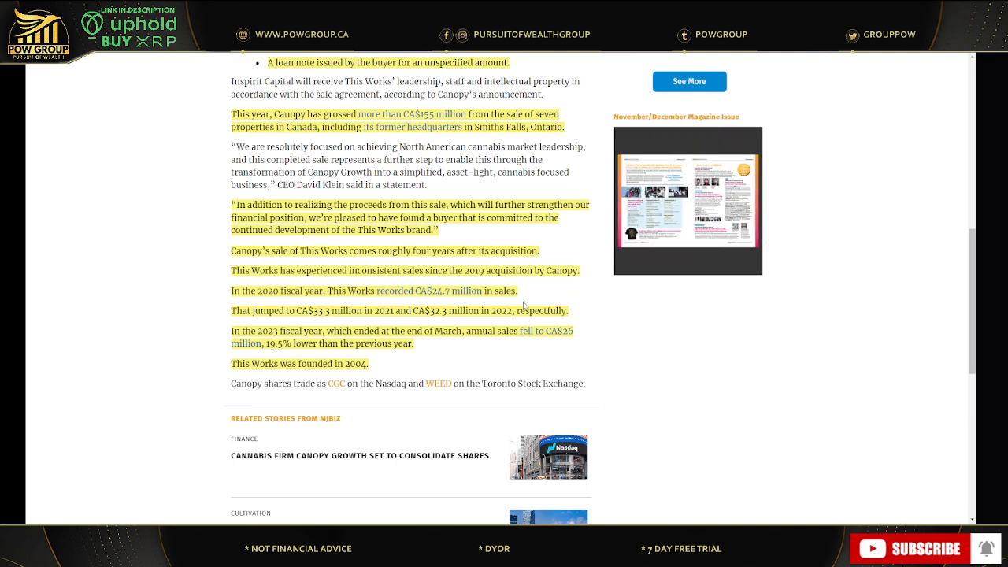
scroll("up", 3)
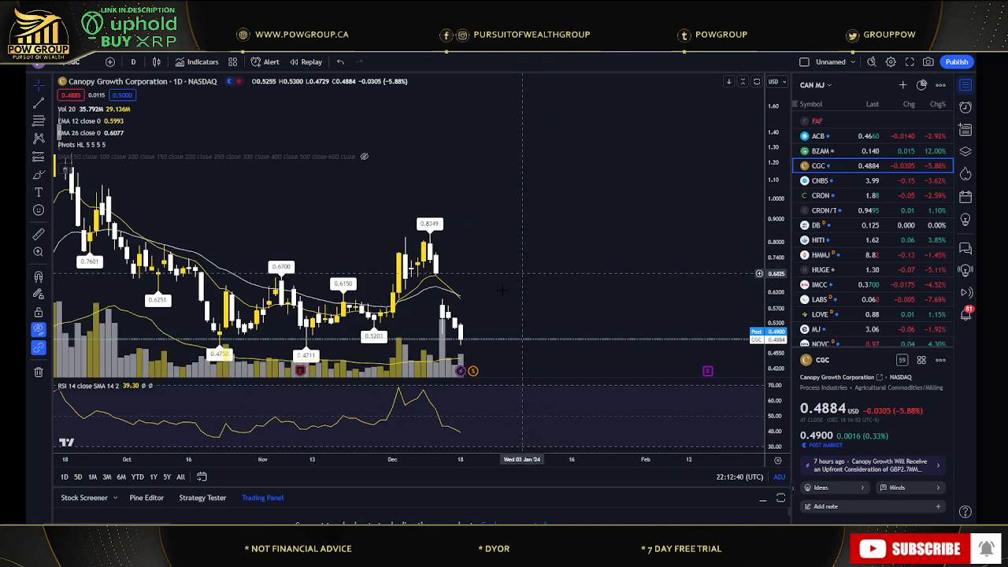
mouse_move(573, 347)
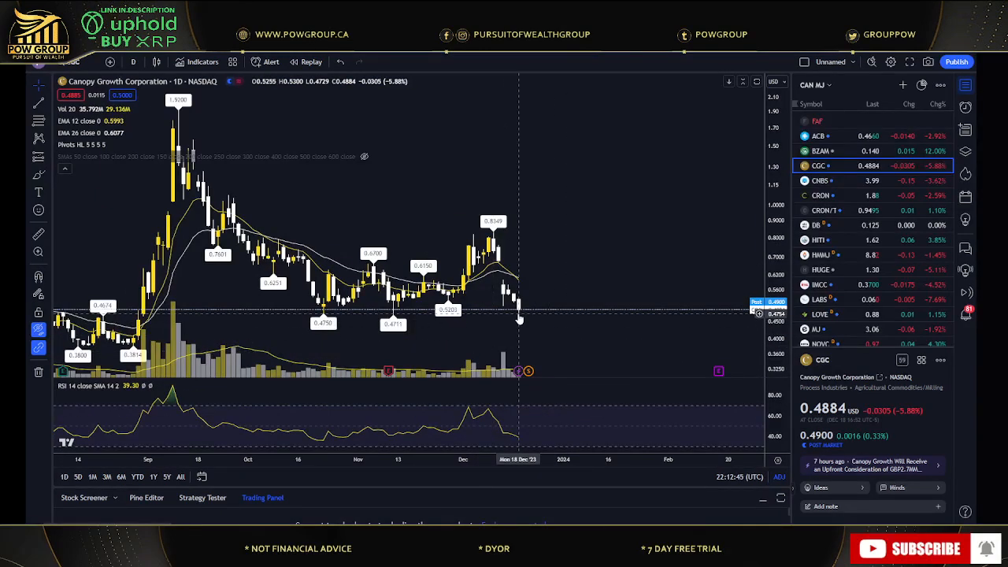
mouse_move(520, 318)
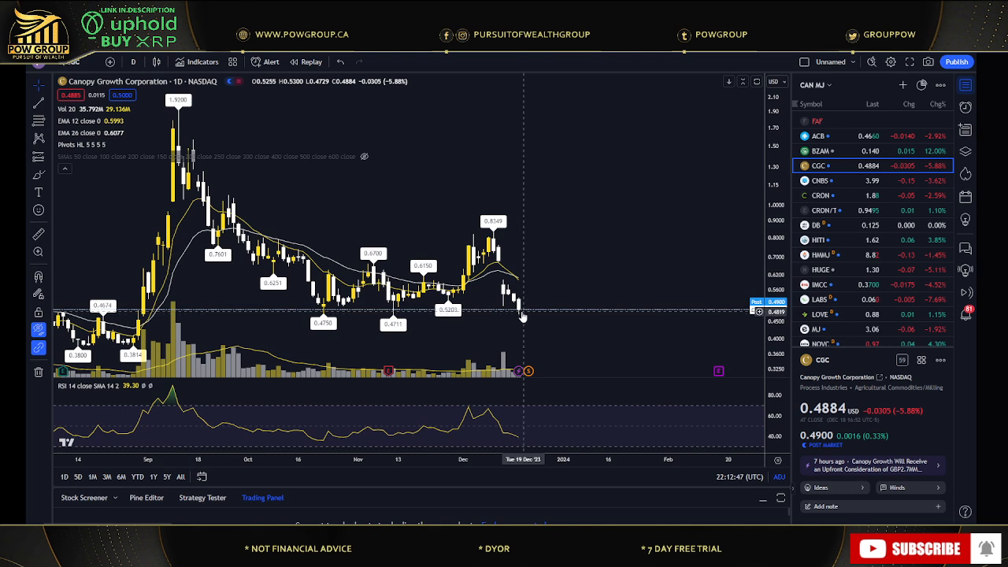
mouse_move(534, 315)
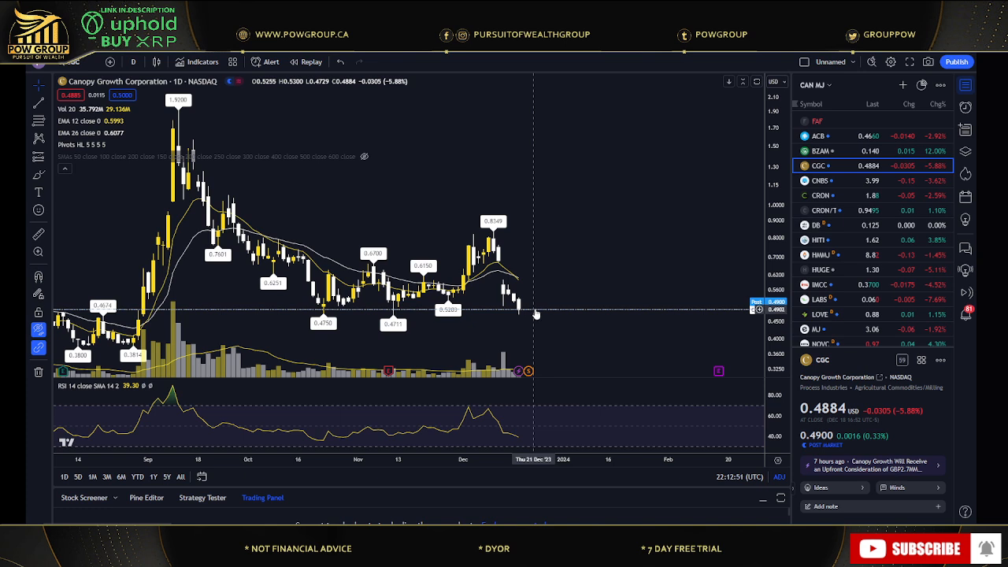
mouse_move(535, 309)
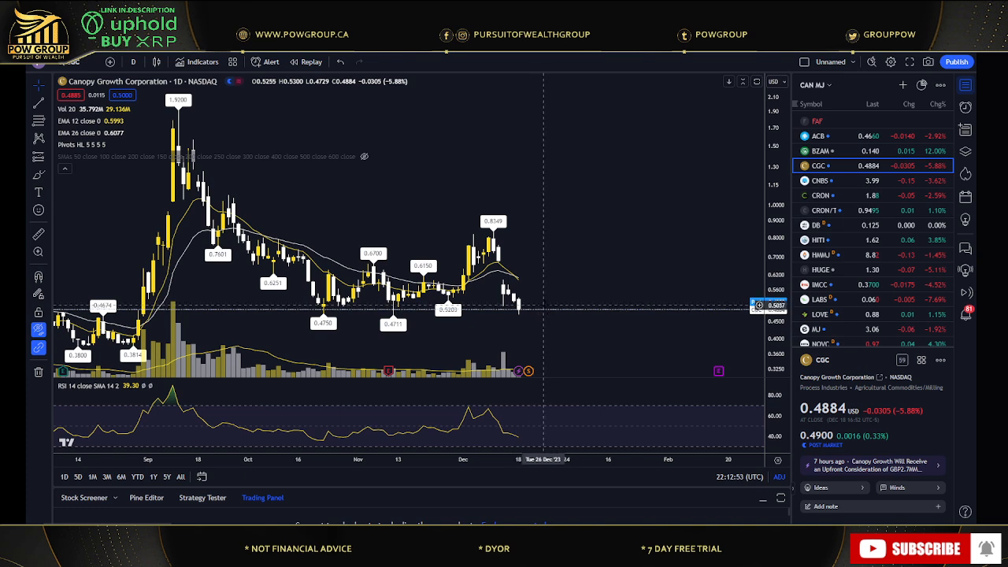
mouse_move(548, 315)
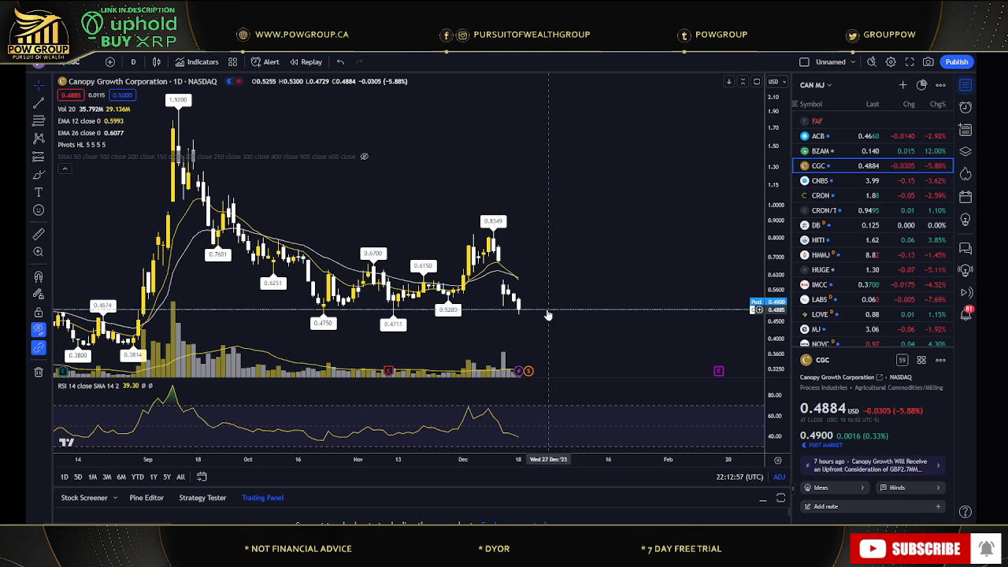
mouse_move(549, 304)
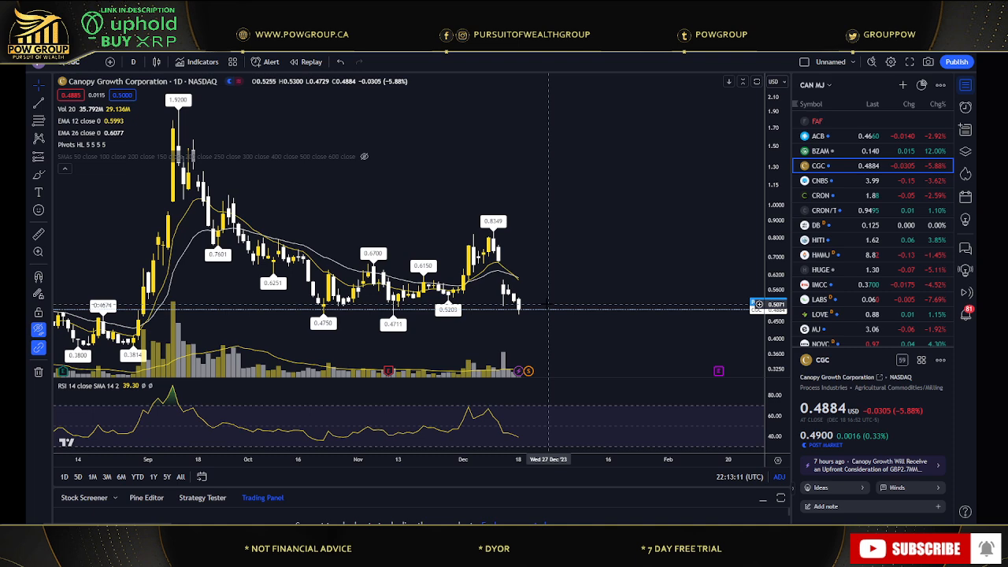
mouse_move(281, 308)
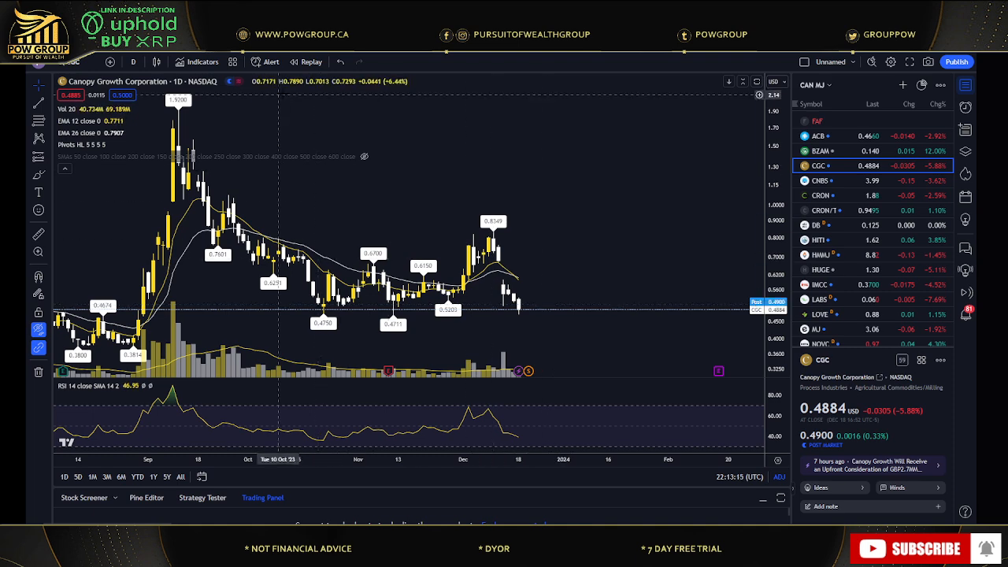
mouse_move(321, 132)
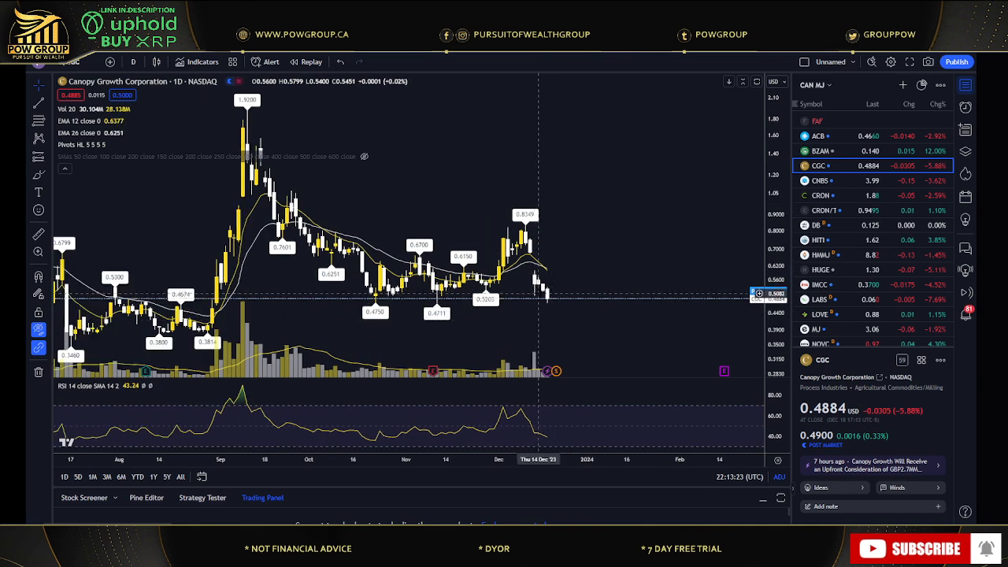
mouse_move(548, 297)
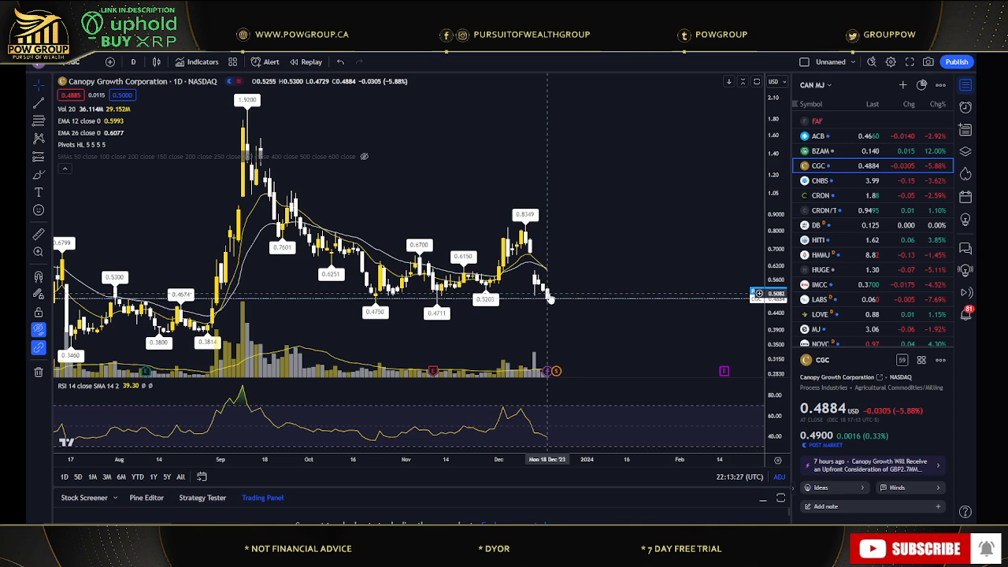
mouse_move(479, 266)
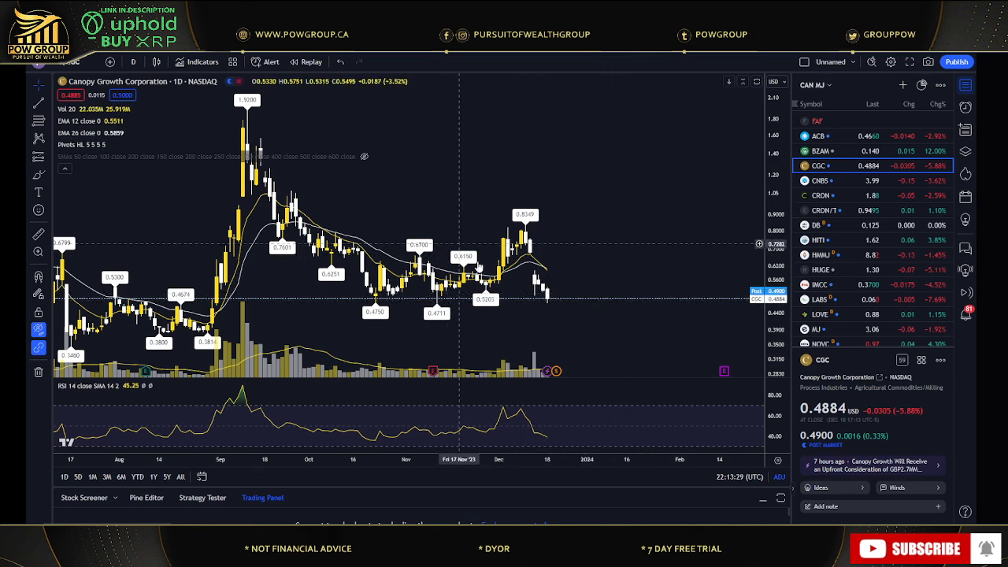
mouse_move(614, 315)
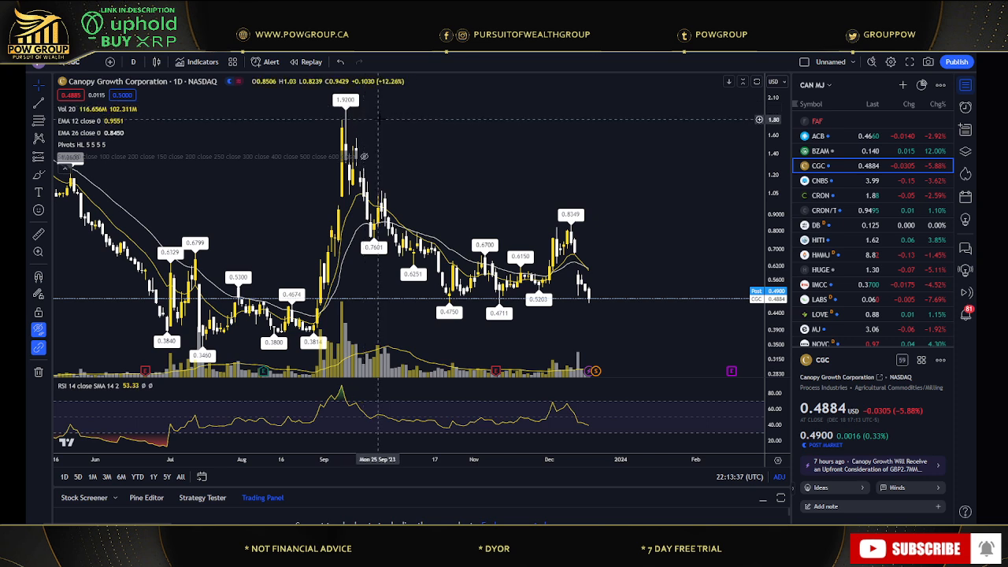
mouse_move(618, 123)
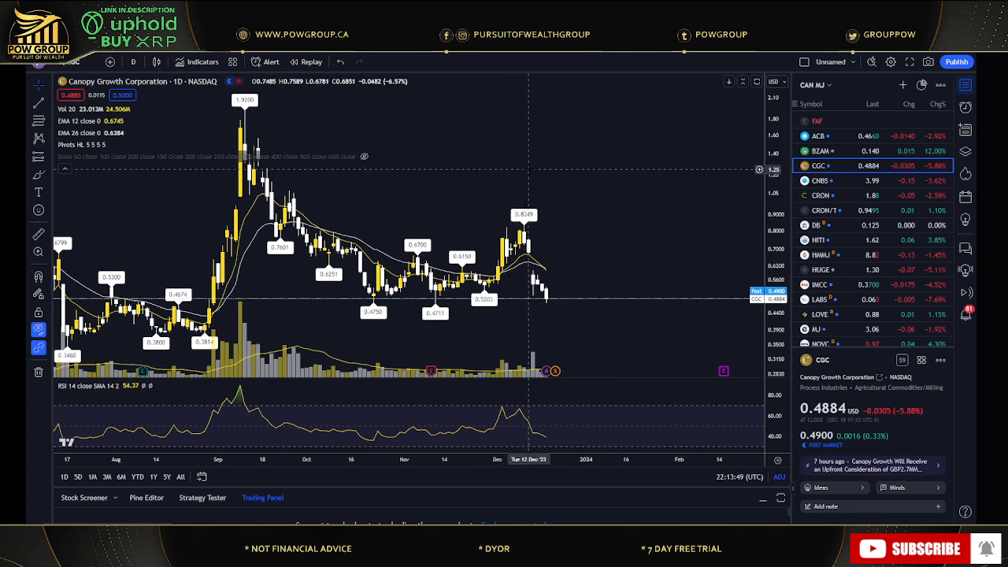
mouse_move(532, 315)
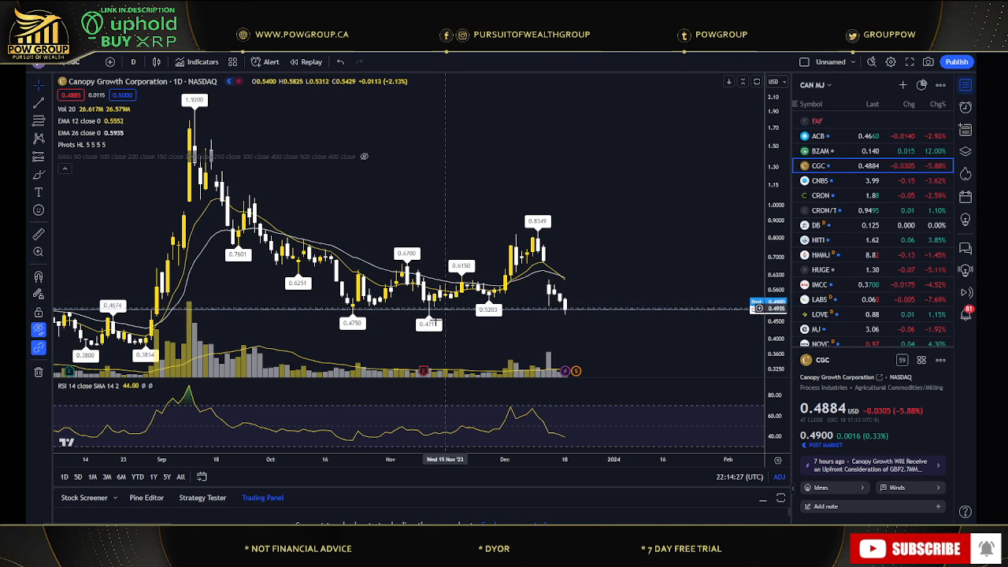
mouse_move(567, 318)
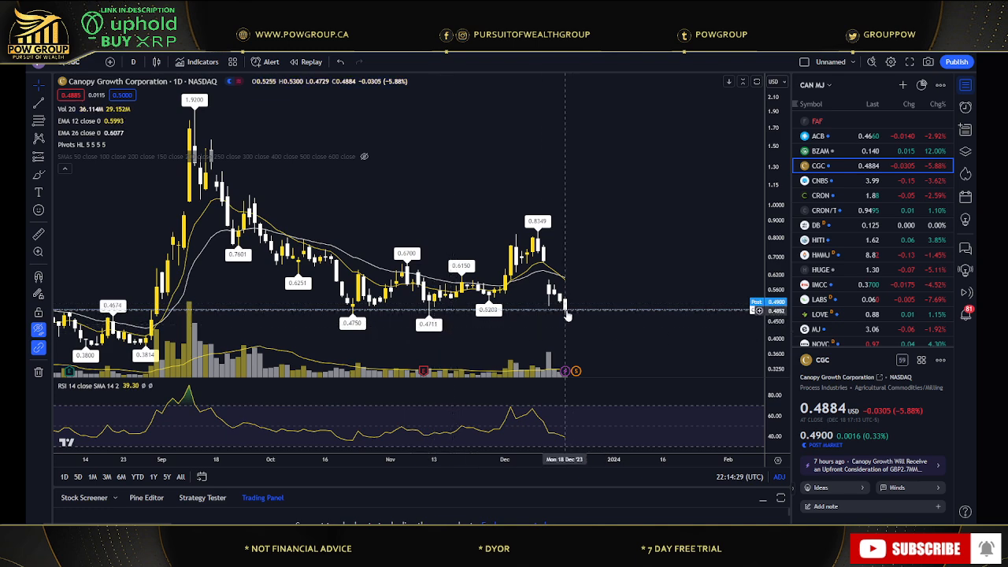
mouse_move(565, 318)
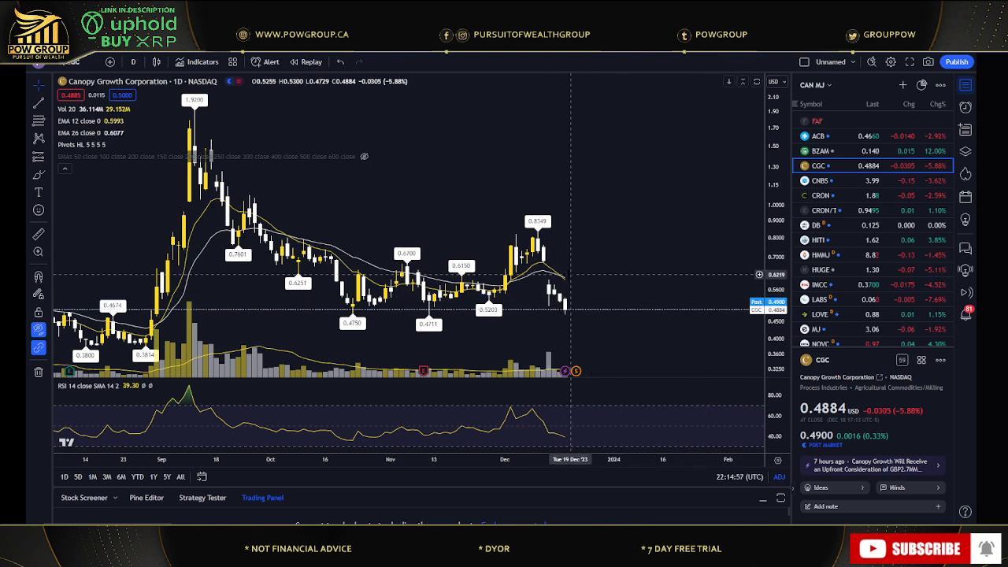
mouse_move(563, 275)
type("MSOS")
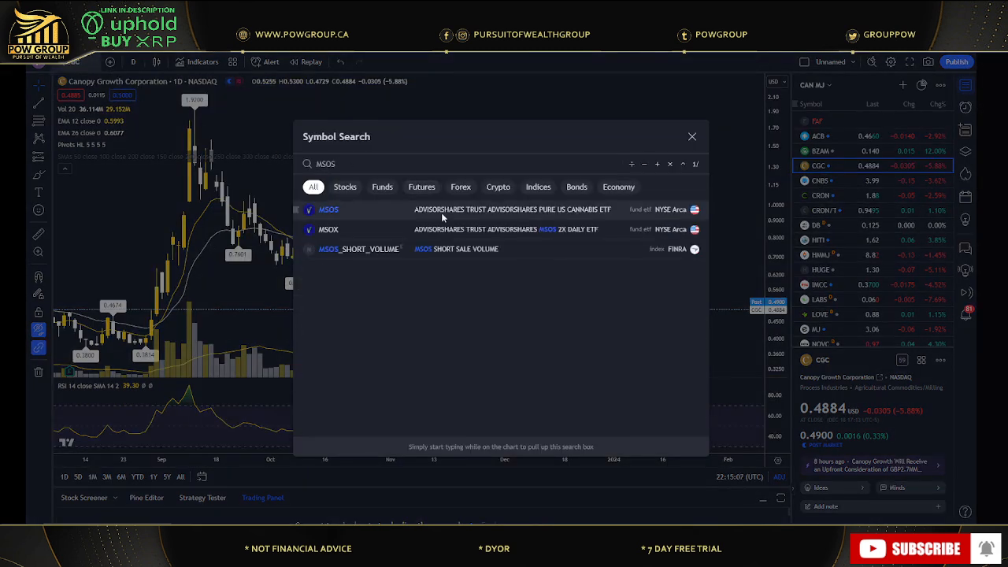
Step: View the MSOS cannabis ETF daily chart with Fibonacci levels, then return to the CGC chart
left_click(328, 210)
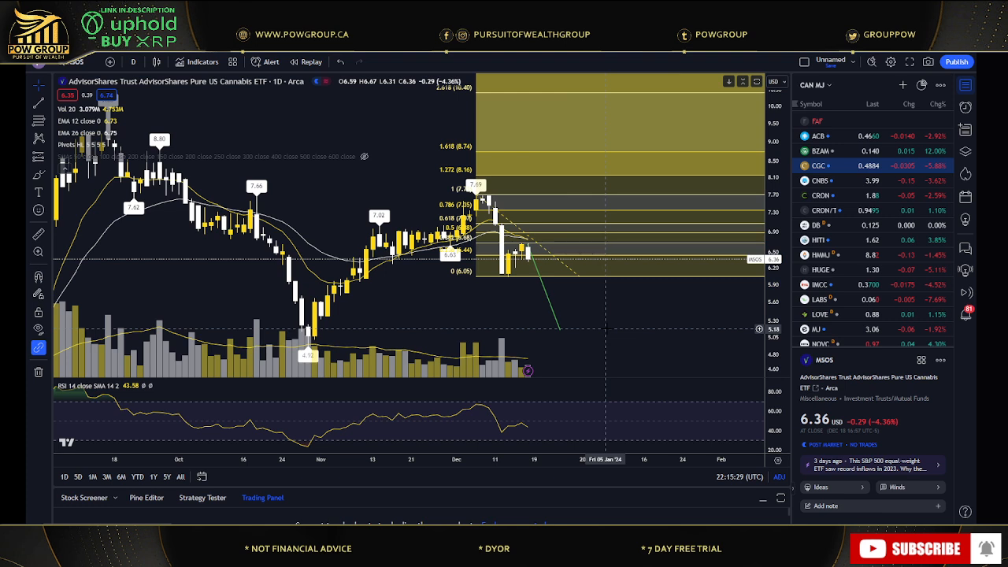
mouse_move(466, 259)
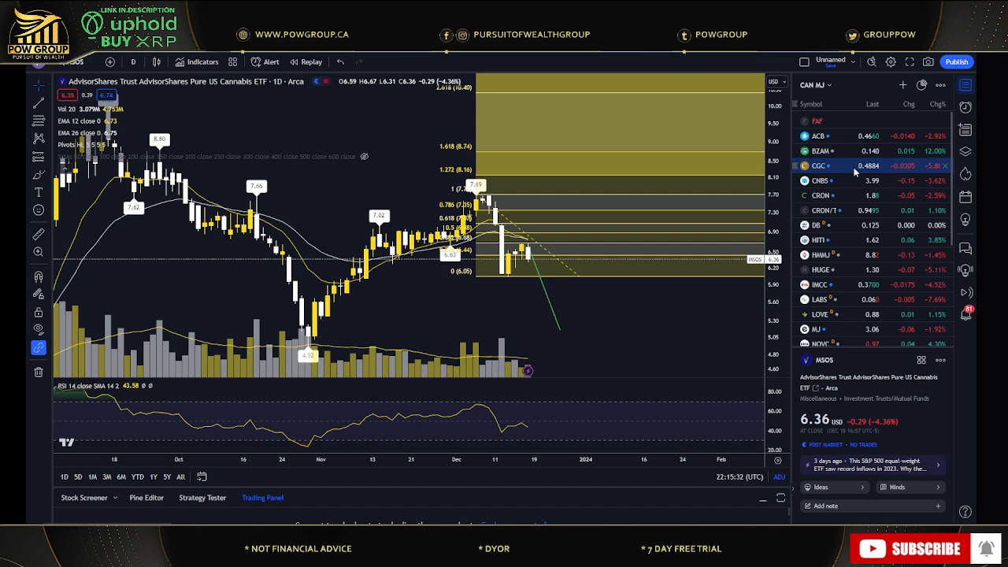
left_click(819, 165)
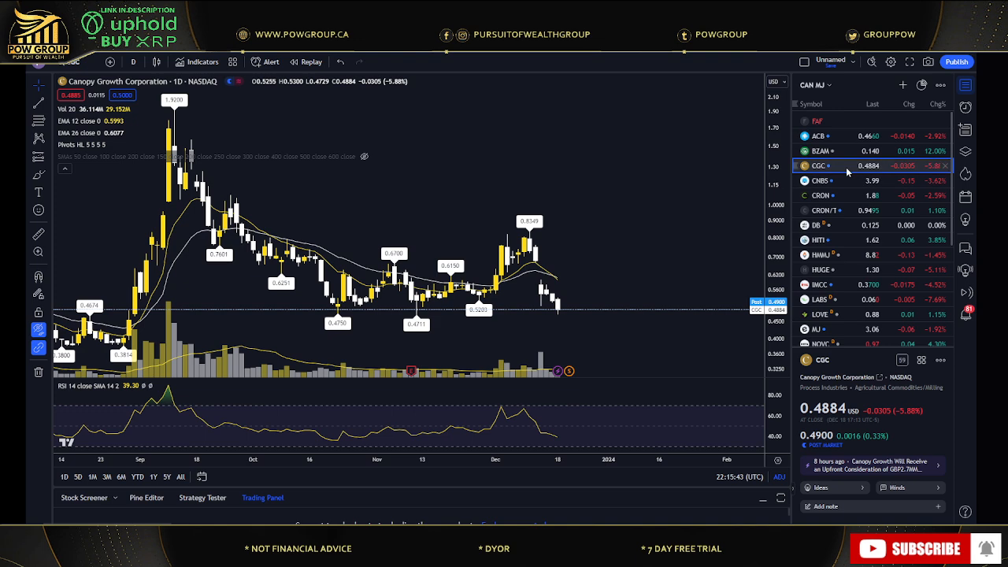
Step: Bring up the StockCharts CGC chart with its moving average and indicator panels
scroll("down", 3)
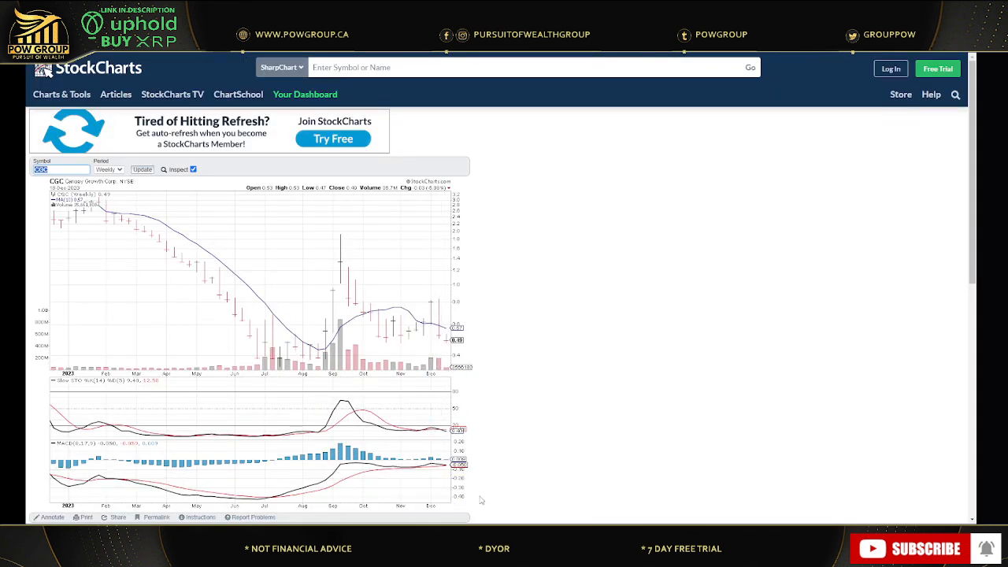
mouse_move(627, 97)
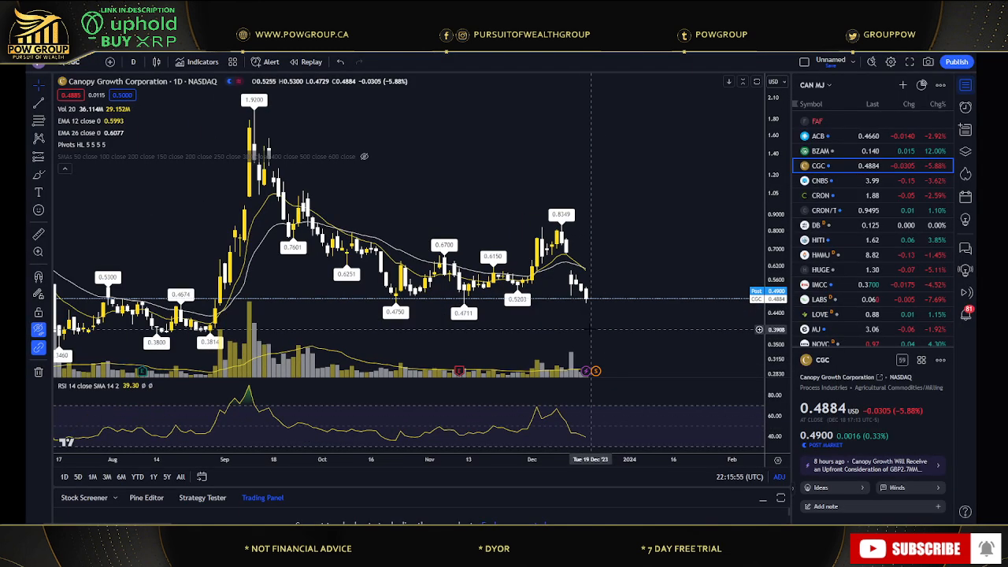
mouse_move(560, 299)
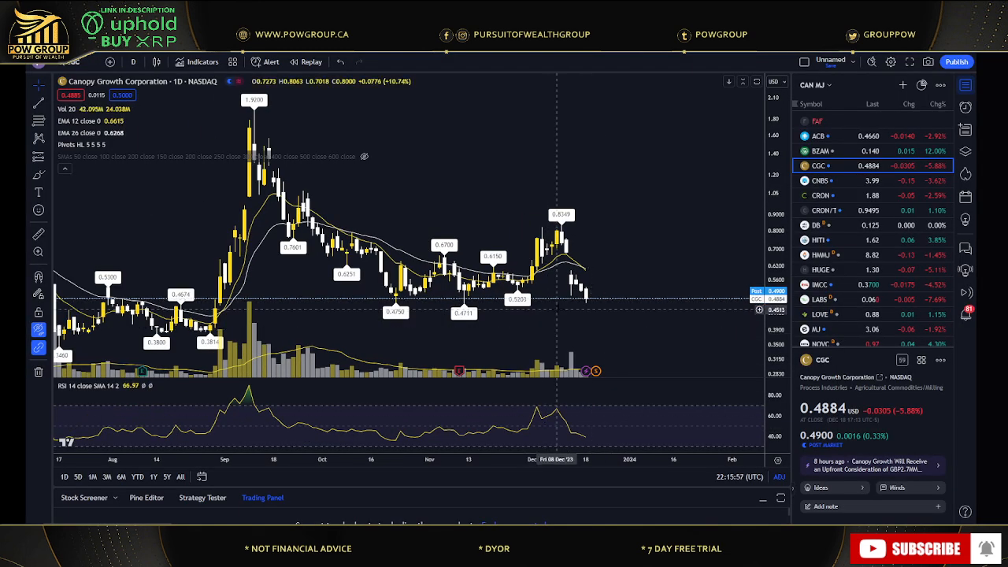
mouse_move(244, 337)
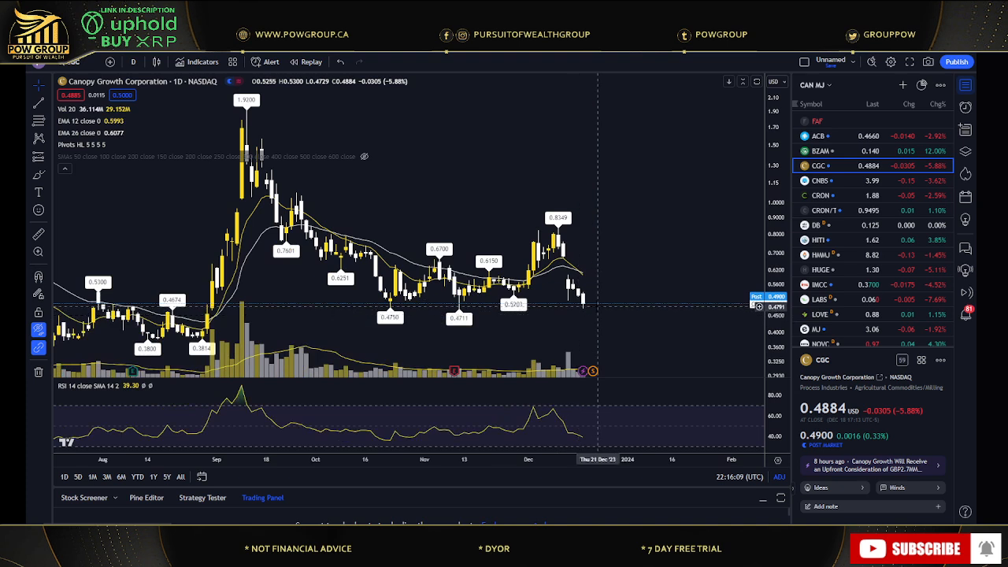
mouse_move(600, 307)
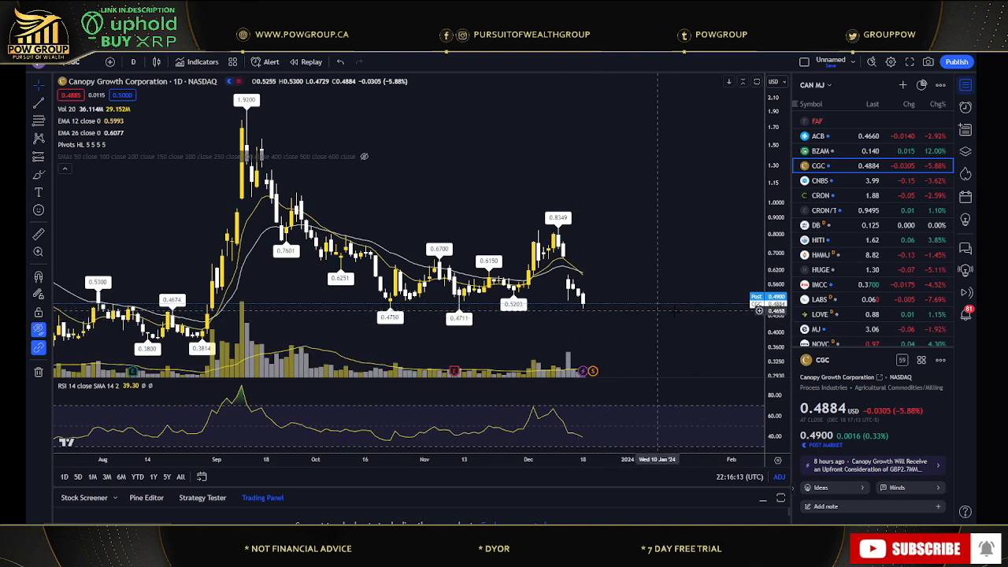
mouse_move(661, 343)
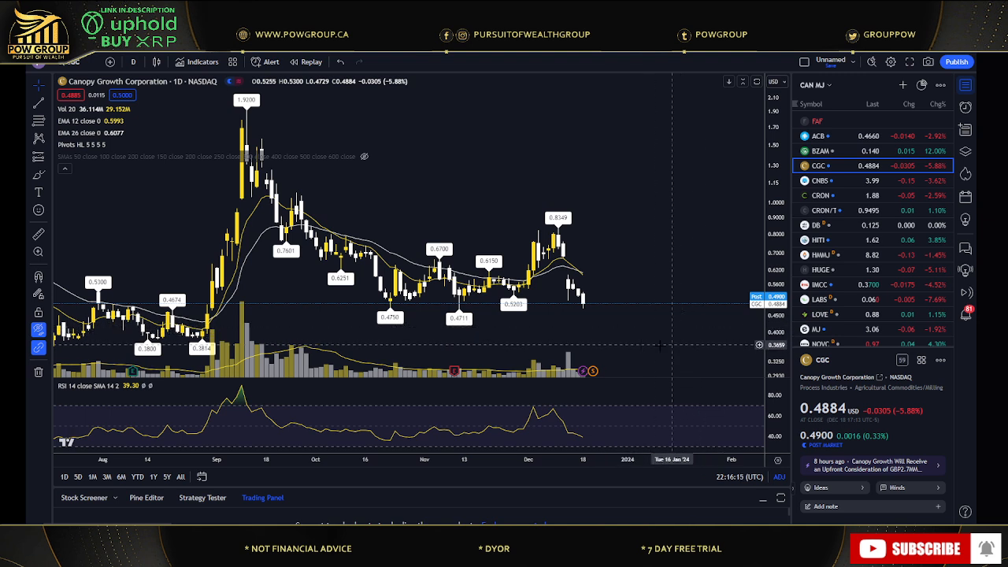
mouse_move(534, 322)
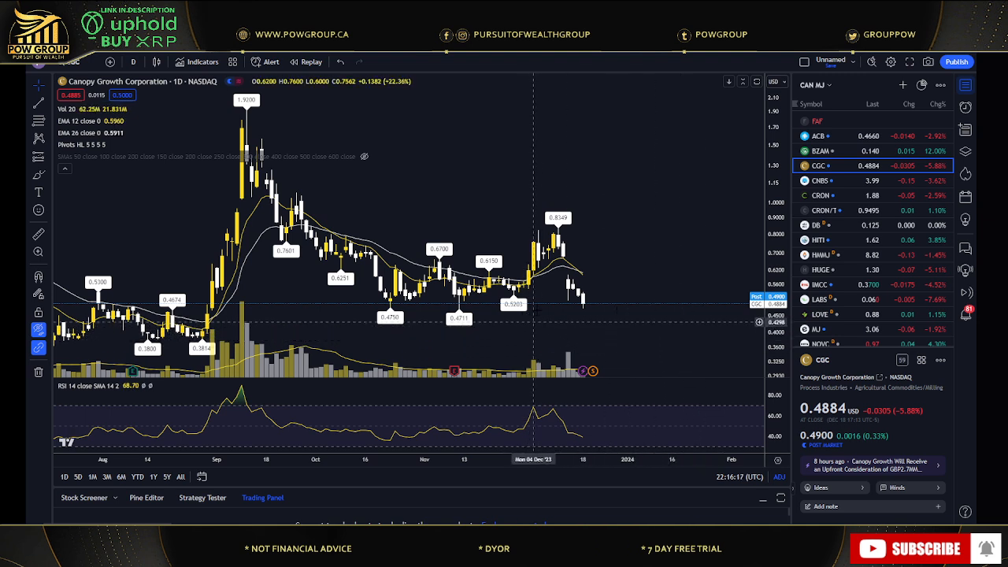
mouse_move(670, 264)
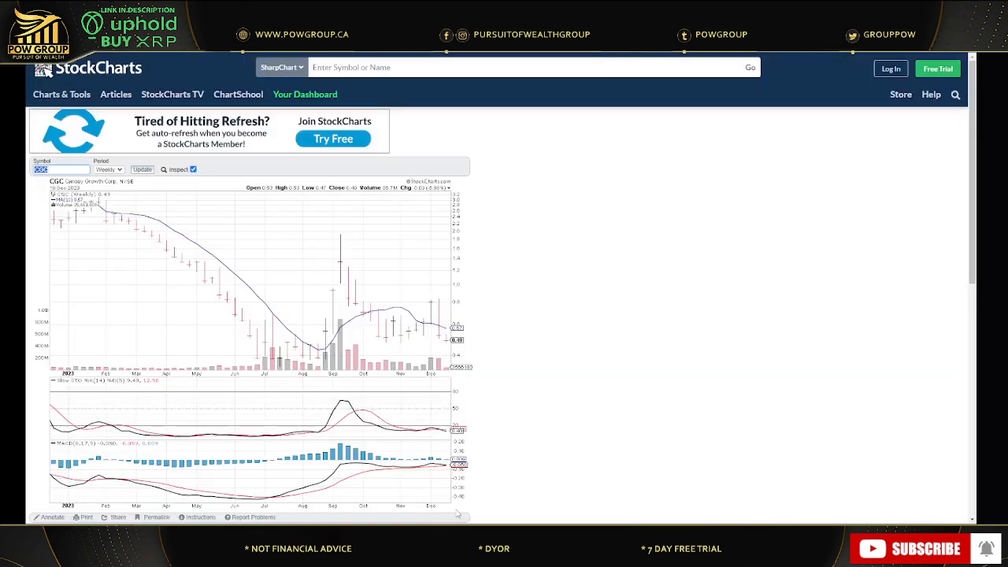
mouse_move(438, 308)
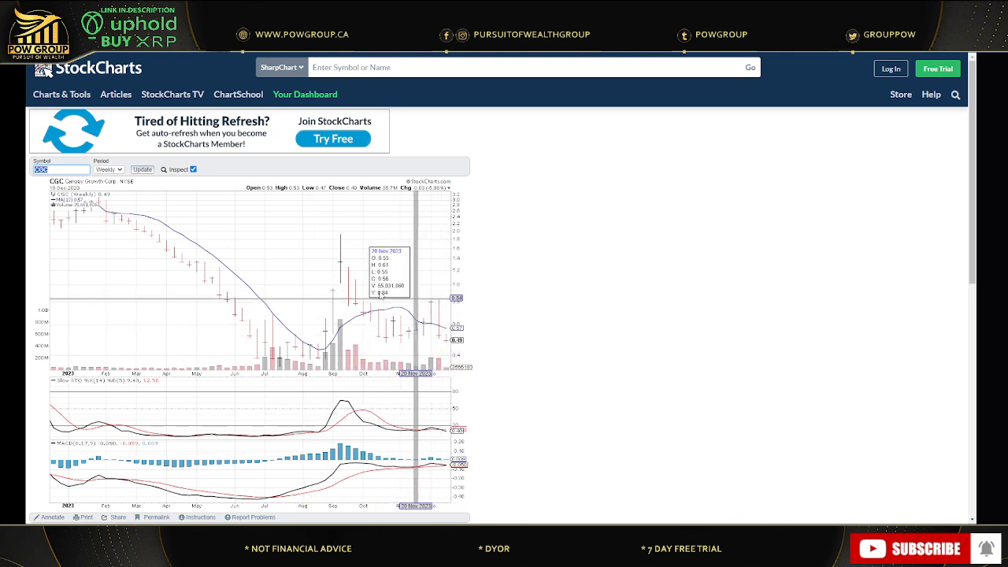
mouse_move(438, 460)
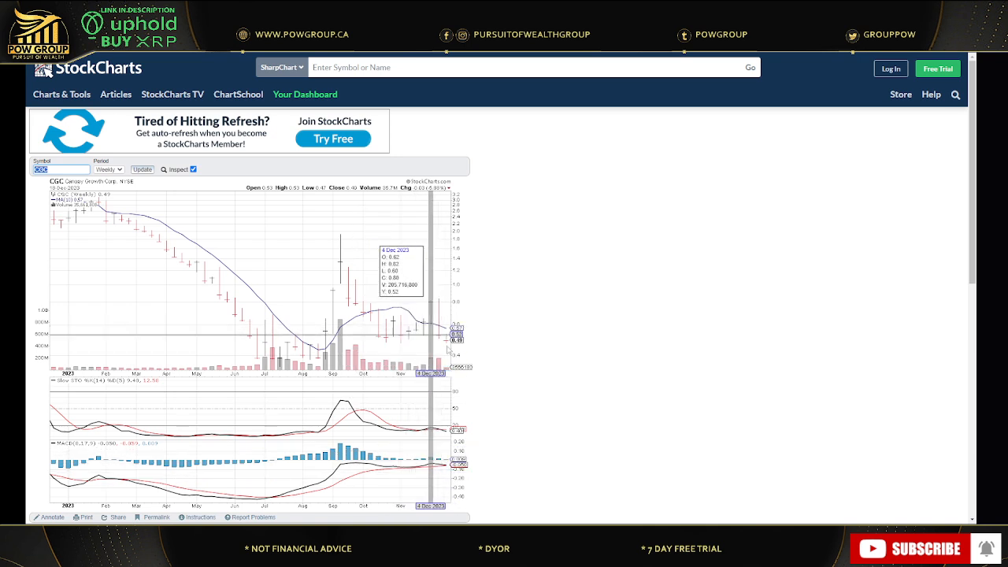
mouse_move(571, 378)
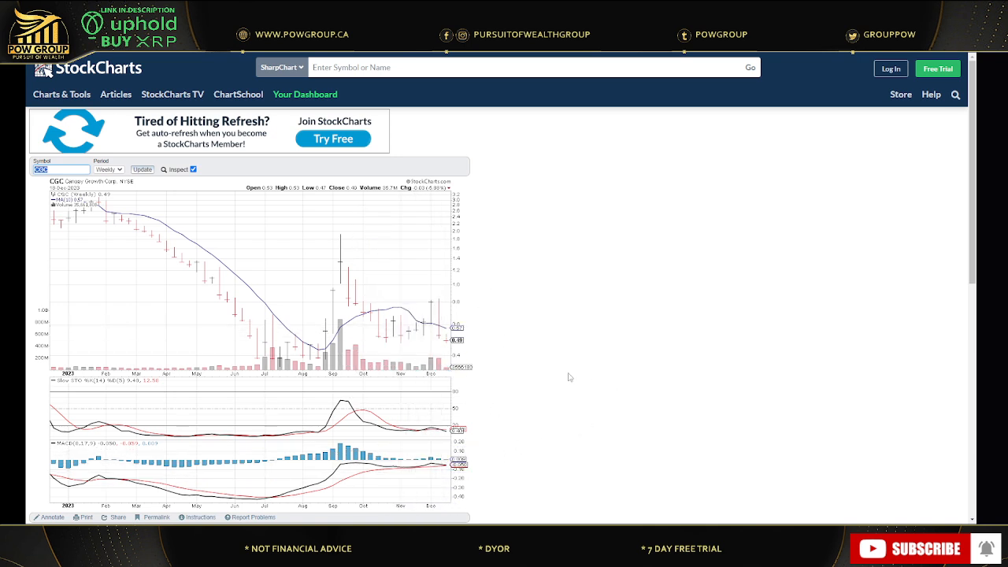
mouse_move(466, 230)
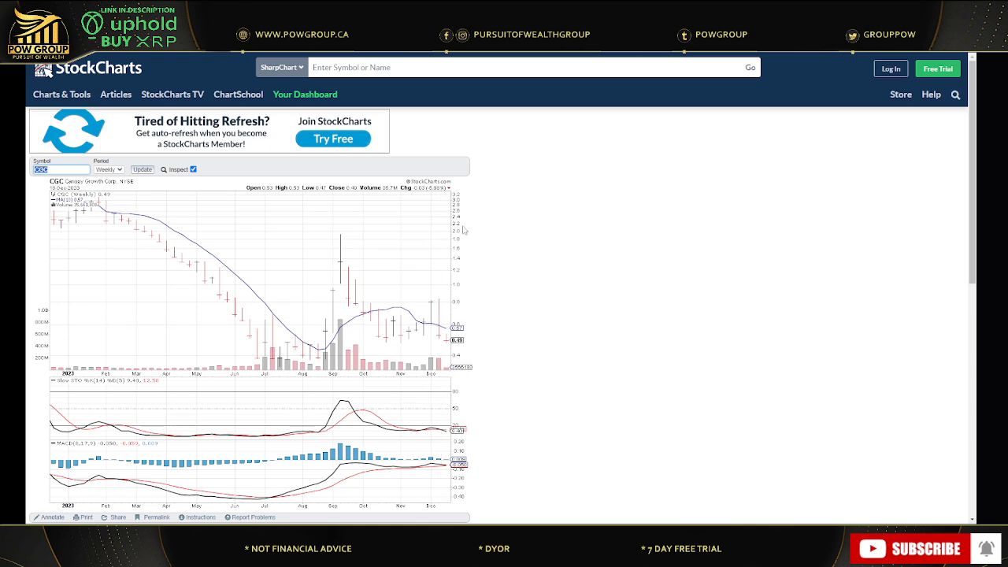
mouse_move(493, 148)
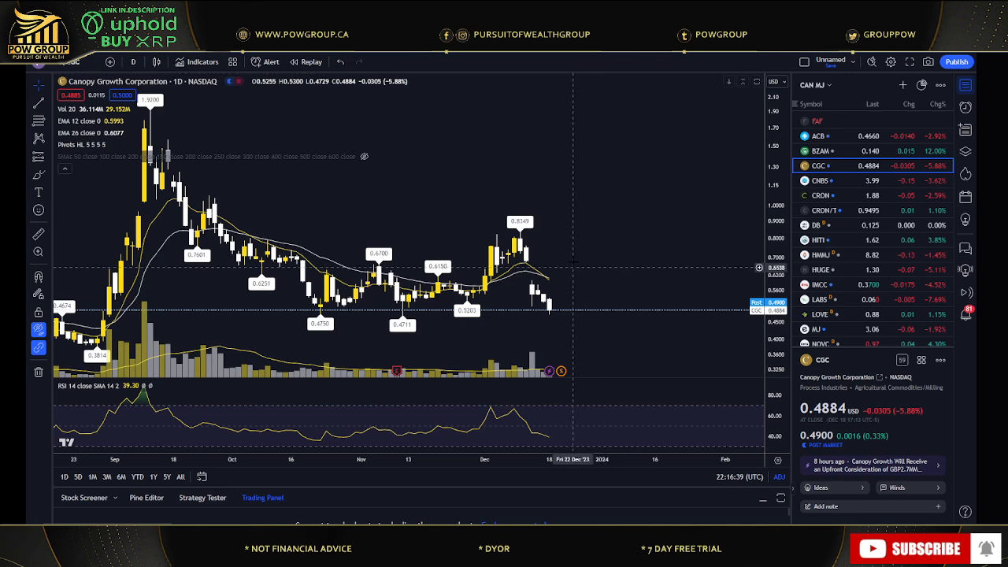
mouse_move(518, 267)
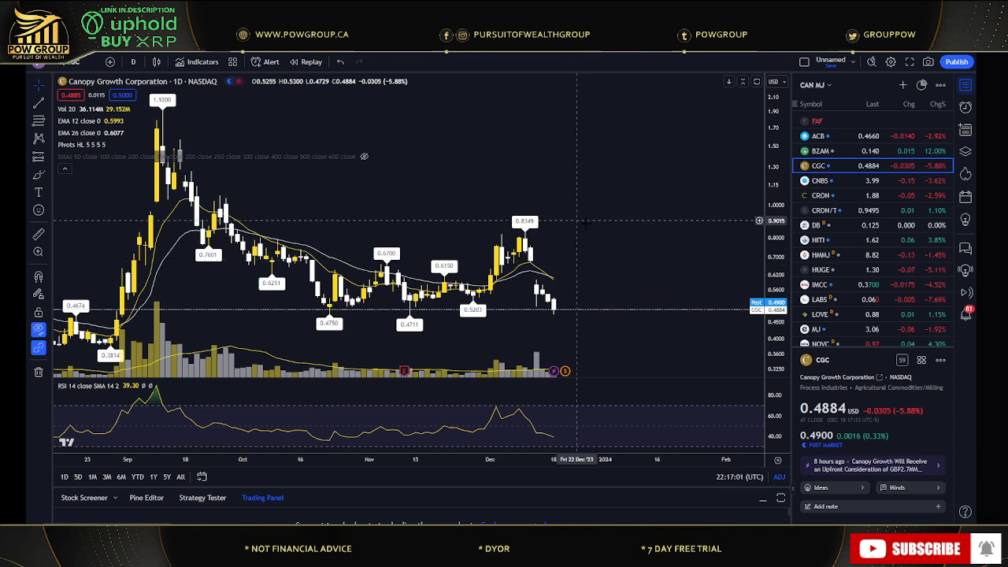
mouse_move(638, 175)
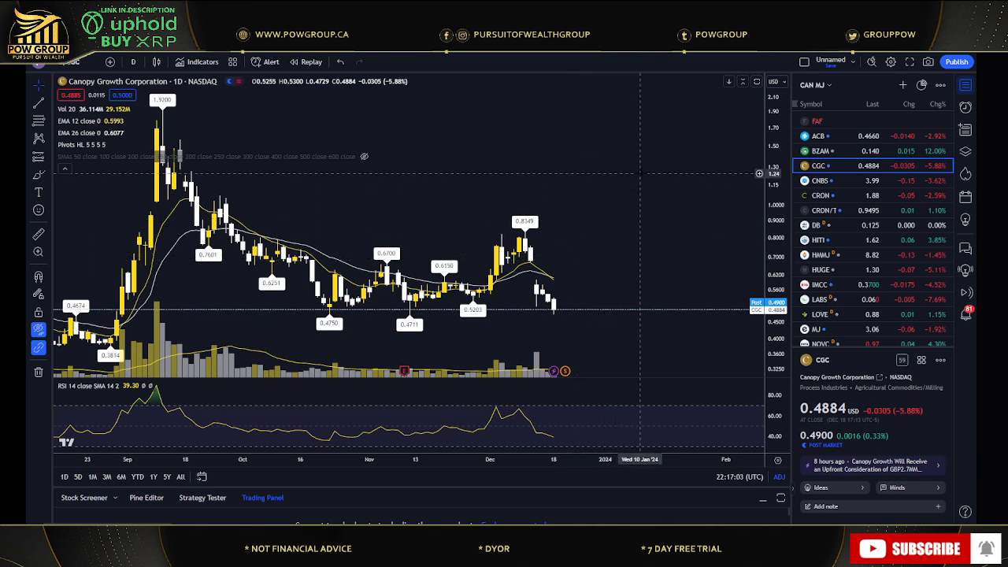
mouse_move(518, 208)
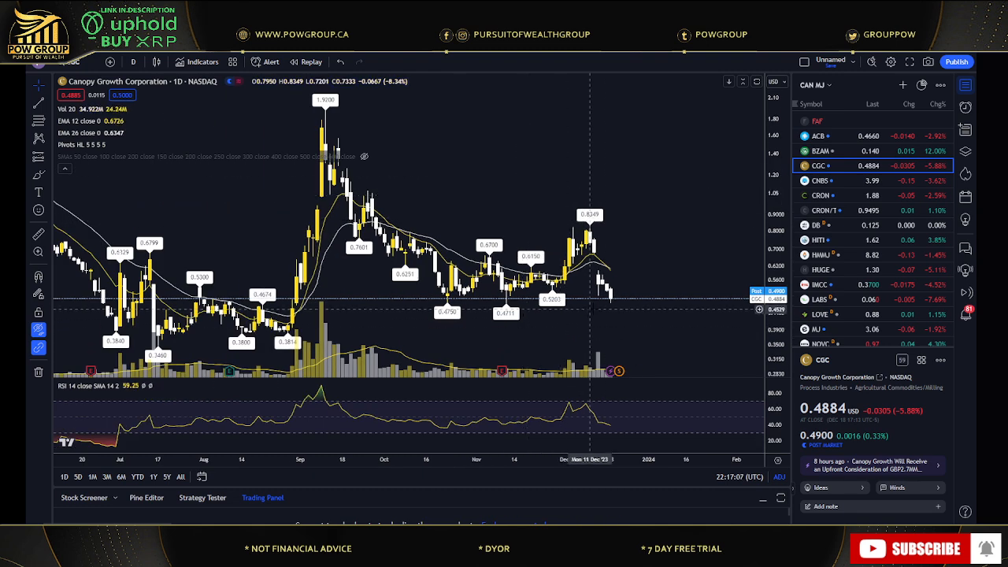
Step: Bring up the interval choices for the zoomed-out CGC daily chart
left_click(132, 62)
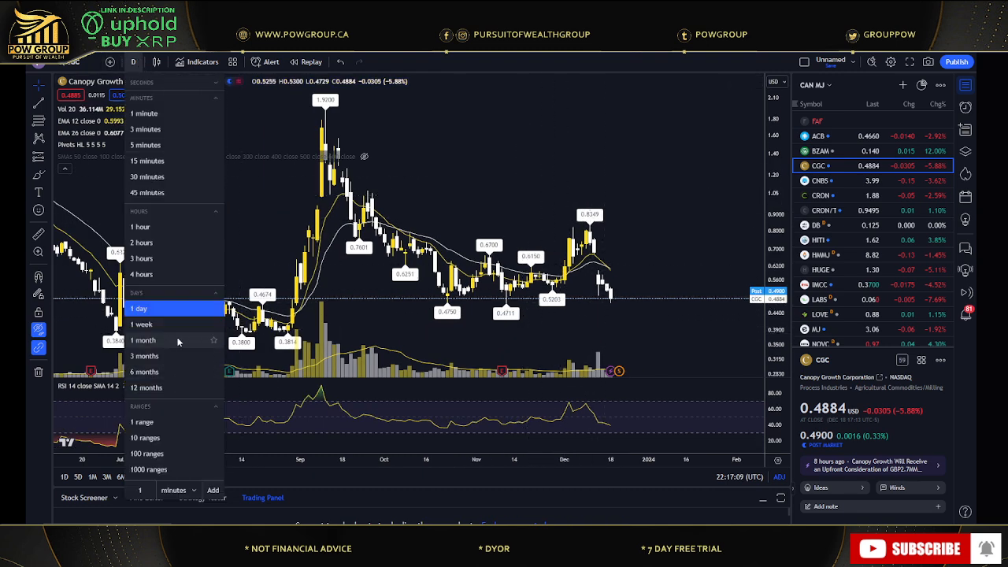
Step: Switch the CGC chart to the 1 month timeframe
left_click(143, 341)
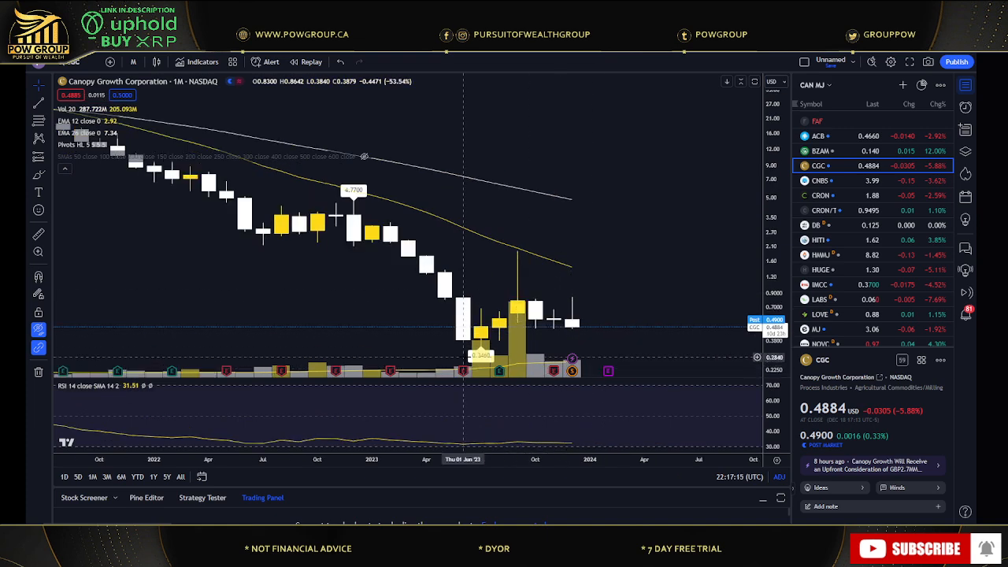
mouse_move(555, 323)
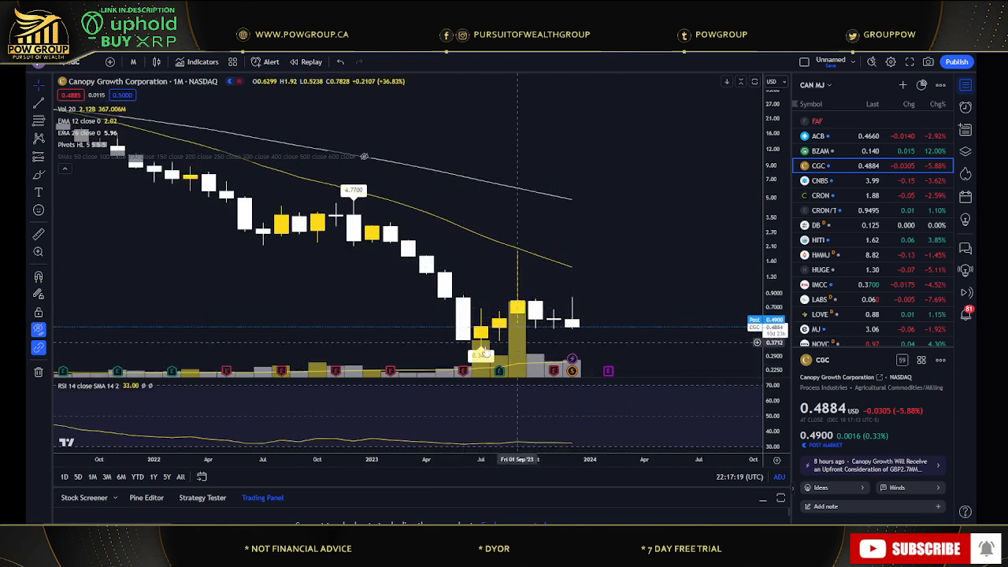
mouse_move(539, 330)
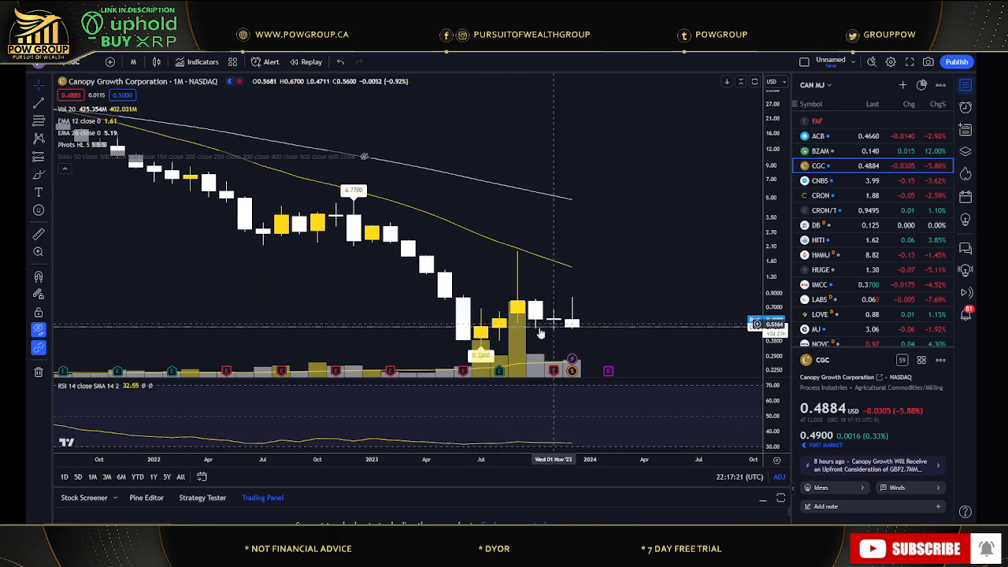
mouse_move(574, 334)
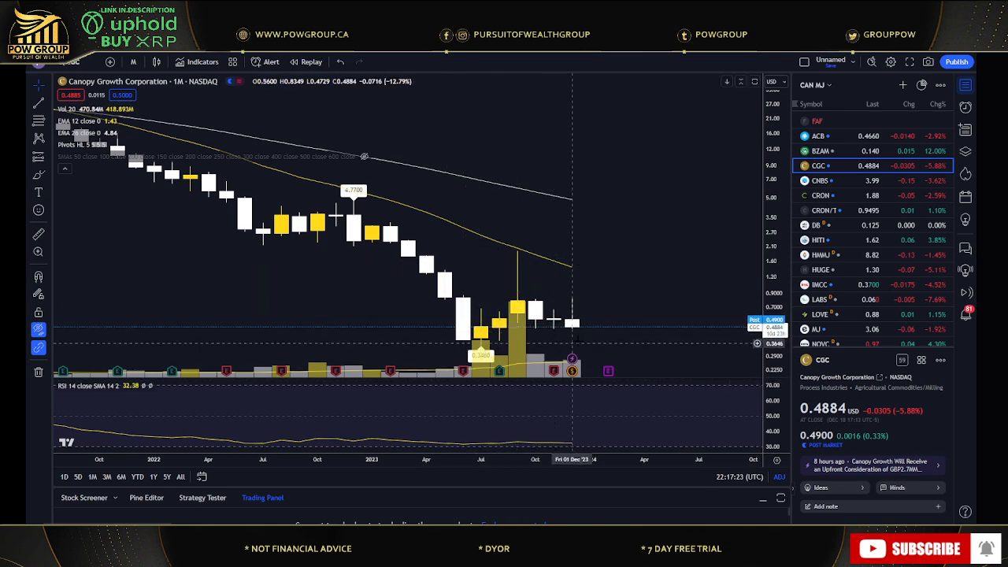
mouse_move(558, 333)
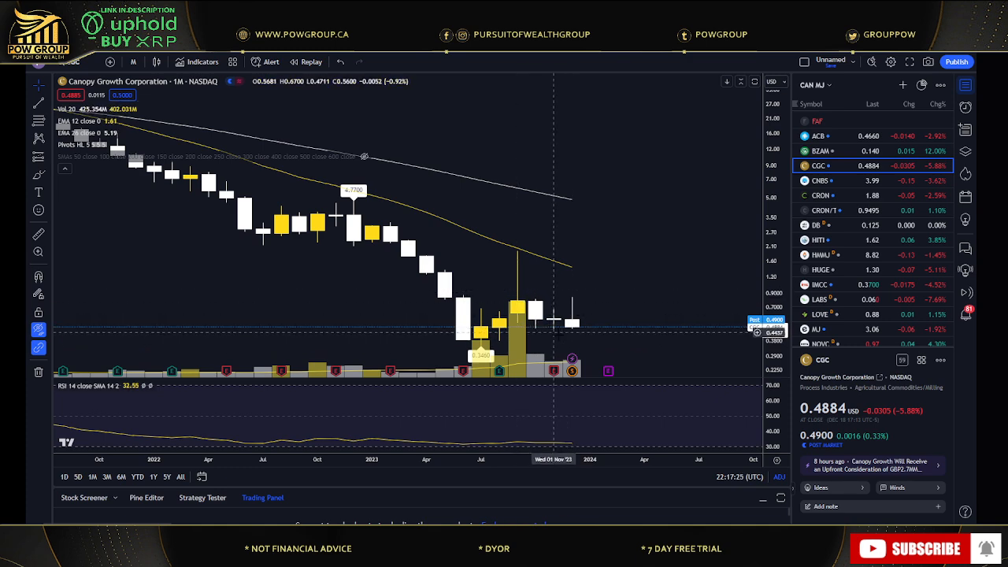
mouse_move(165, 66)
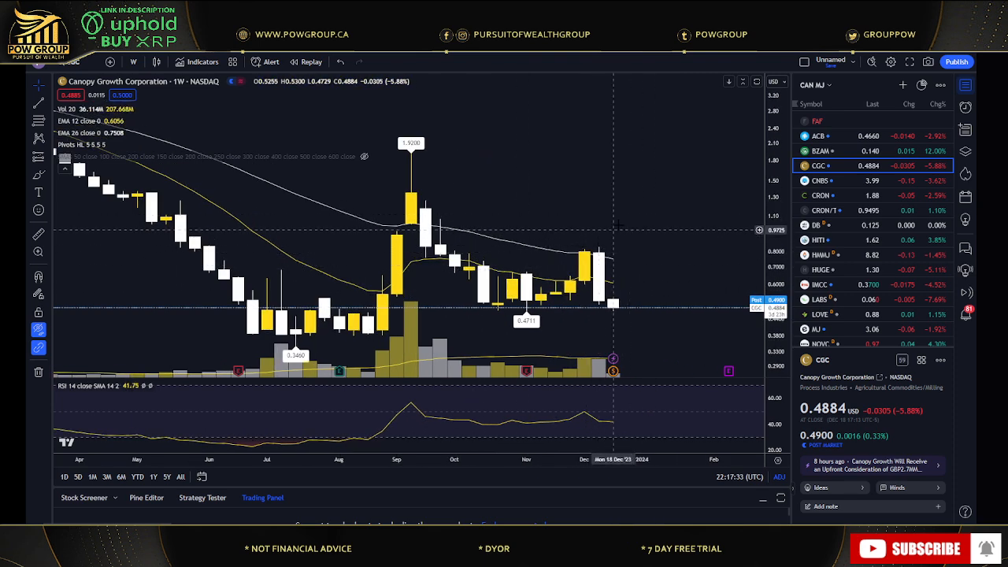
mouse_move(589, 281)
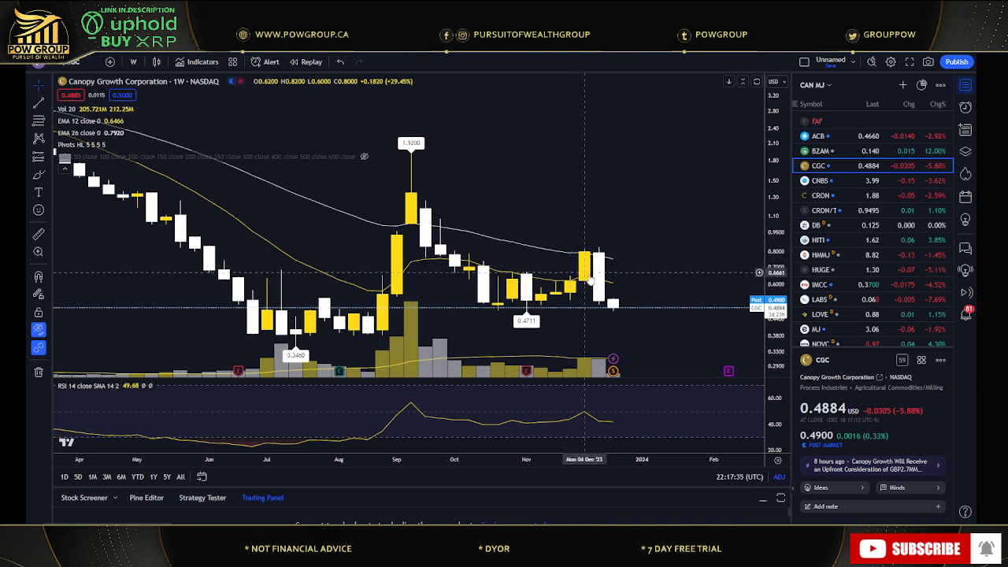
mouse_move(527, 293)
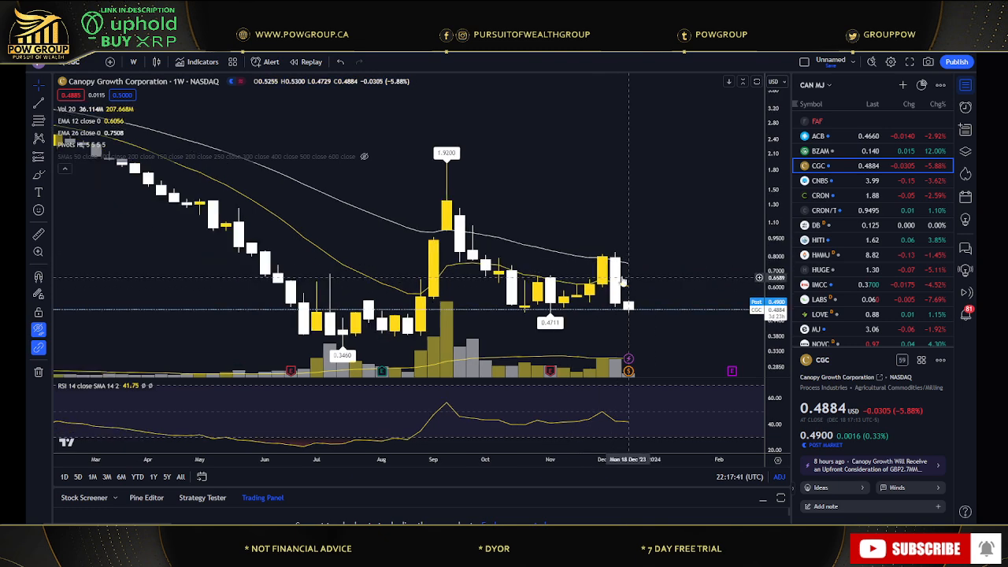
mouse_move(469, 276)
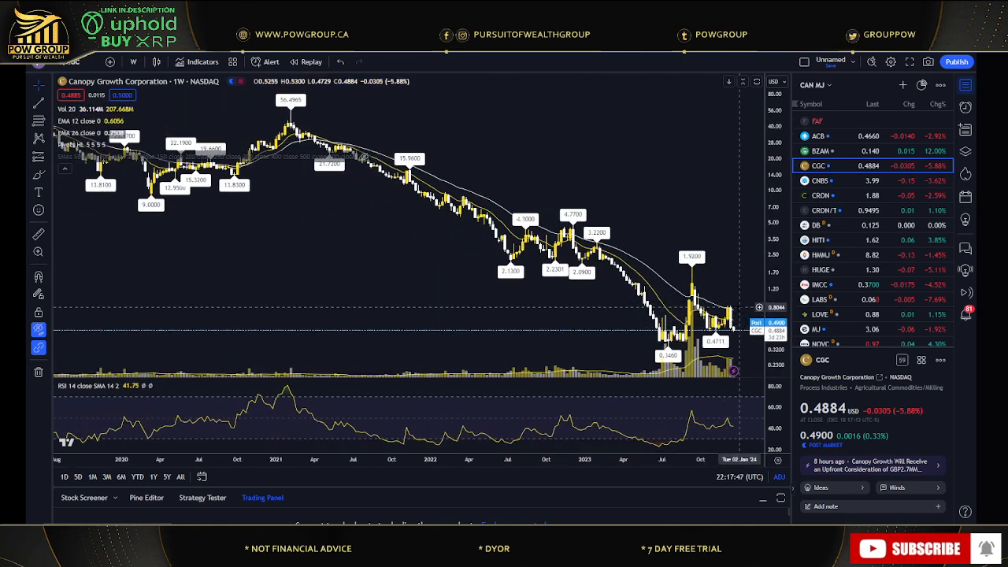
mouse_move(737, 307)
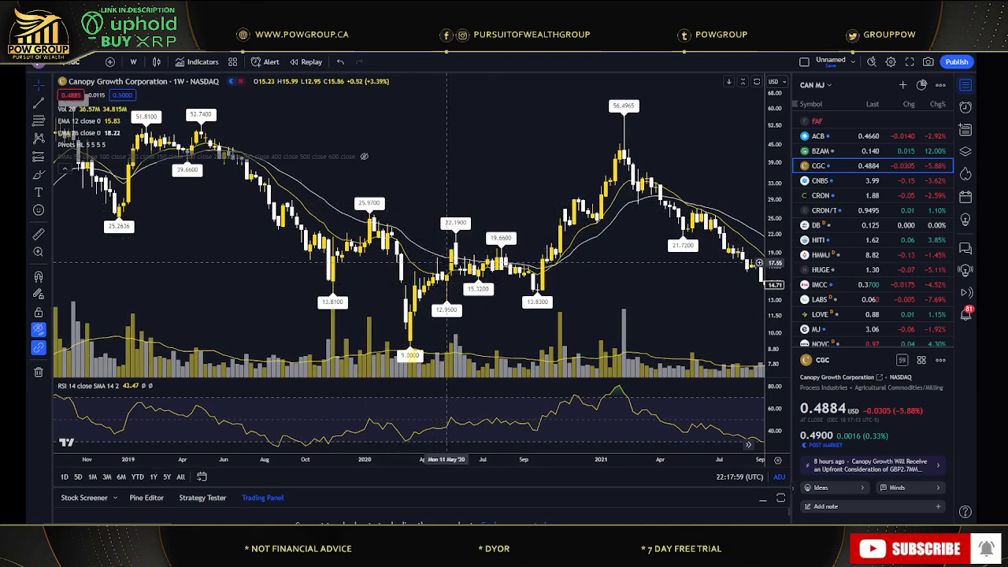
mouse_move(539, 280)
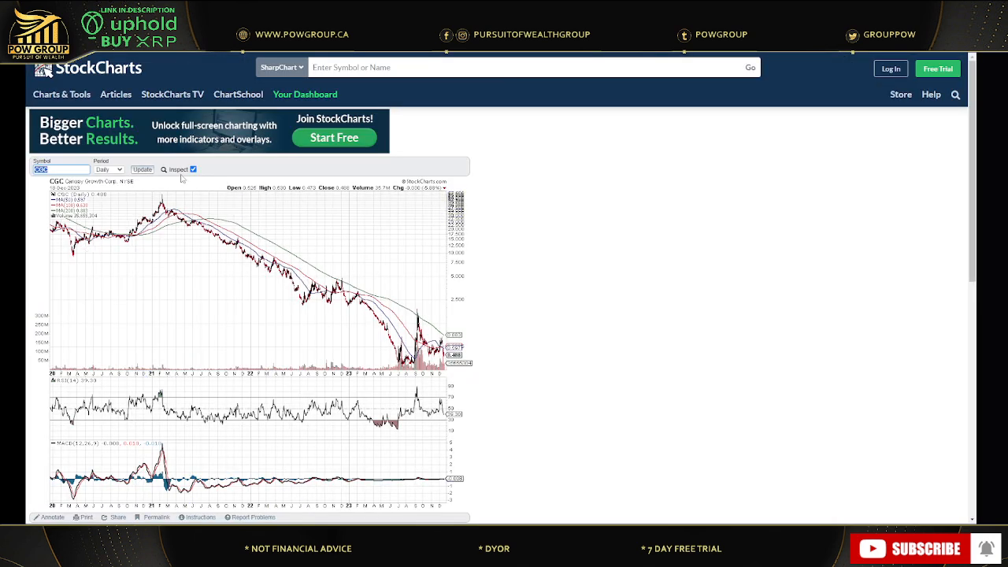
mouse_move(387, 356)
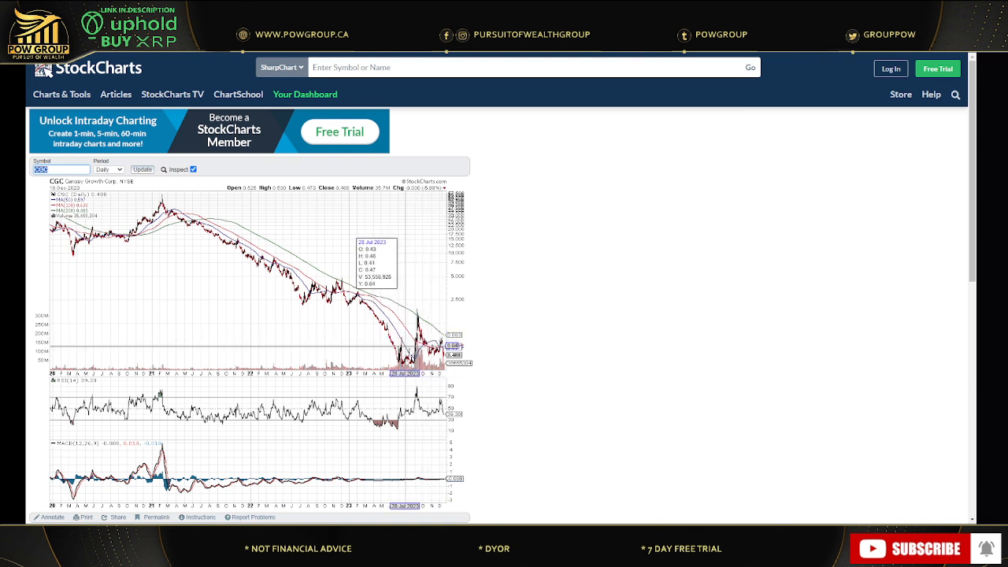
mouse_move(158, 233)
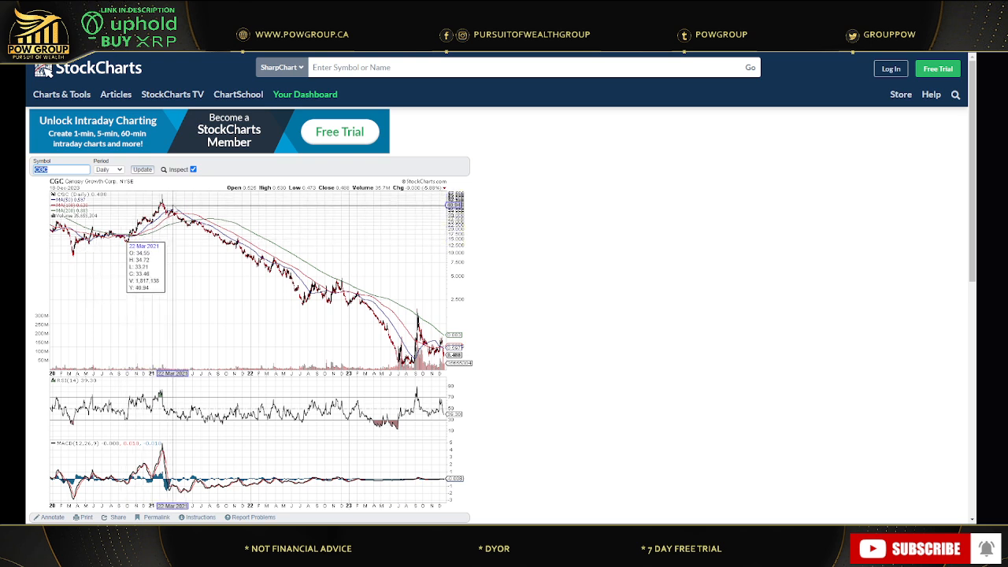
mouse_move(199, 227)
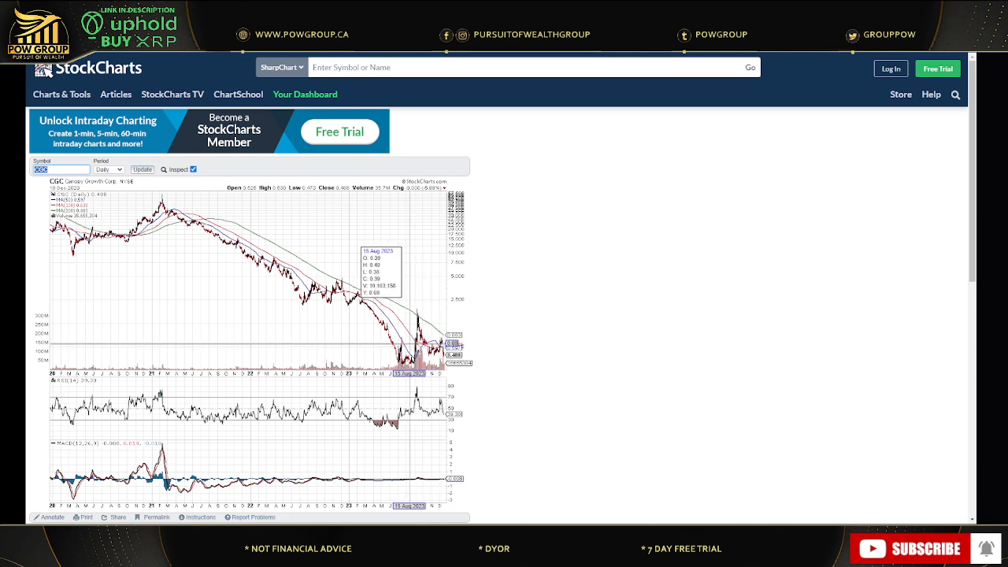
mouse_move(345, 389)
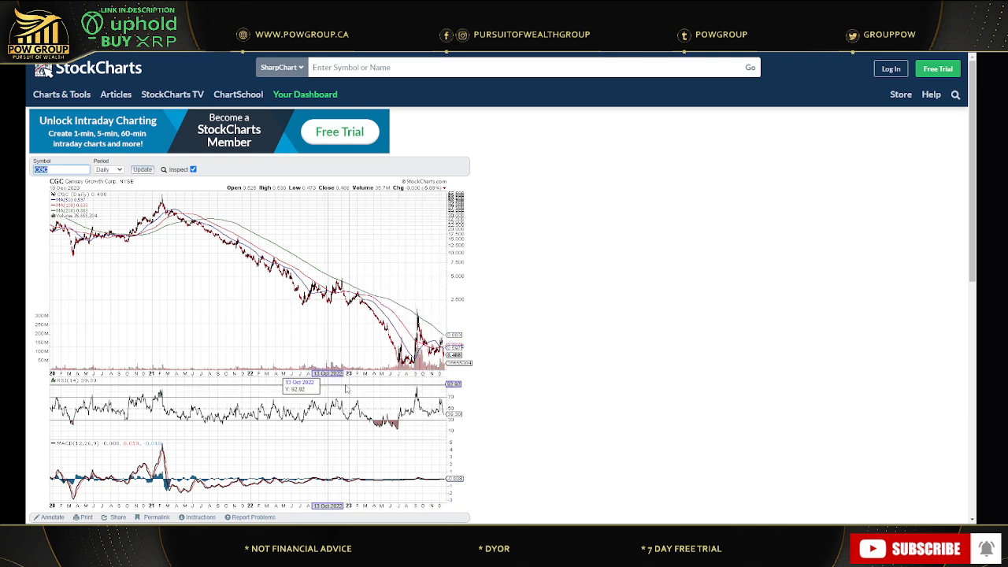
mouse_move(621, 148)
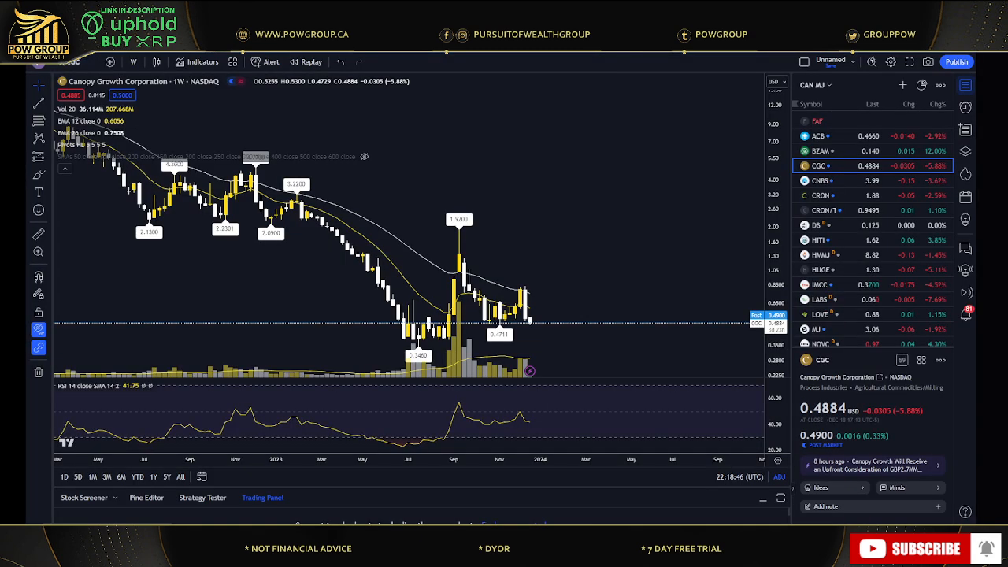
mouse_move(536, 283)
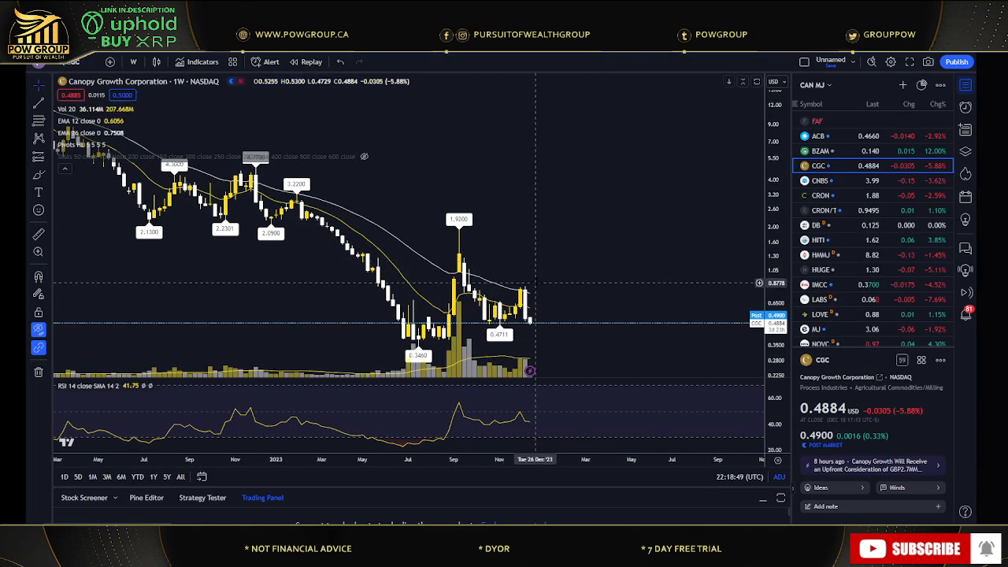